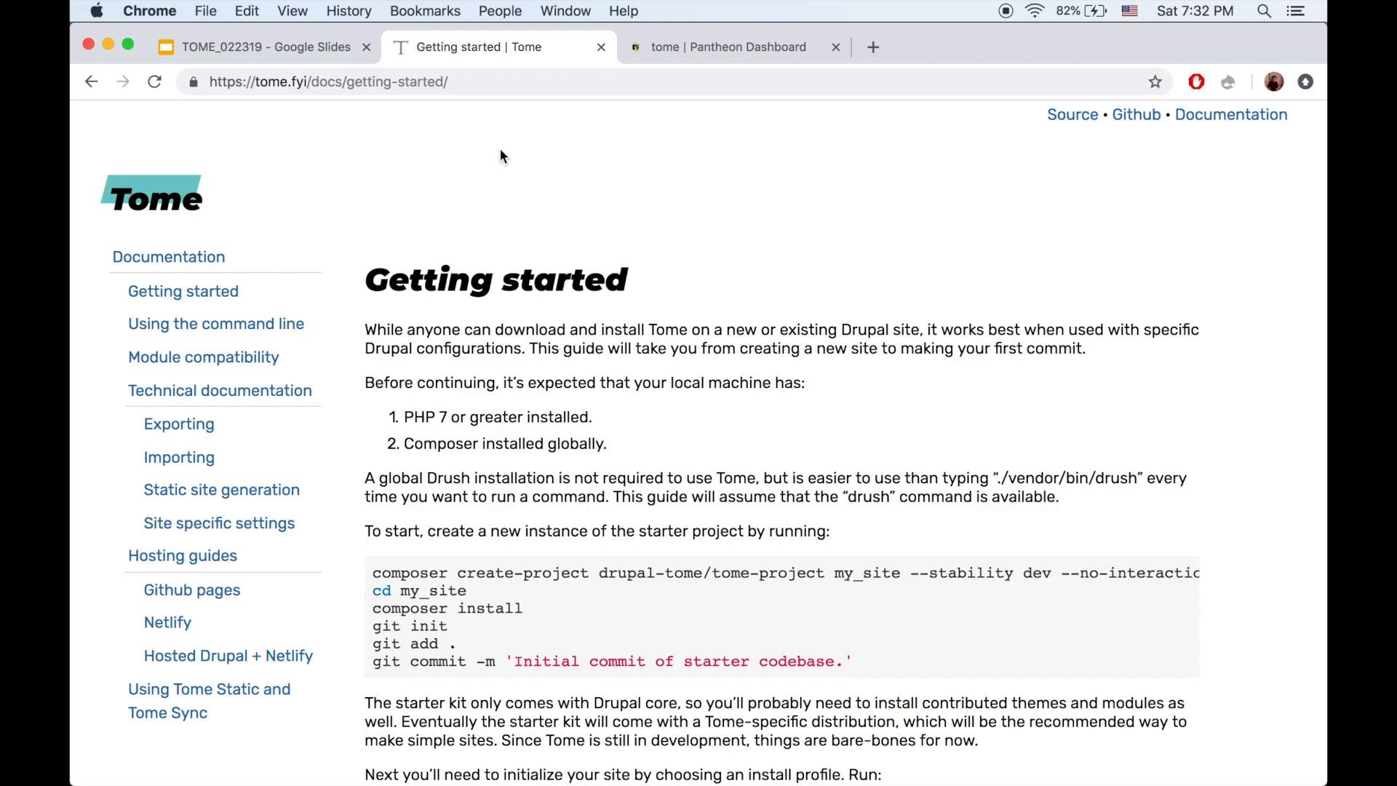
# Scroll the Tome Getting started guide to the composer create-project command for my_site
pyautogui.scroll(-3)
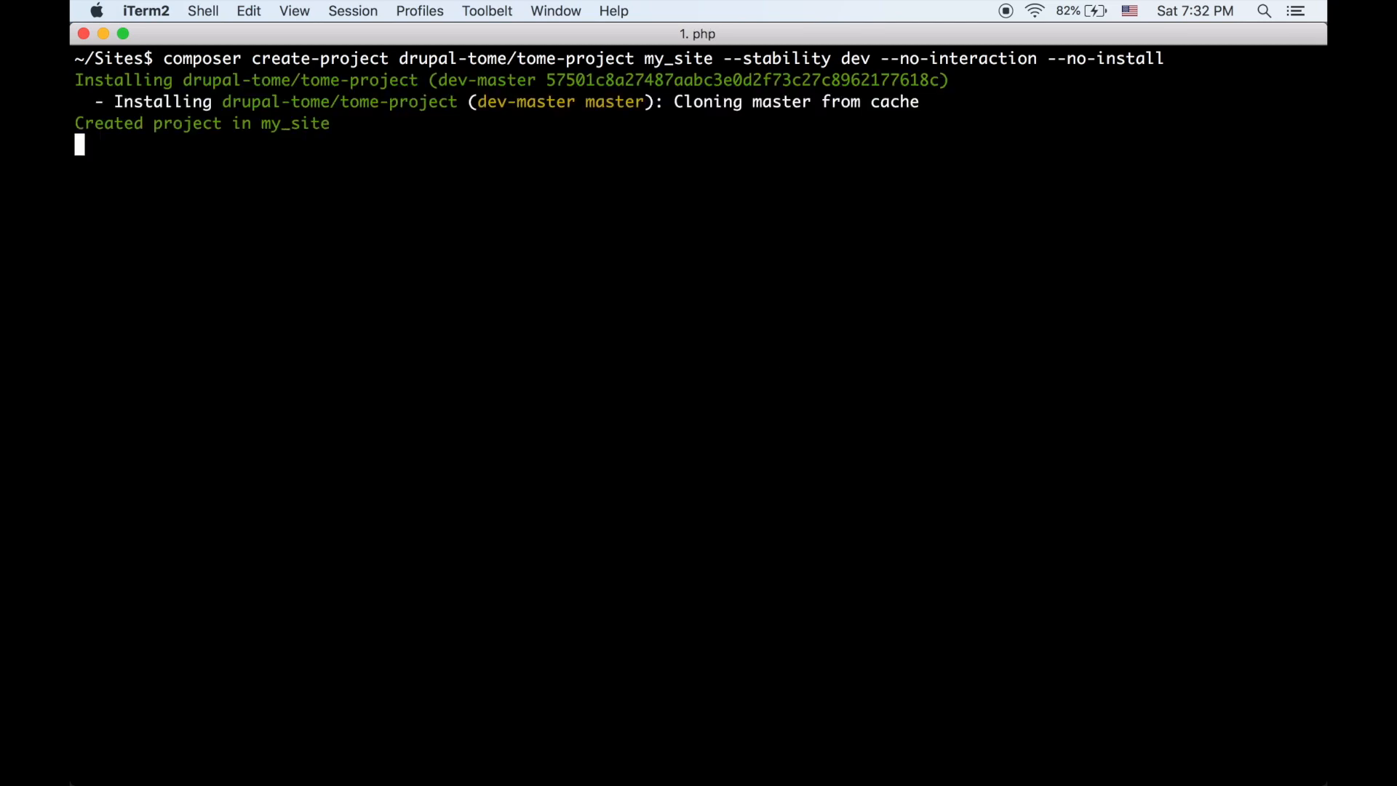
# Enter the my_site folder and run composer install to fetch Drupal core
pyautogui.write('cd')
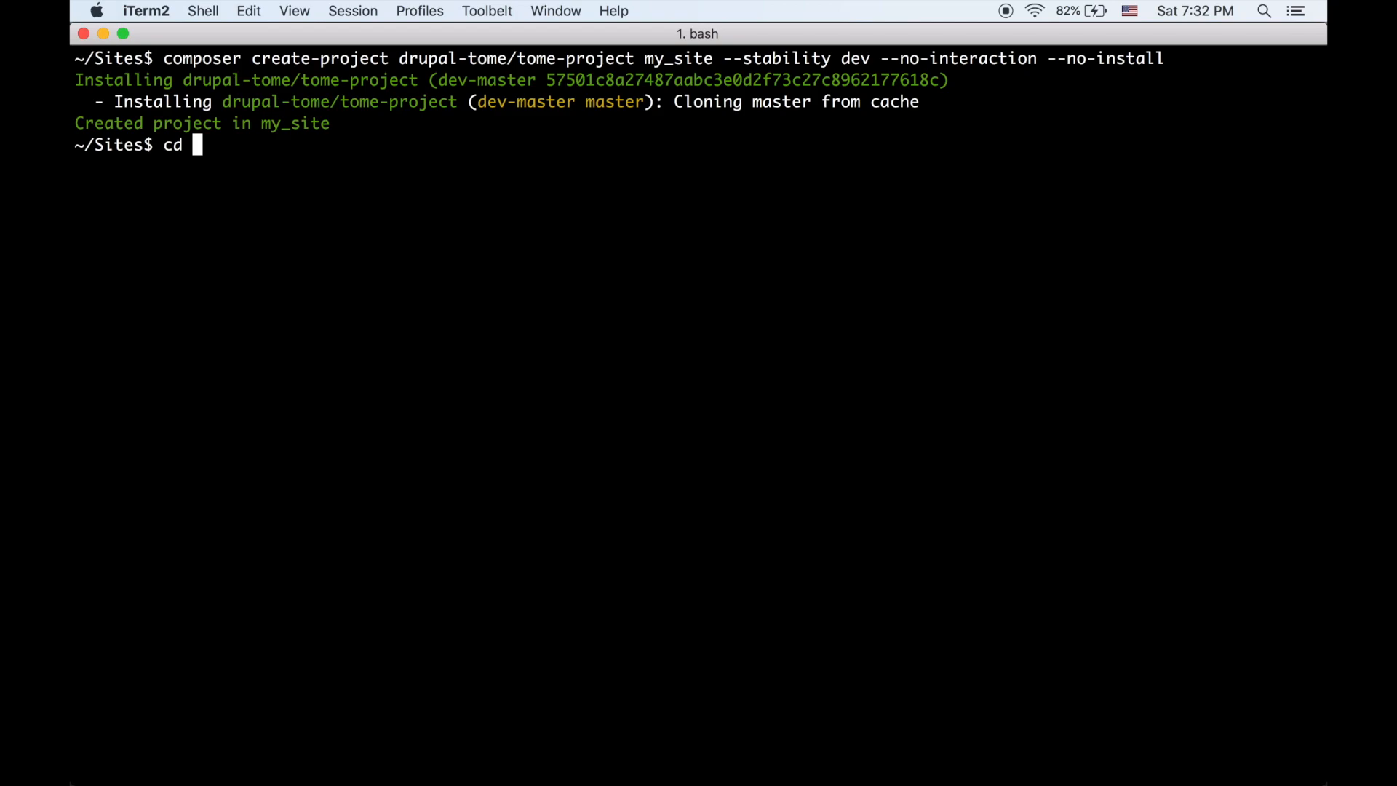
pyautogui.write('my_site/')
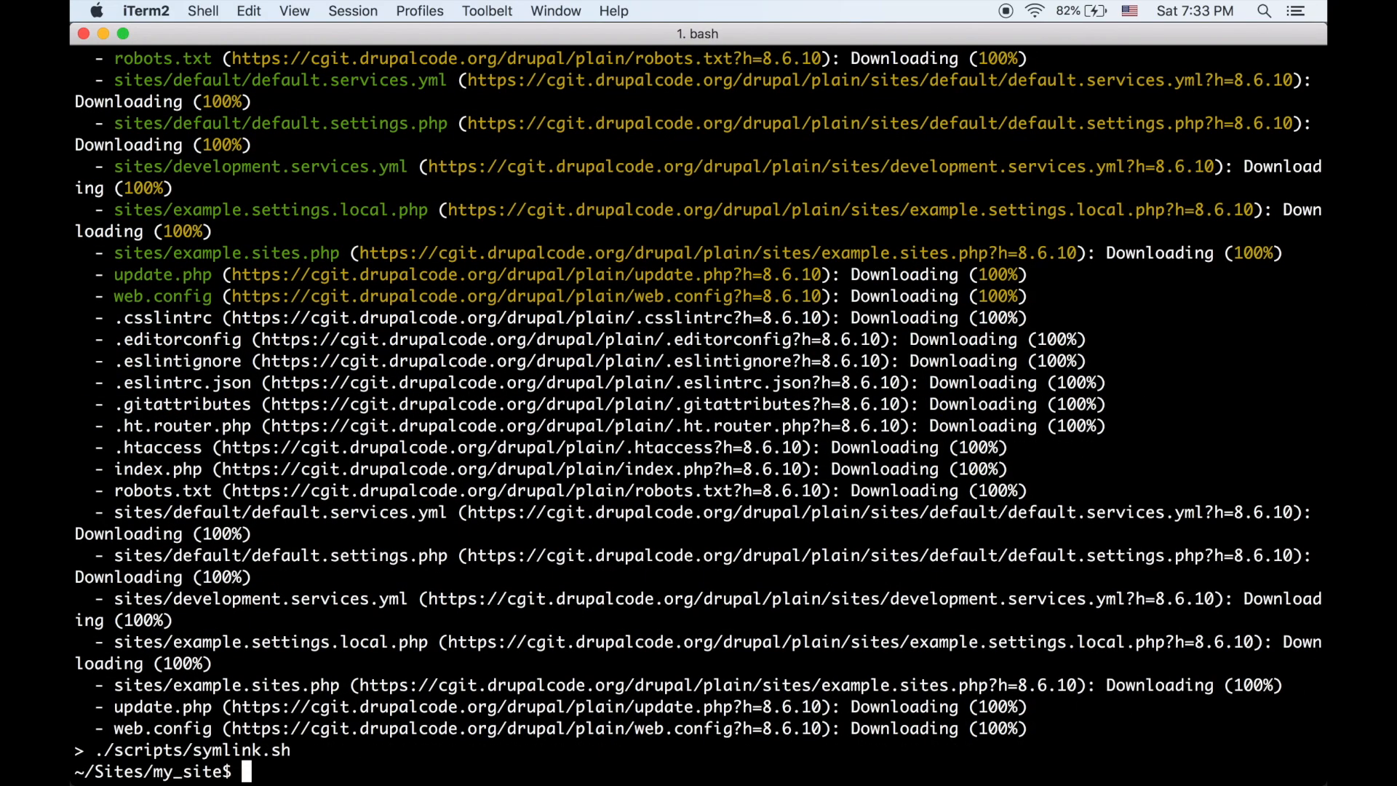
# Run drush tome:init choosing option 1, the Umami demo profile, and accept prompts
pyautogui.write('drush tome:init')
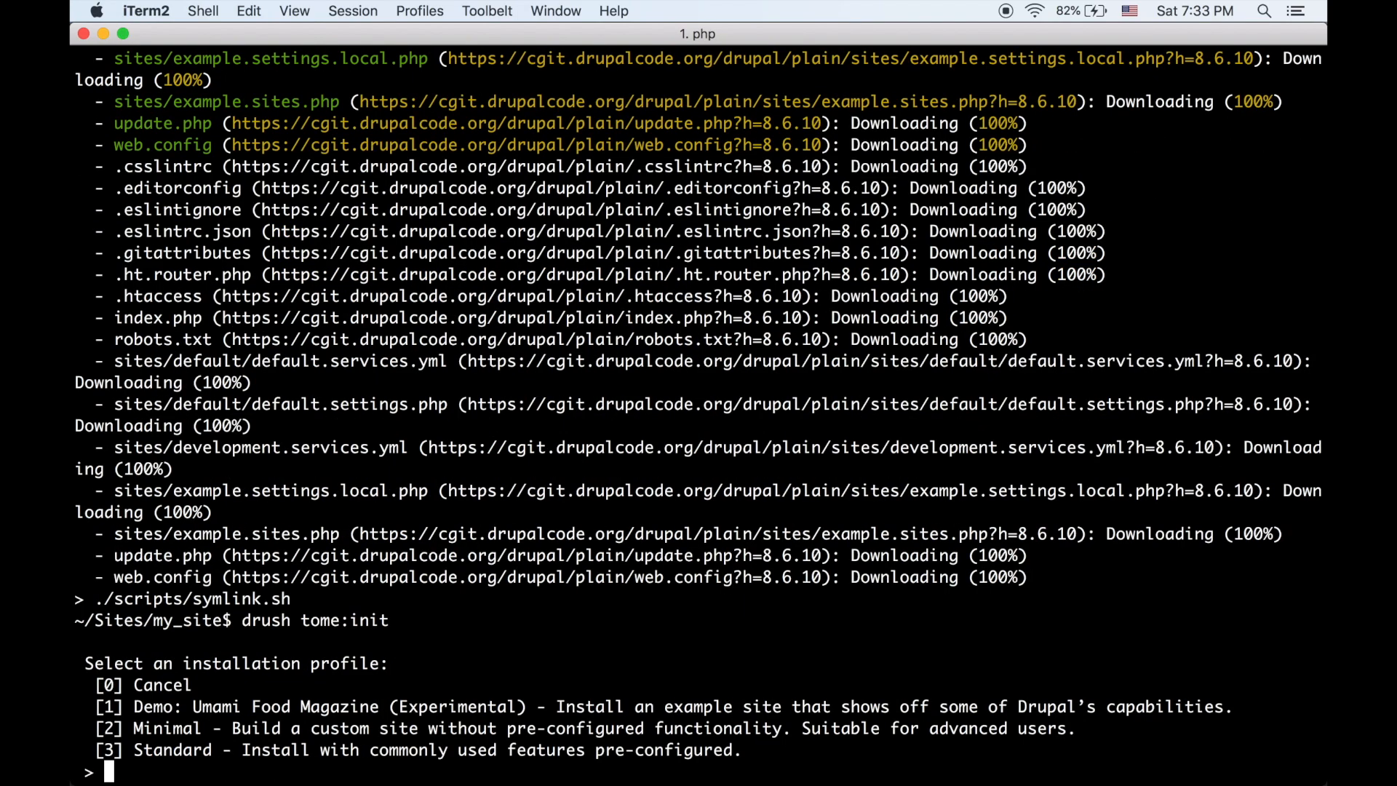
pyautogui.write('1')
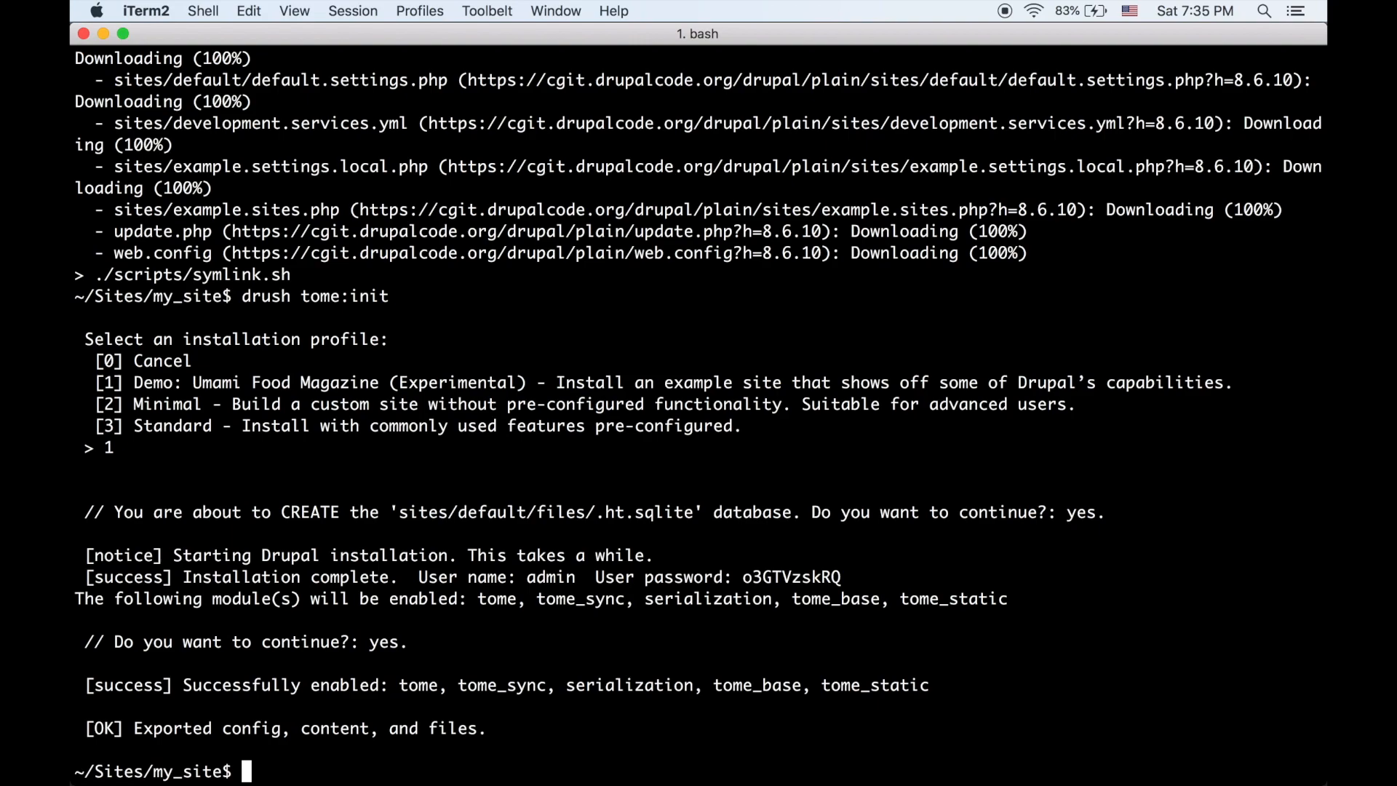
pyautogui.write('ls -l')
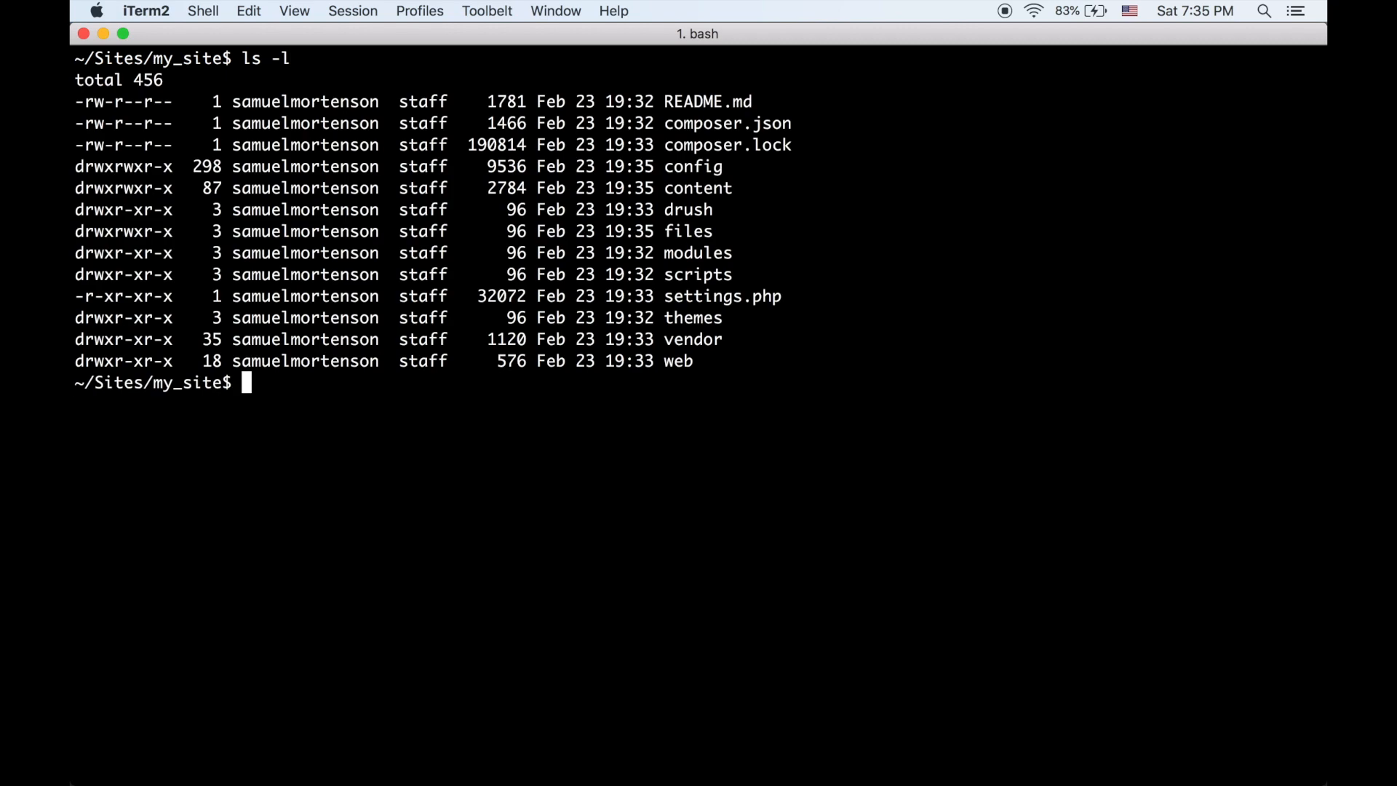
pyautogui.moveTo(723, 71)
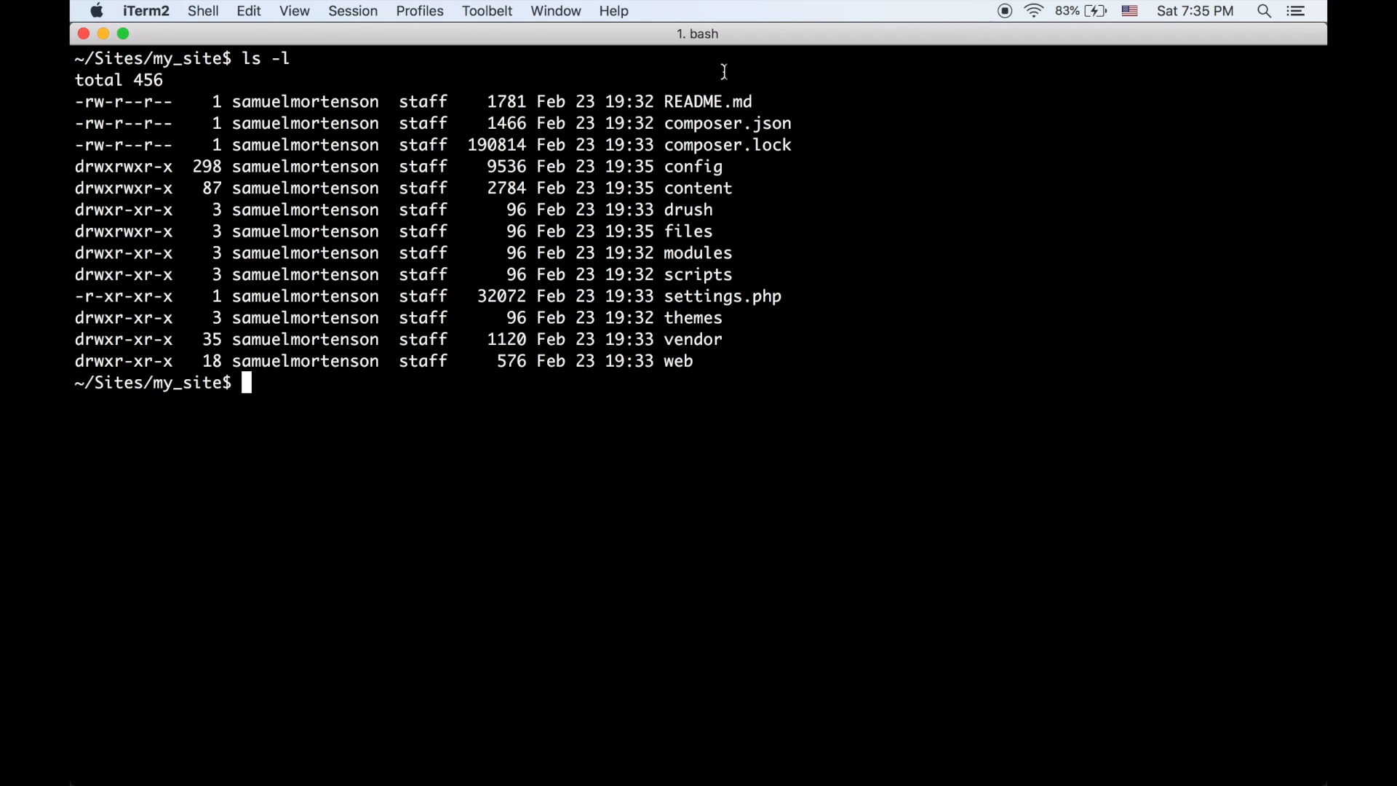
pyautogui.moveTo(692, 168)
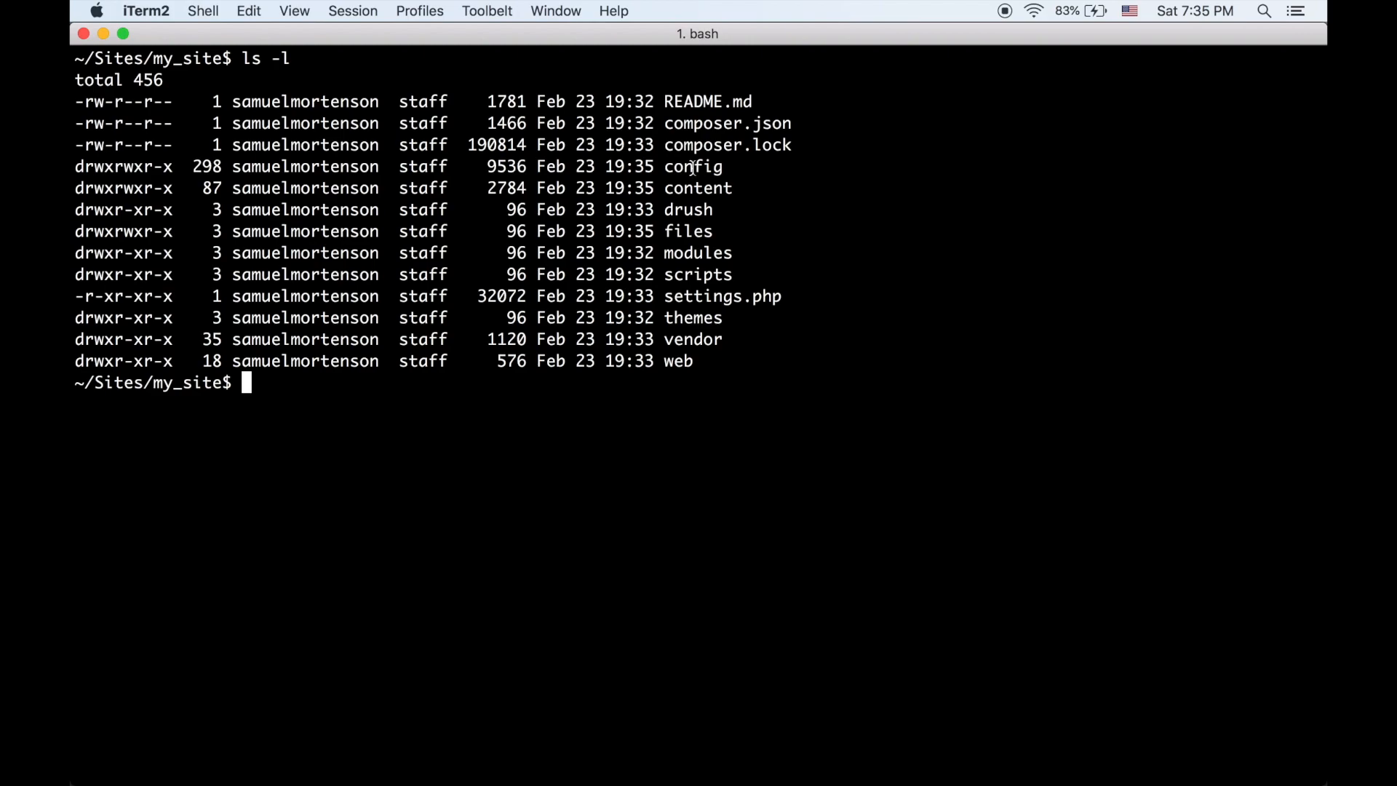
# List the project folders, files/public images, and exported content JSON files
pyautogui.doubleClick(698, 187)
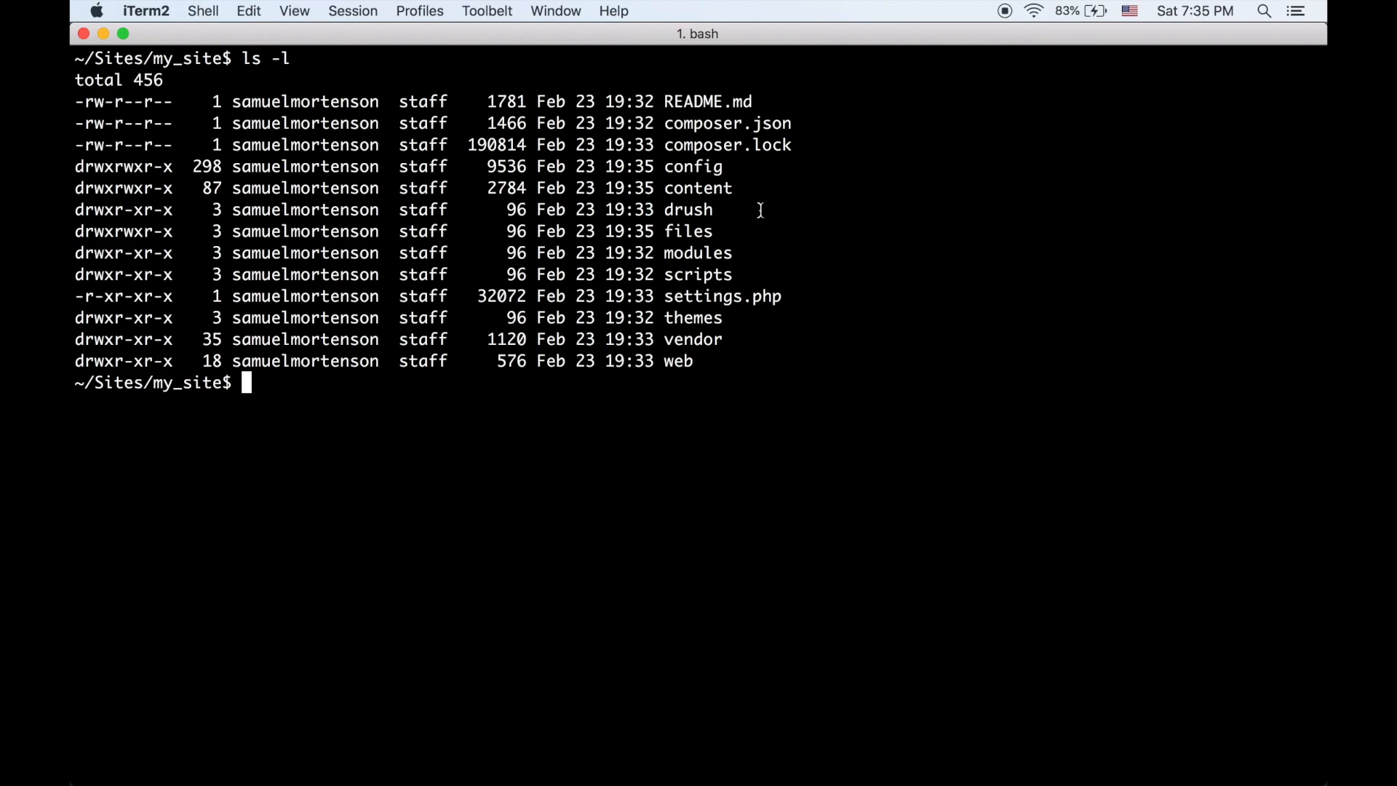
pyautogui.write('ls -l files/')
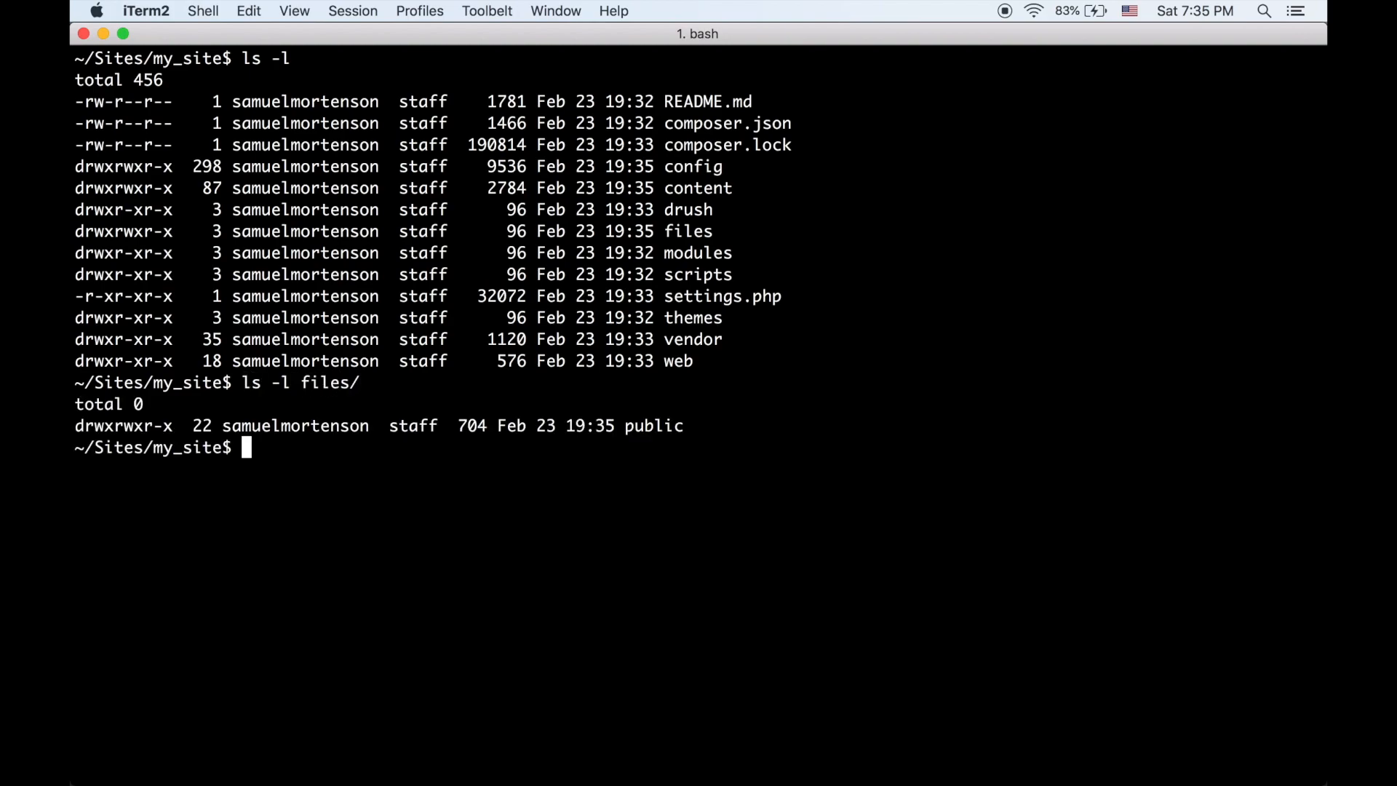
pyautogui.write('ls -l files/public/')
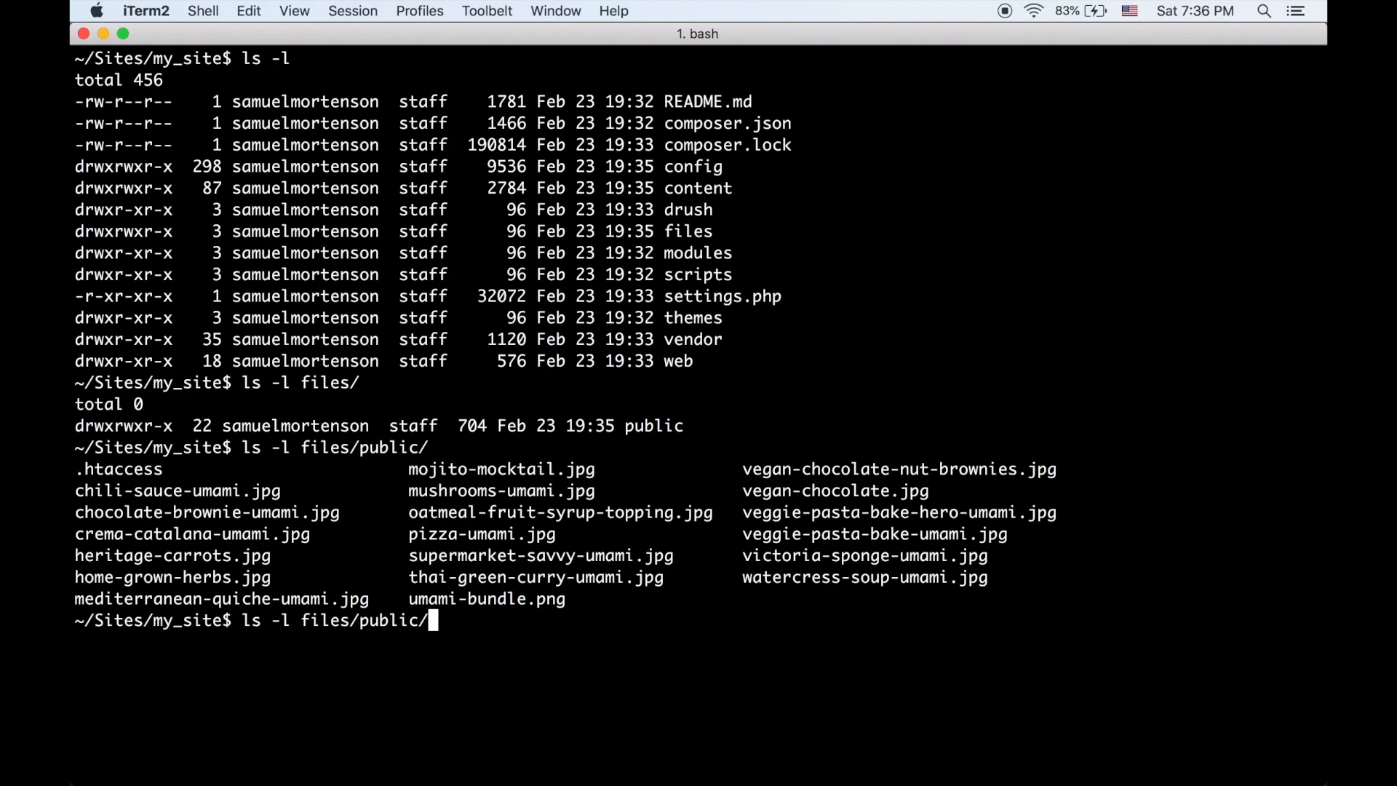
pyautogui.write('l')
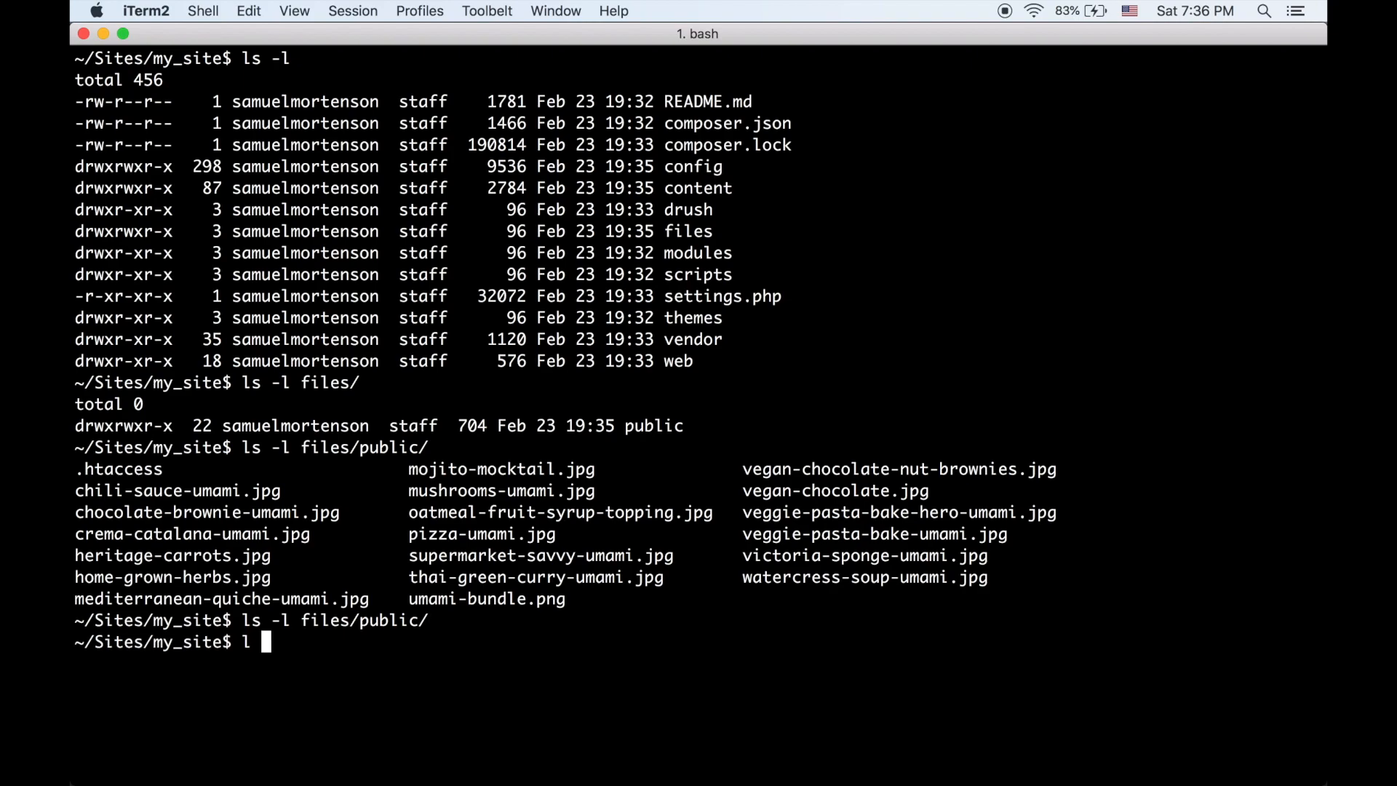
pyautogui.write('s -l con')
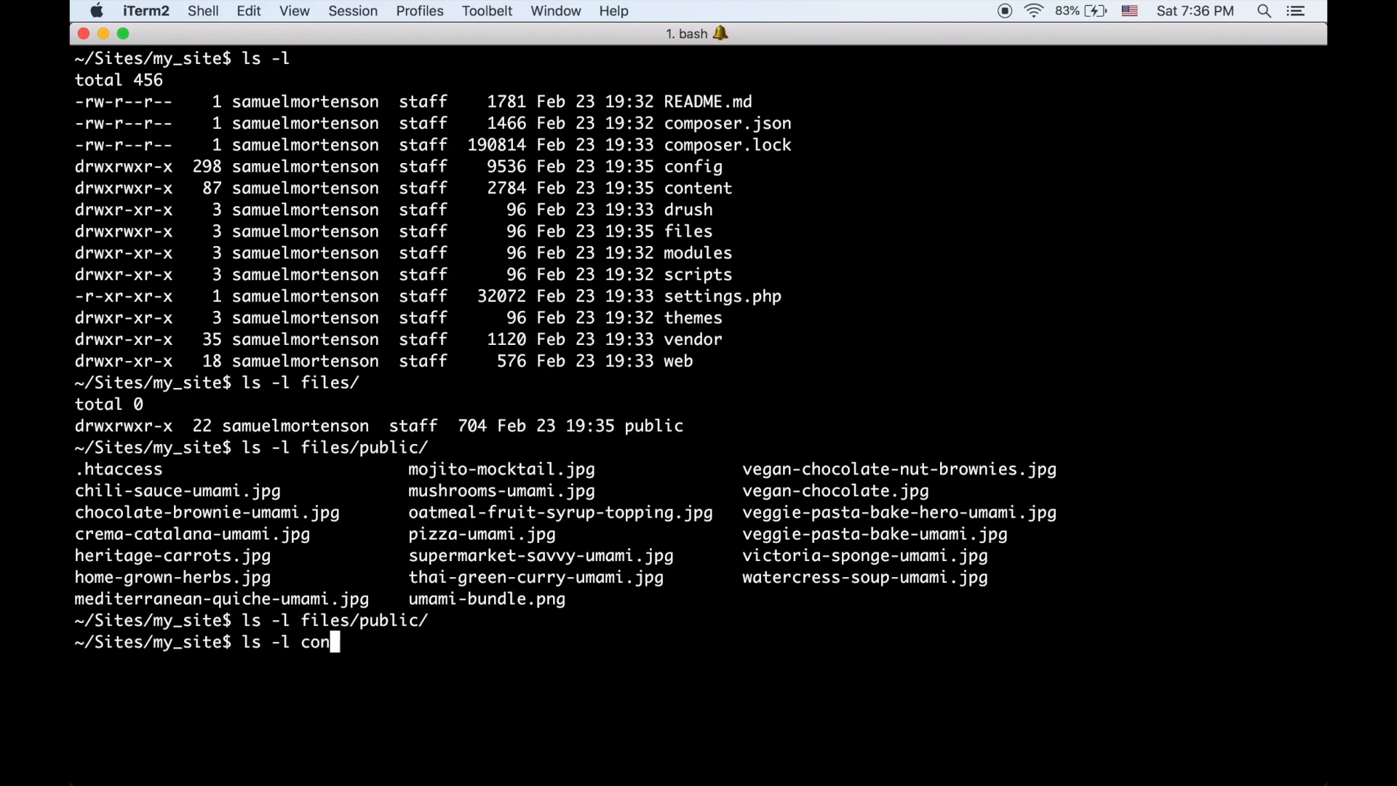
pyautogui.press('Return')
pyautogui.write('git')
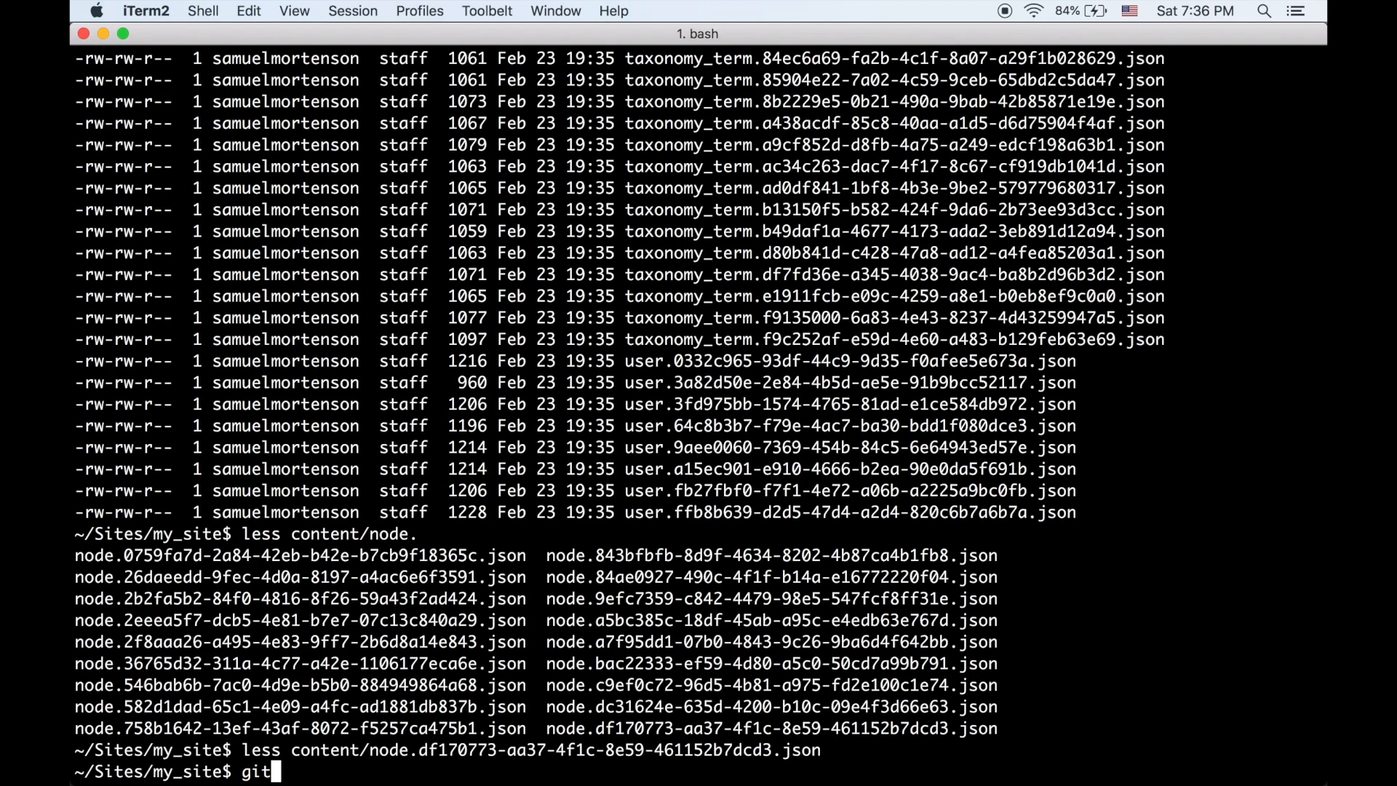
# Commit the exported site, confirm a clean git status, and start drush runserver
pyautogui.press('Return')
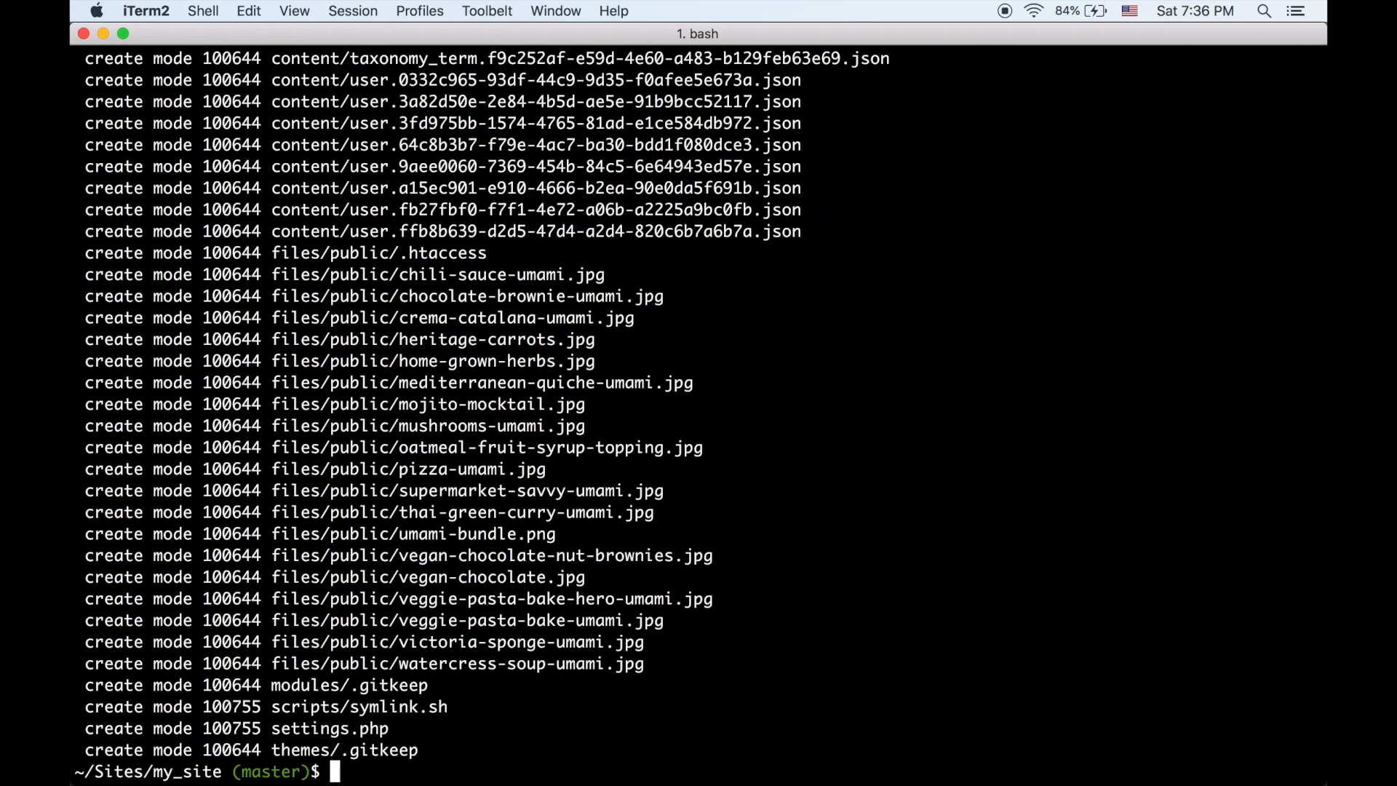
pyautogui.write('git status')
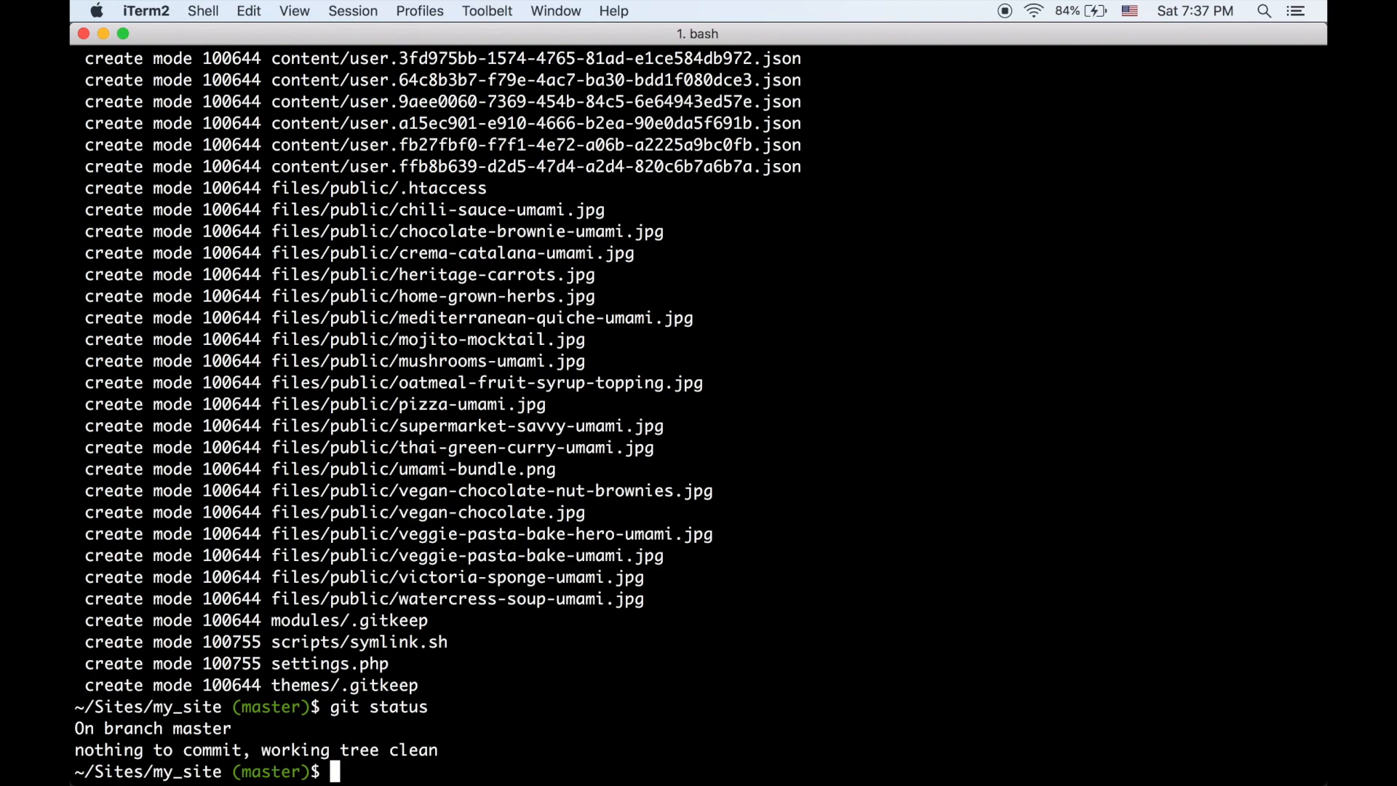
pyautogui.write('drush runserver')
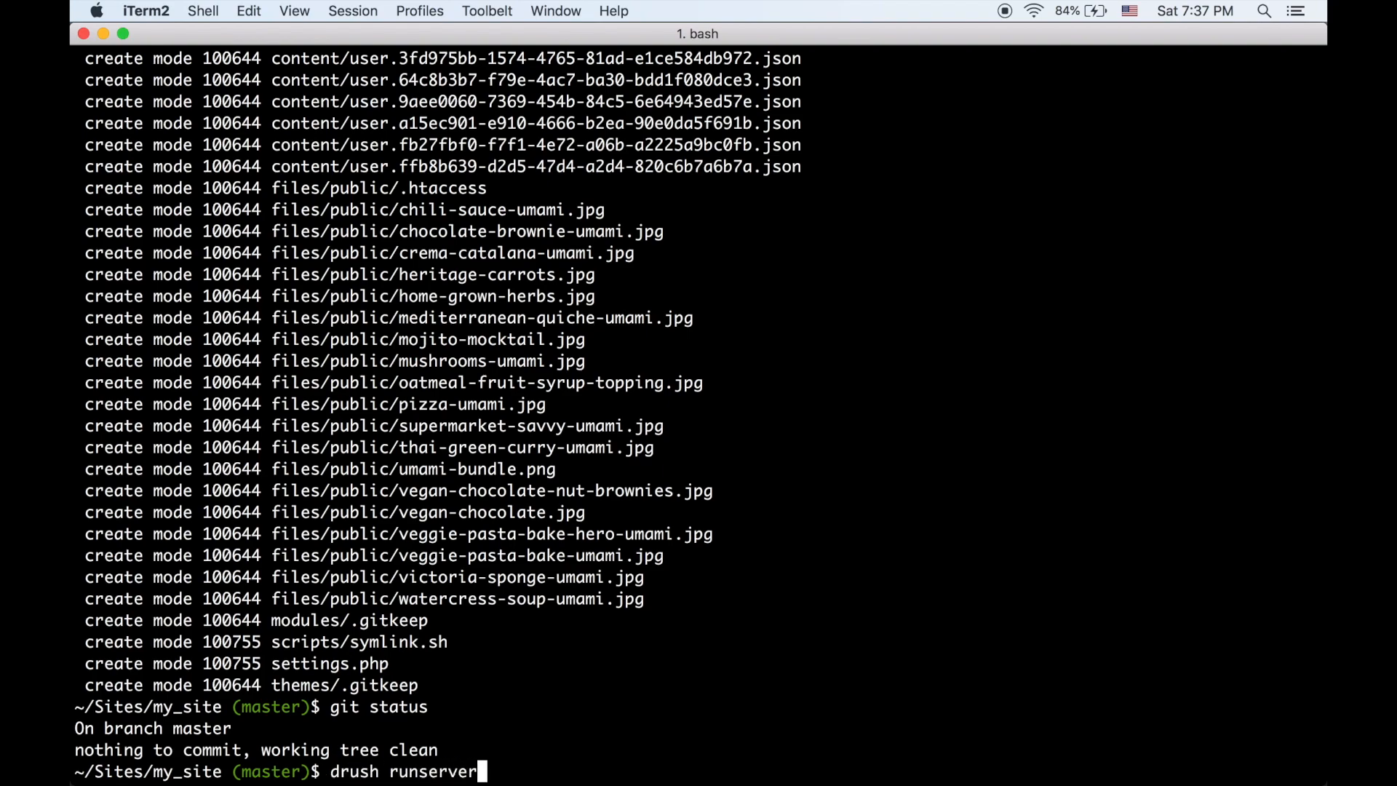
pyautogui.press('Return')
pyautogui.write('cd Si')
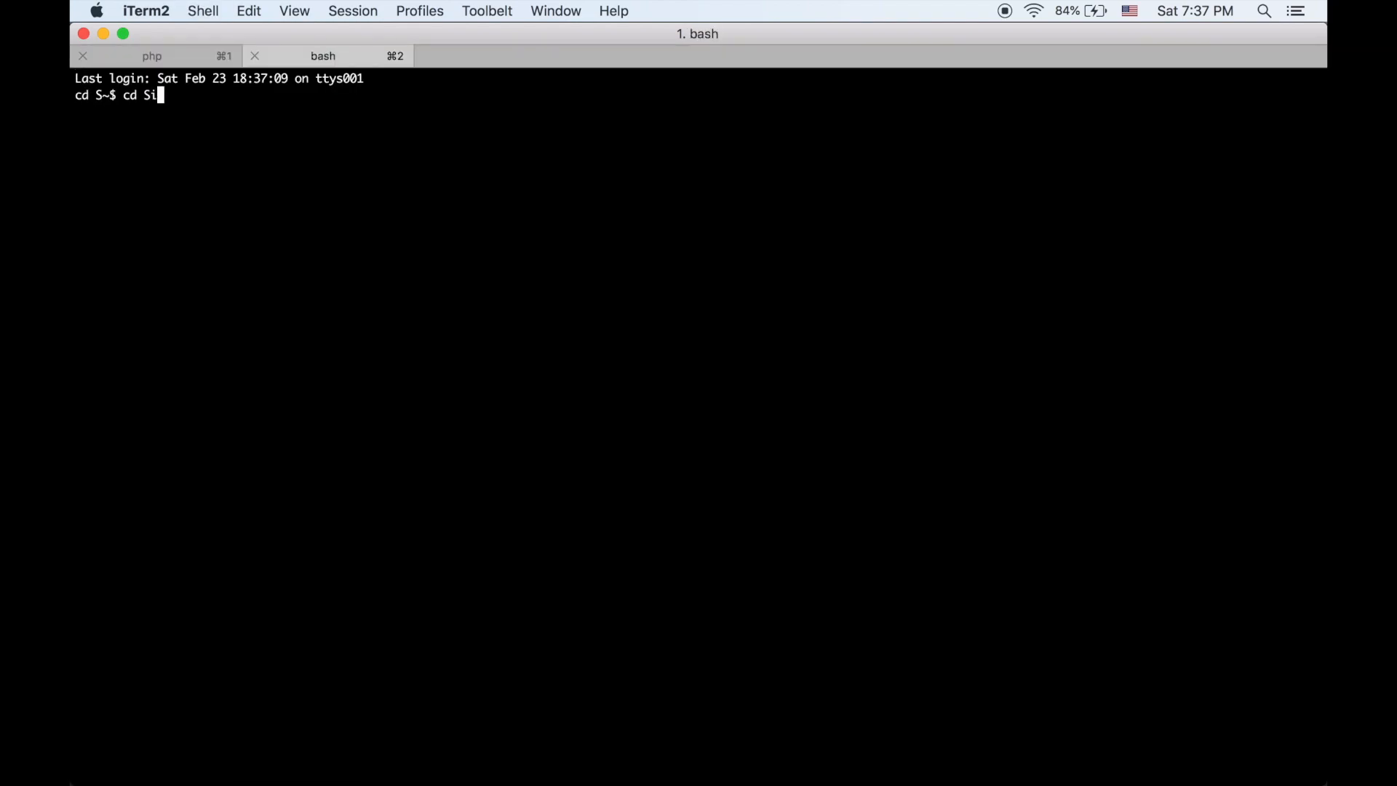
# In Sites/my_site, run drush uli for a one-time admin login link
pyautogui.write('tes/my_site')
pyautogui.write('drush uli')
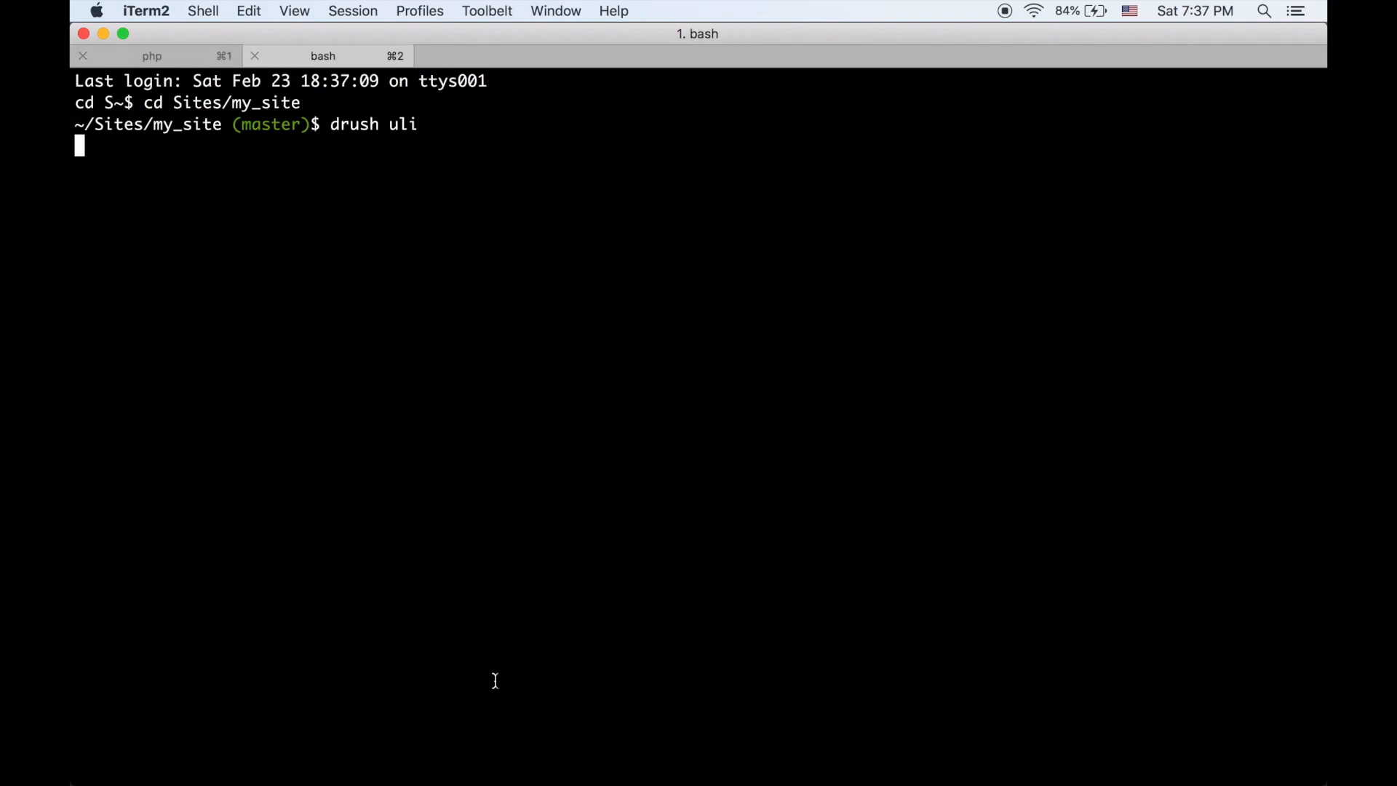
pyautogui.press('Return')
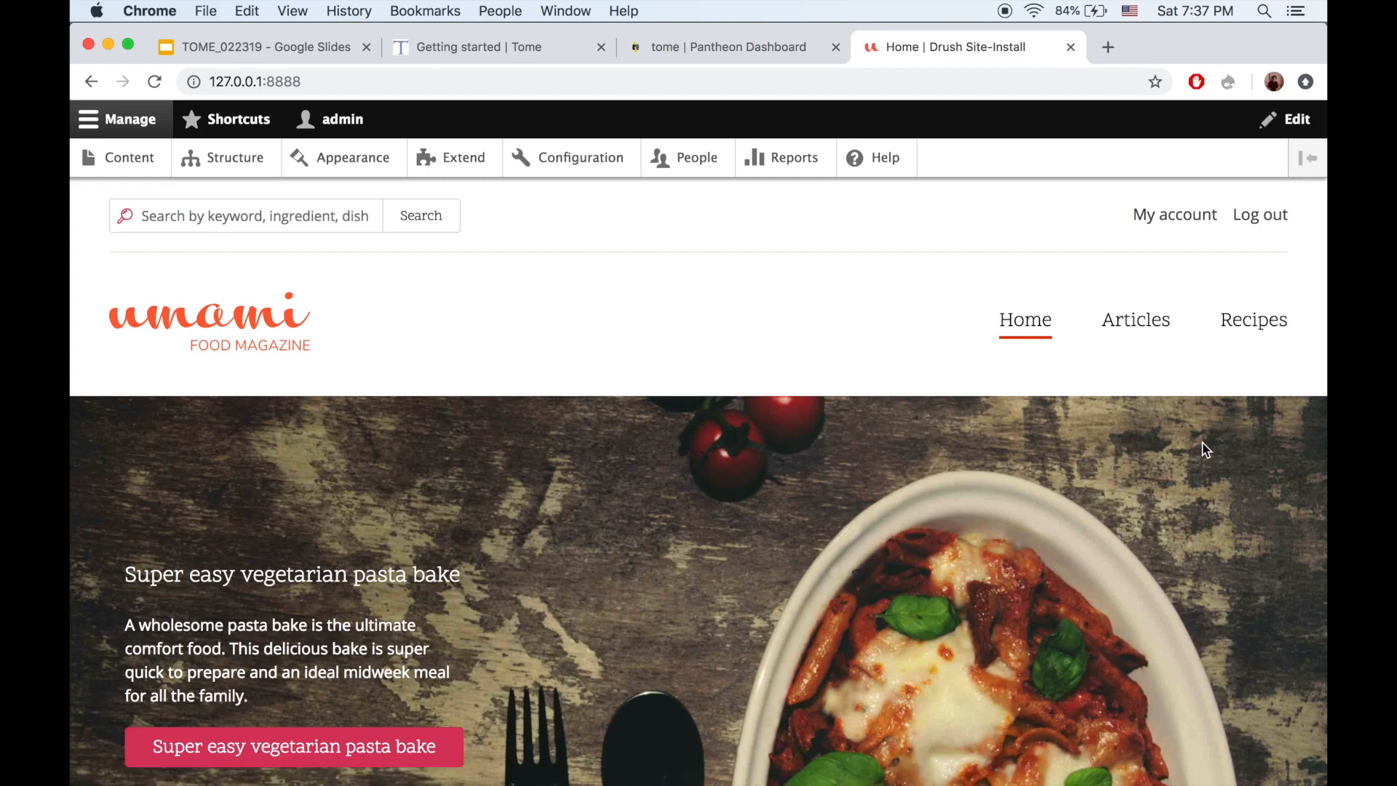
pyautogui.moveTo(1296, 414)
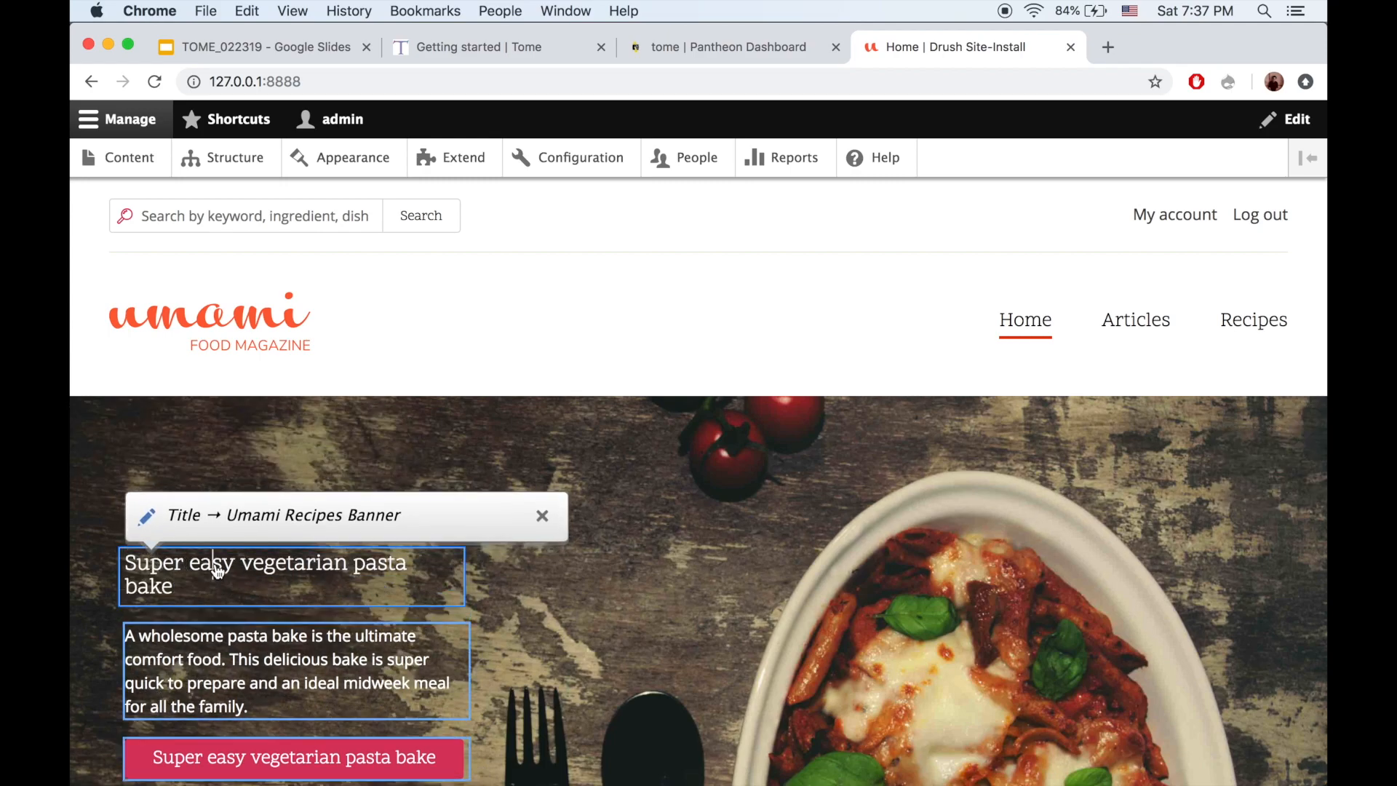
# Retitle the banner 'Super hard vegetarian pasta bake' and save it
pyautogui.write('hard')
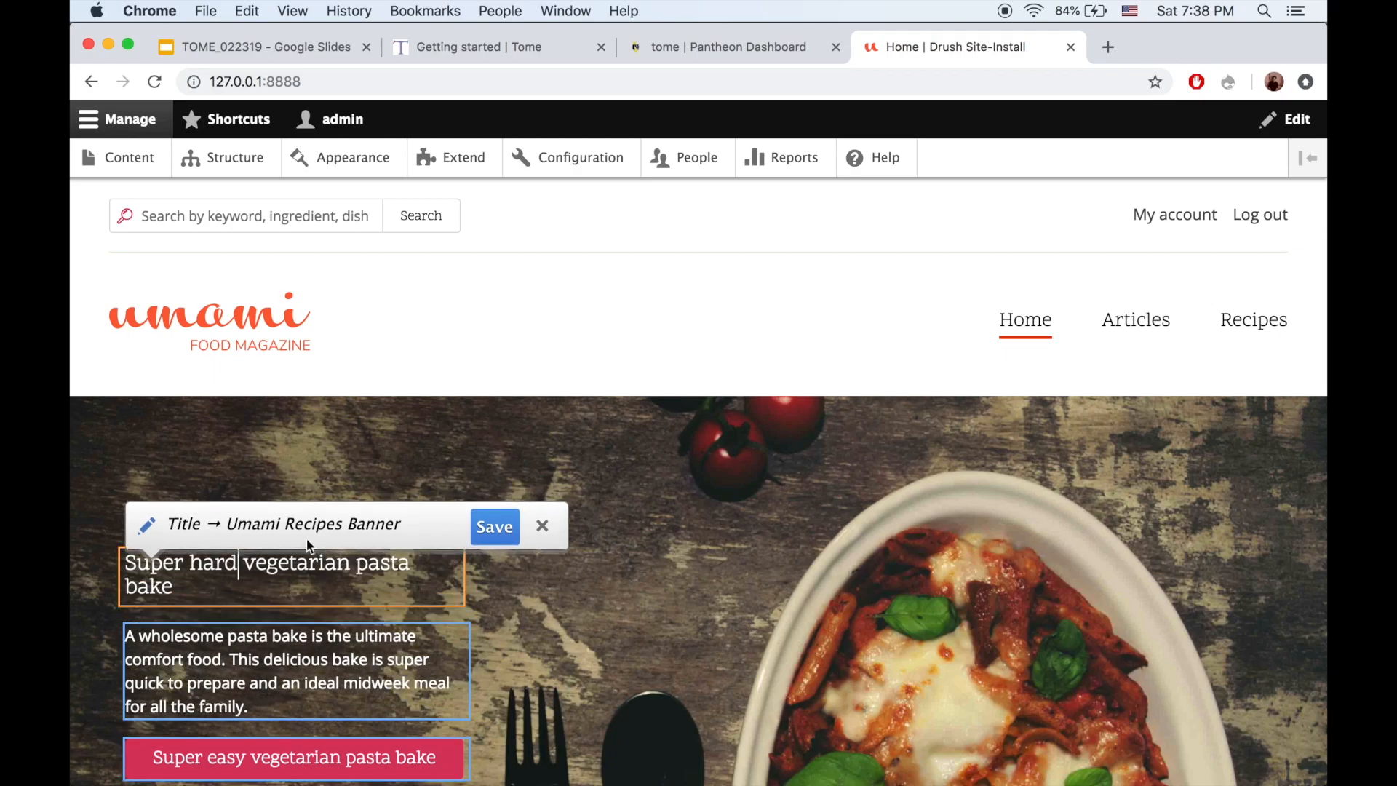
pyautogui.click(494, 525)
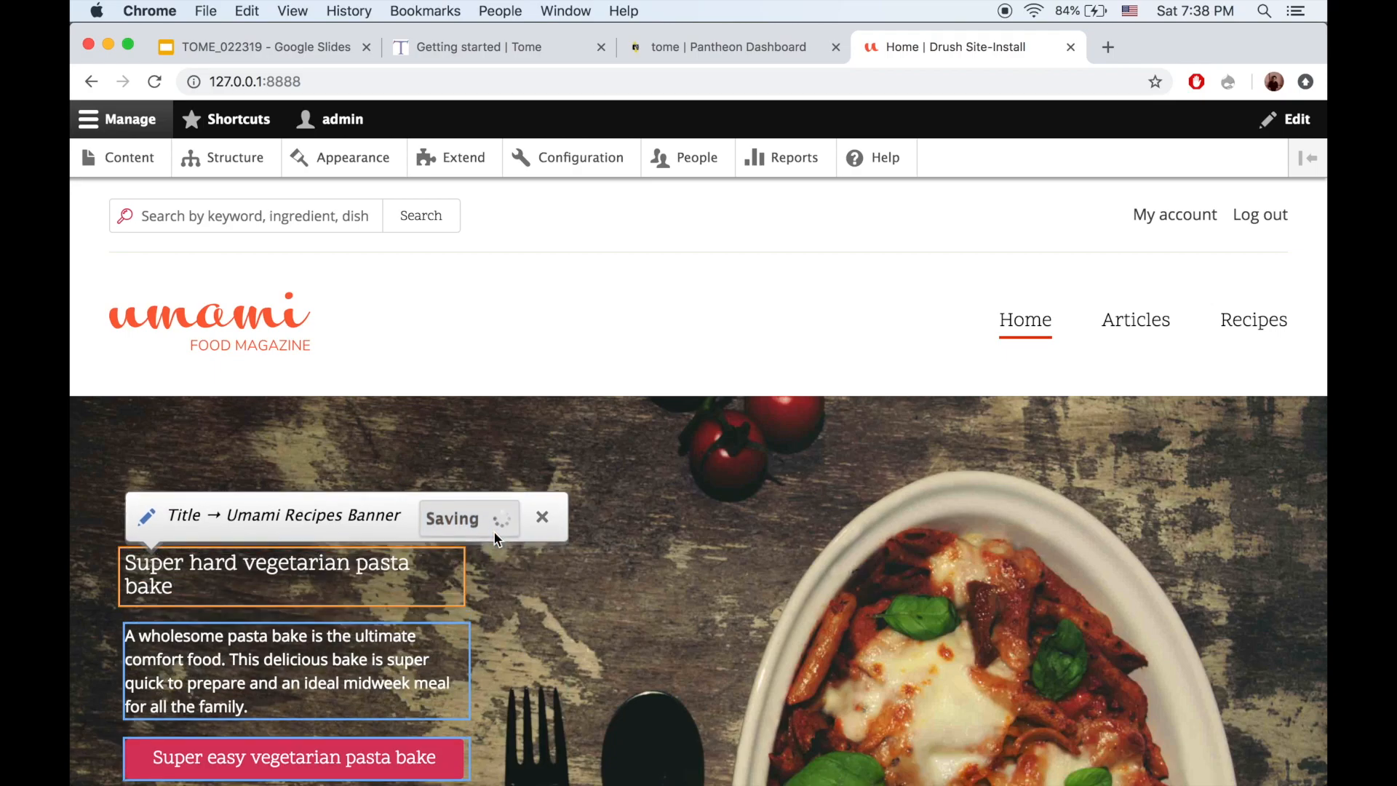
pyautogui.click(542, 517)
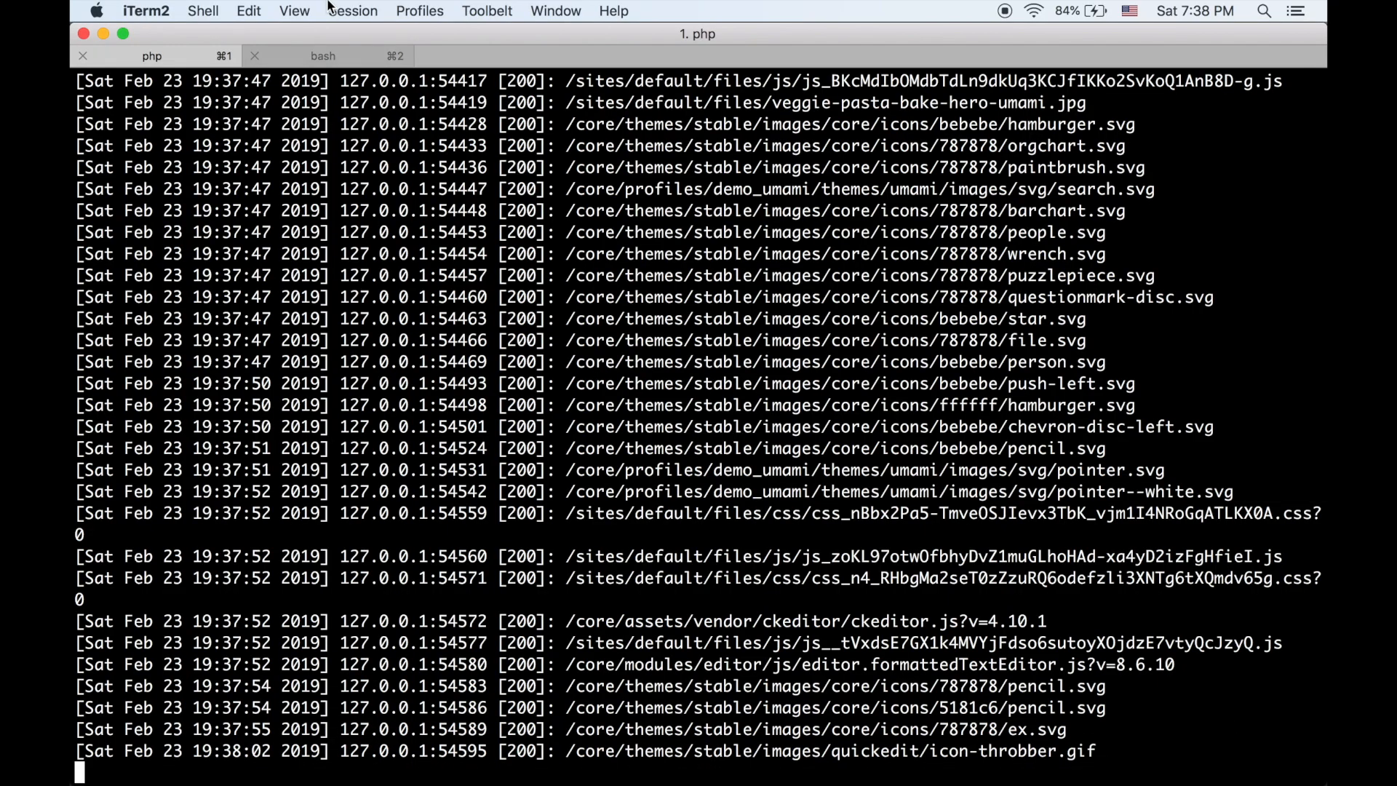
# Commit the banner change as 'This pasta was hard to make.'
pyautogui.click(322, 55)
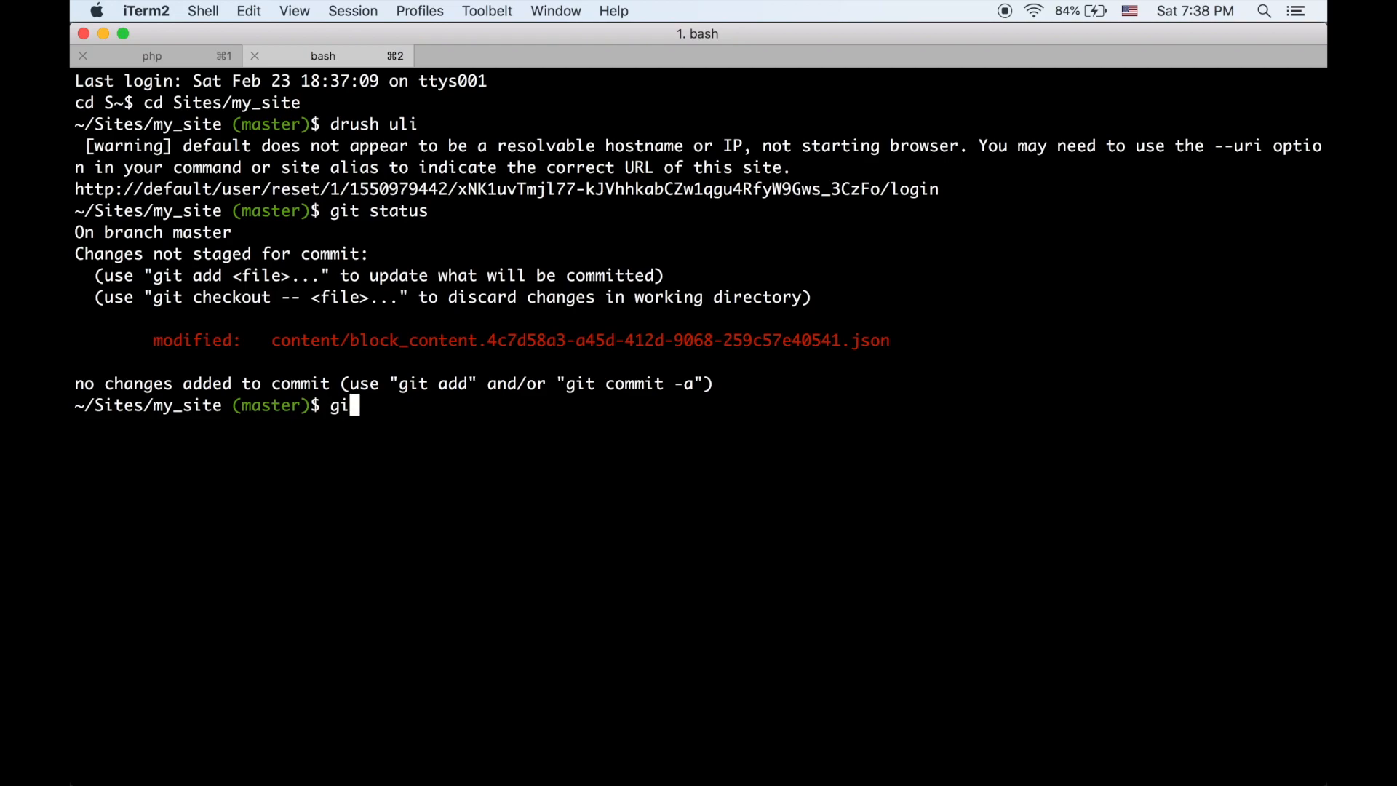
pyautogui.write('git commit -')
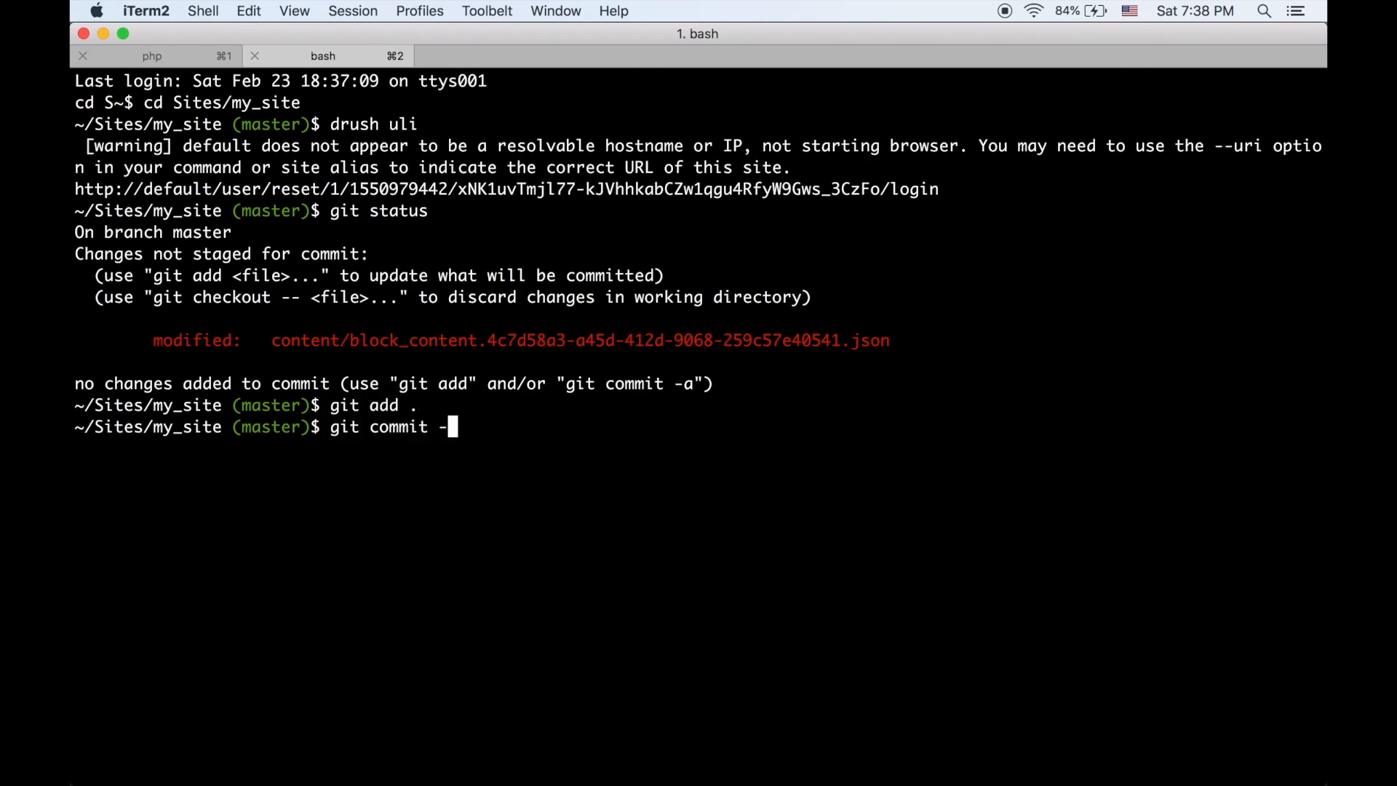
pyautogui.write("m 'This pasta '")
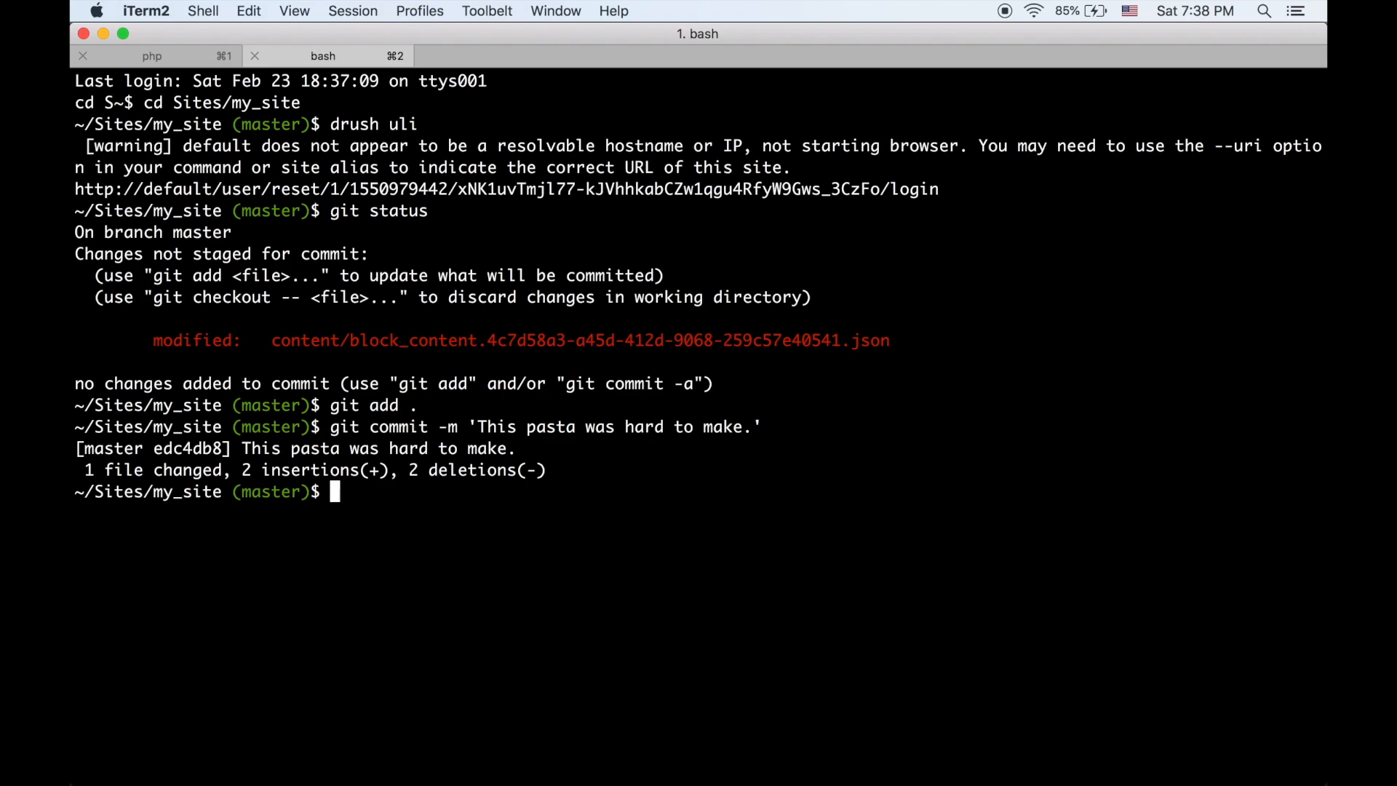
pyautogui.write('drush sql-drop -y')
pyautogui.write('drush tome')
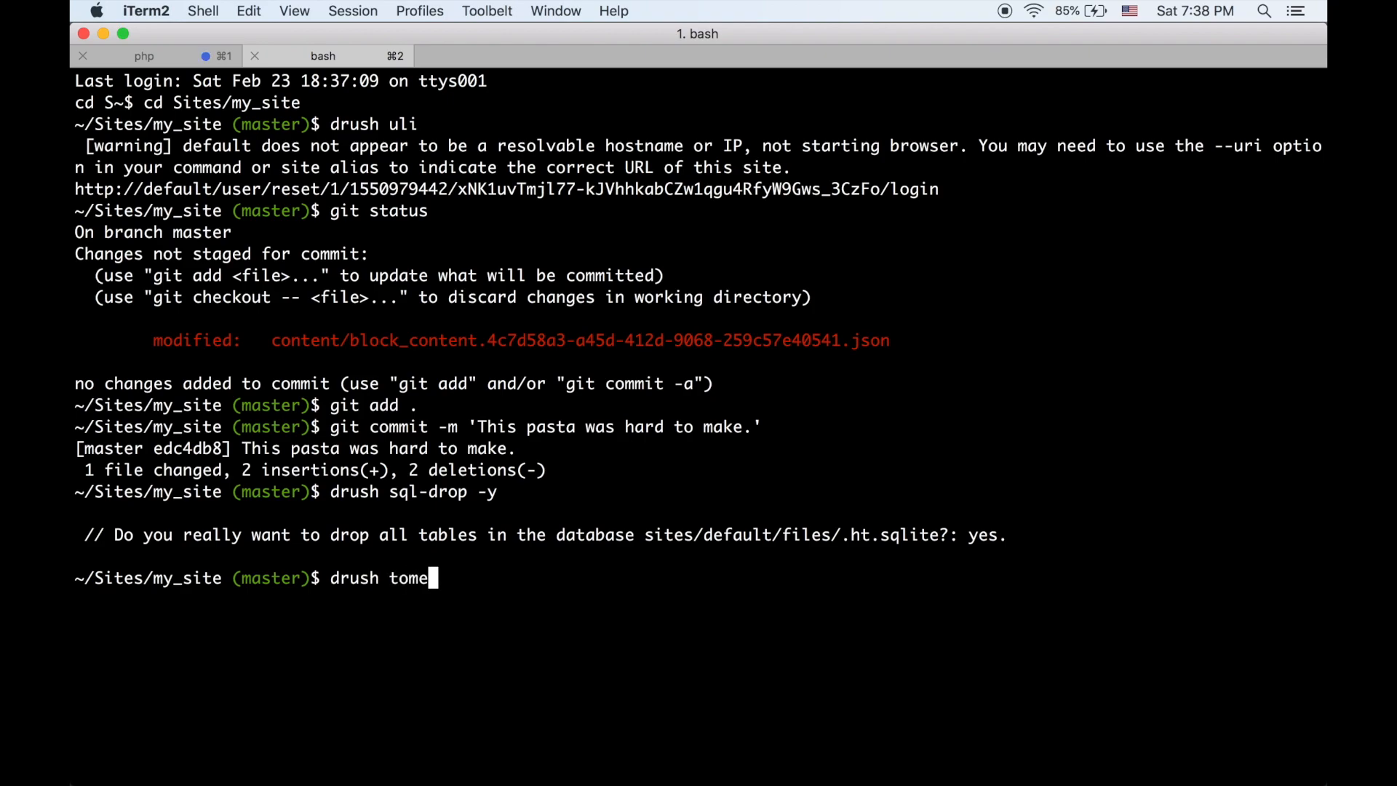
# Reinstall the site from the export with drush tome:install, answering yes
pyautogui.write(':install')
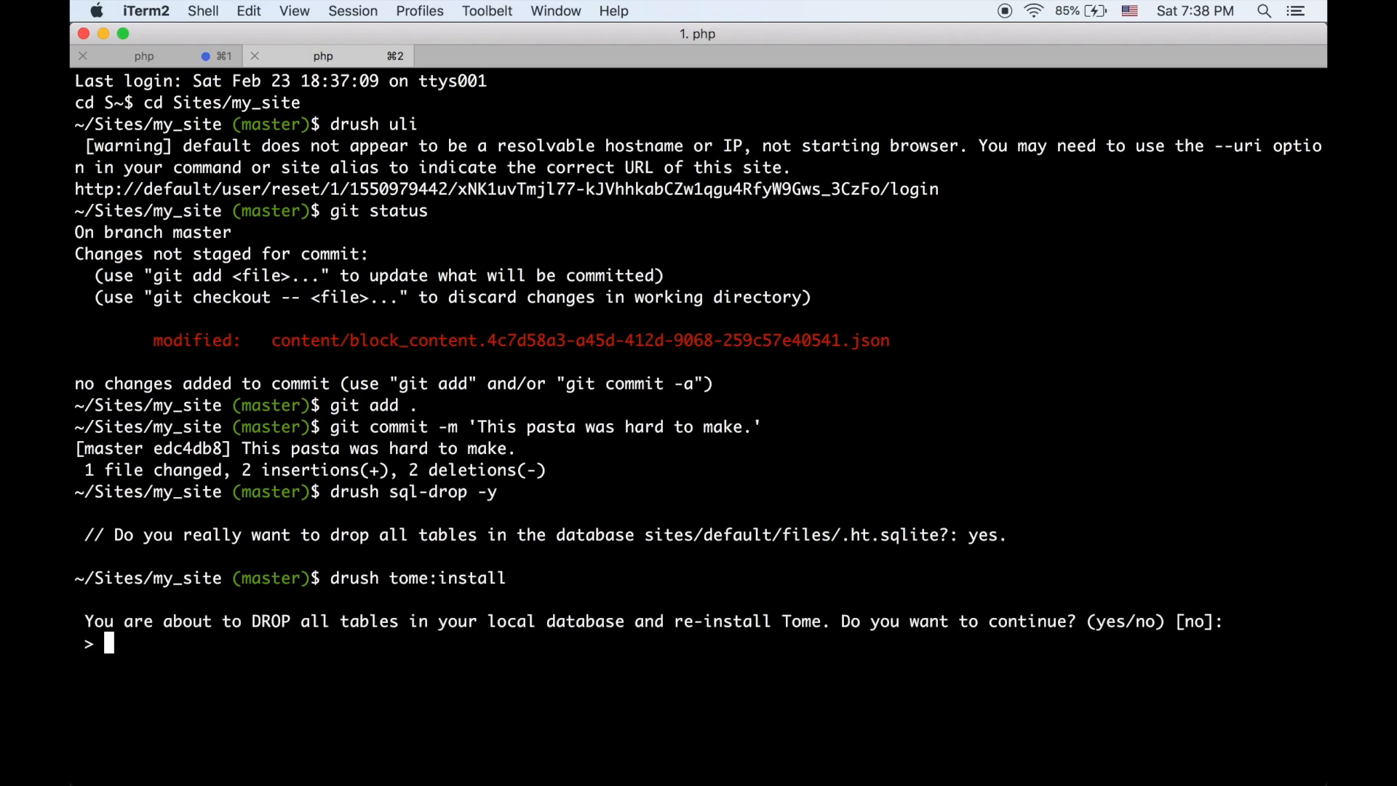
pyautogui.write('yes')
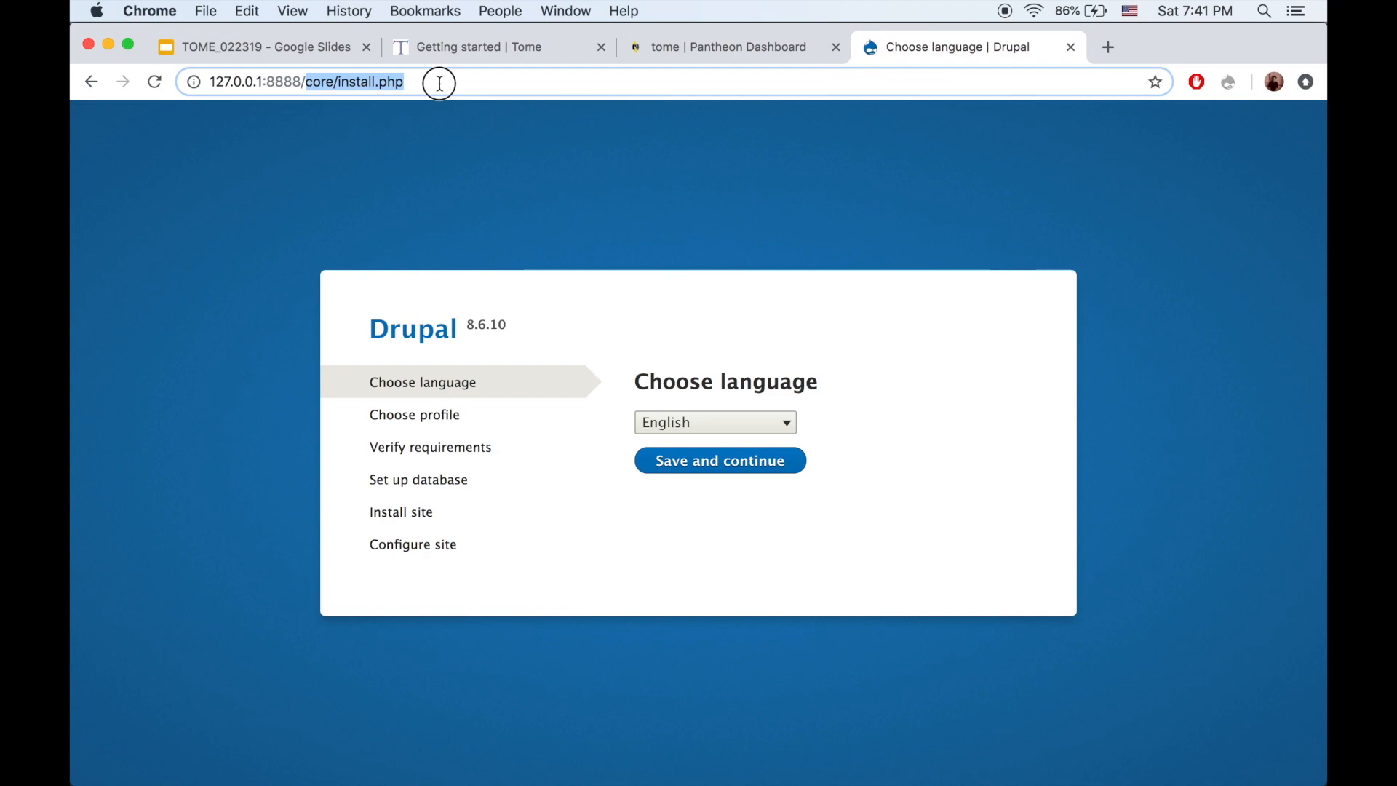
# Load 127.0.0.1:8888 instead of core/install.php to view the reinstalled Umami homepage
pyautogui.press('Enter')
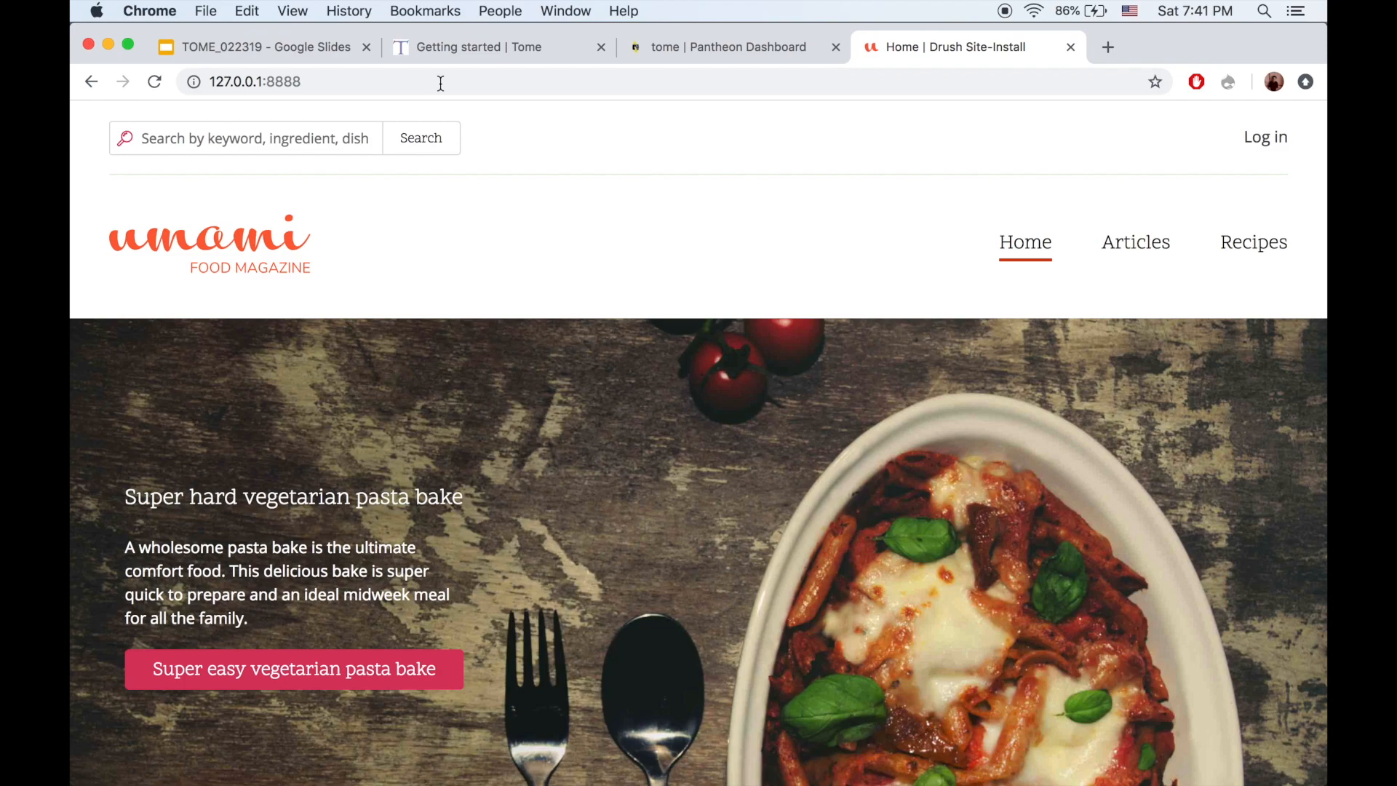
pyautogui.moveTo(347, 753)
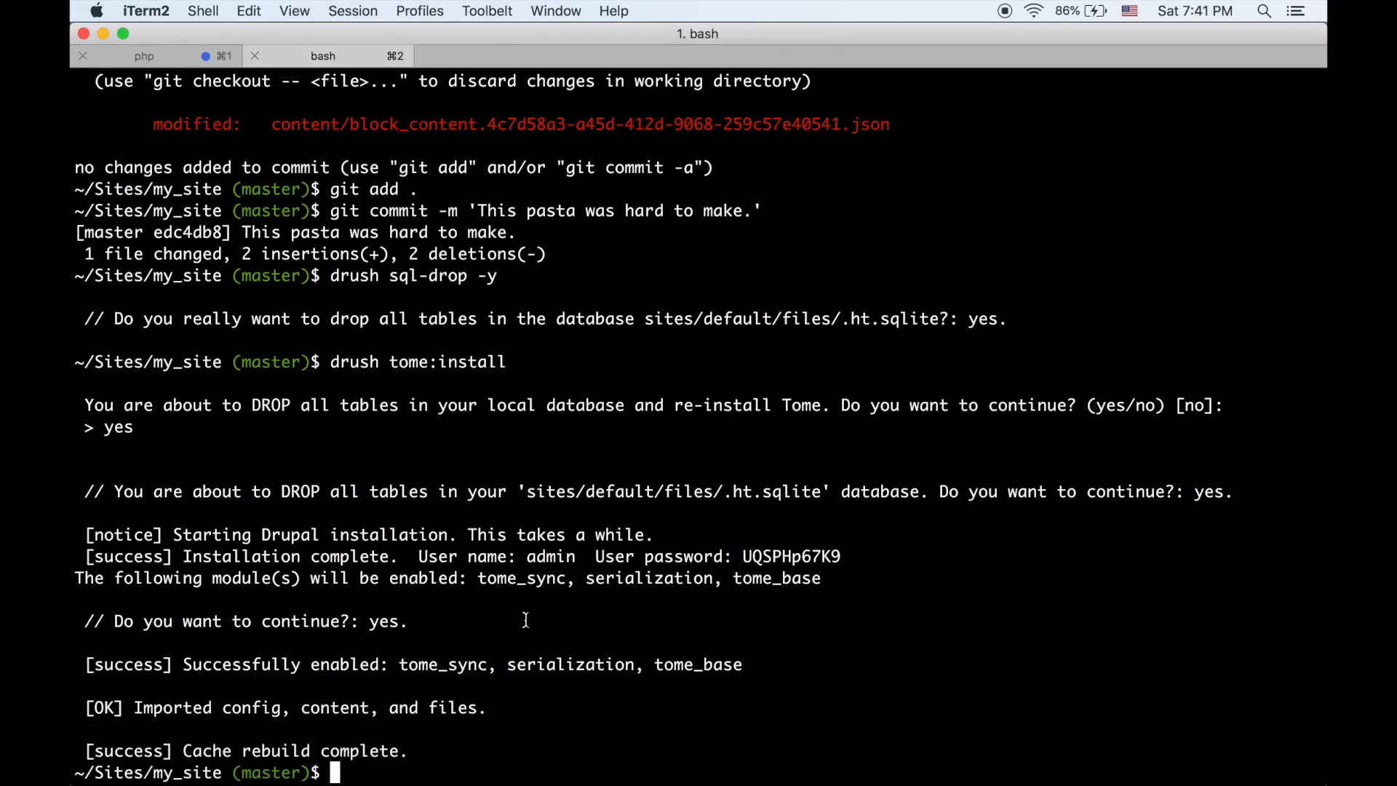
# Export the site and its assets to static HTML with drush tome:static
pyautogui.write('drush t')
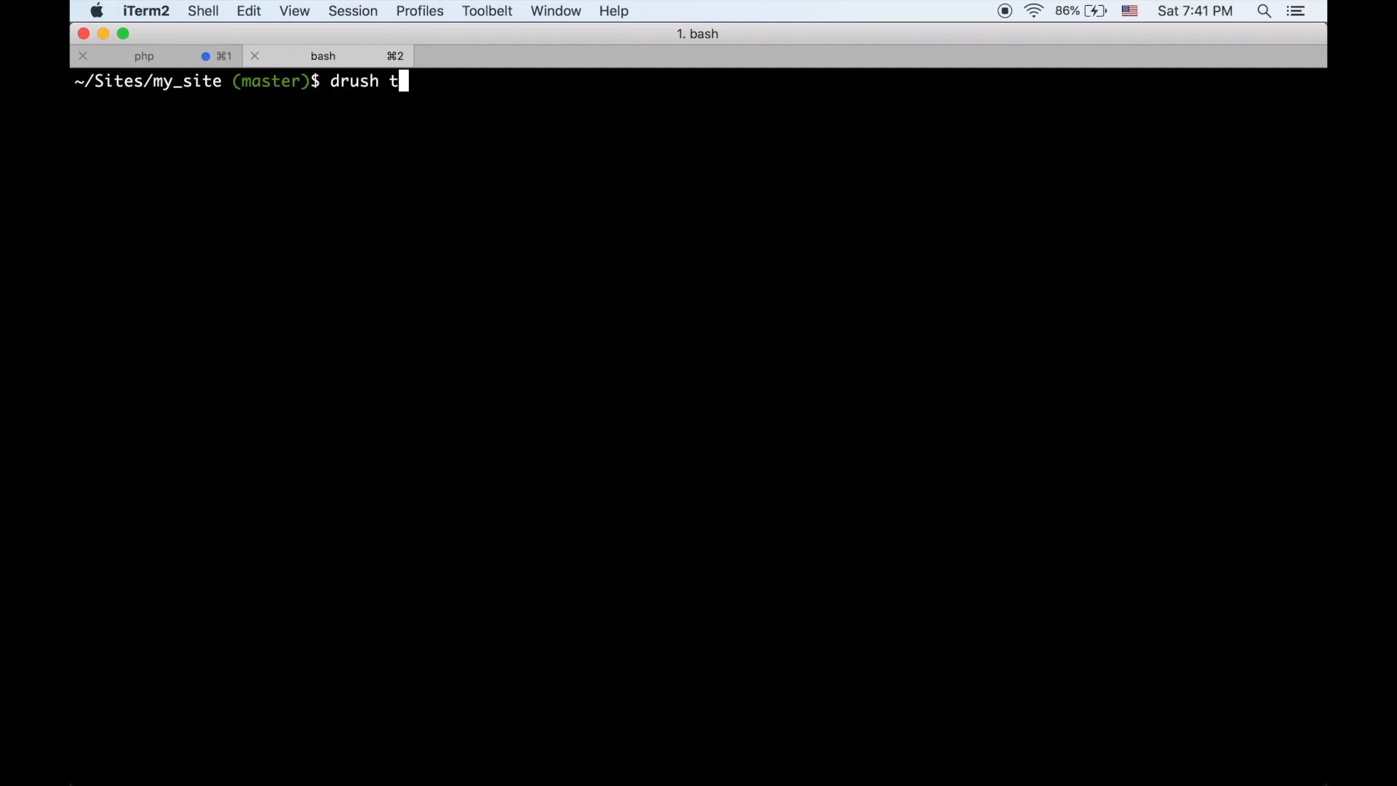
pyautogui.write('ome:stai')
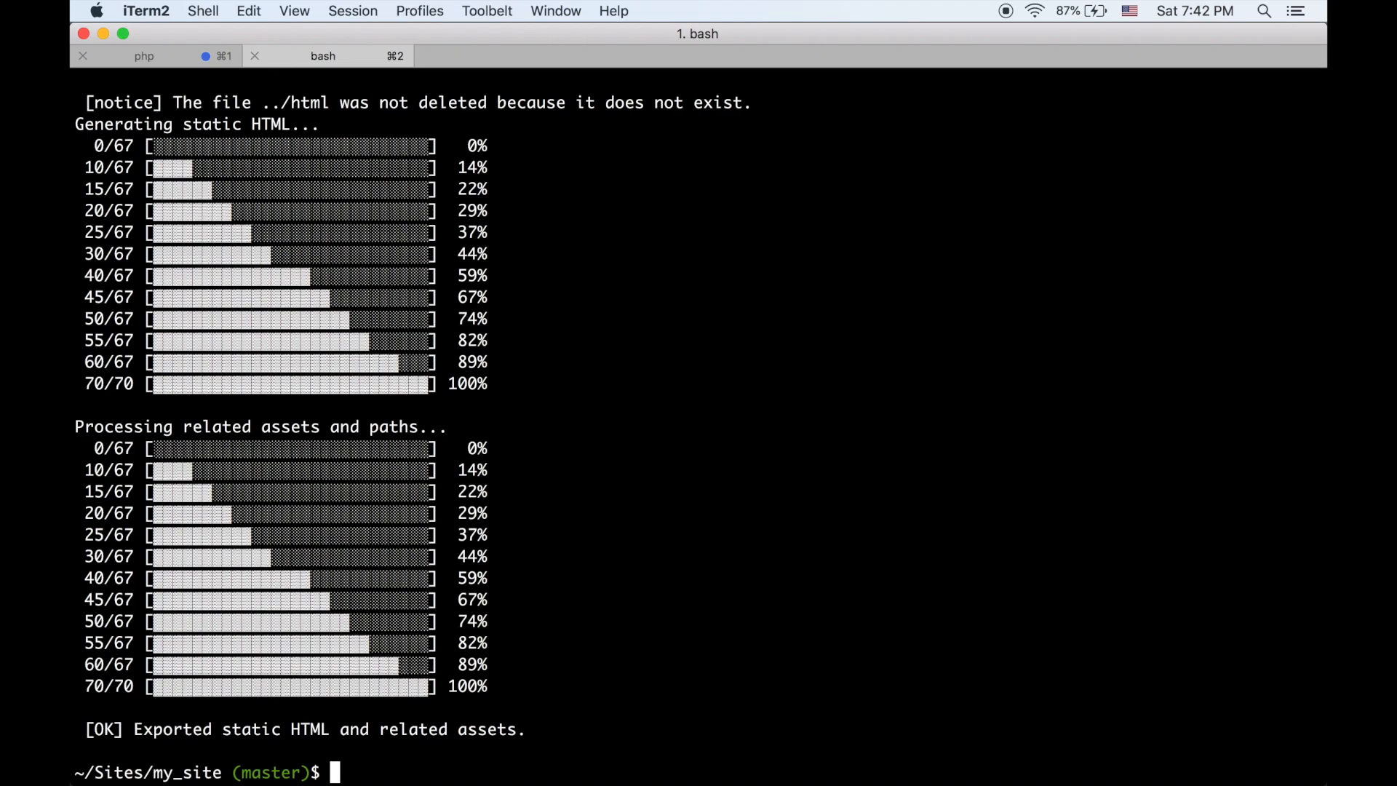
pyautogui.write('drush tome:static --r')
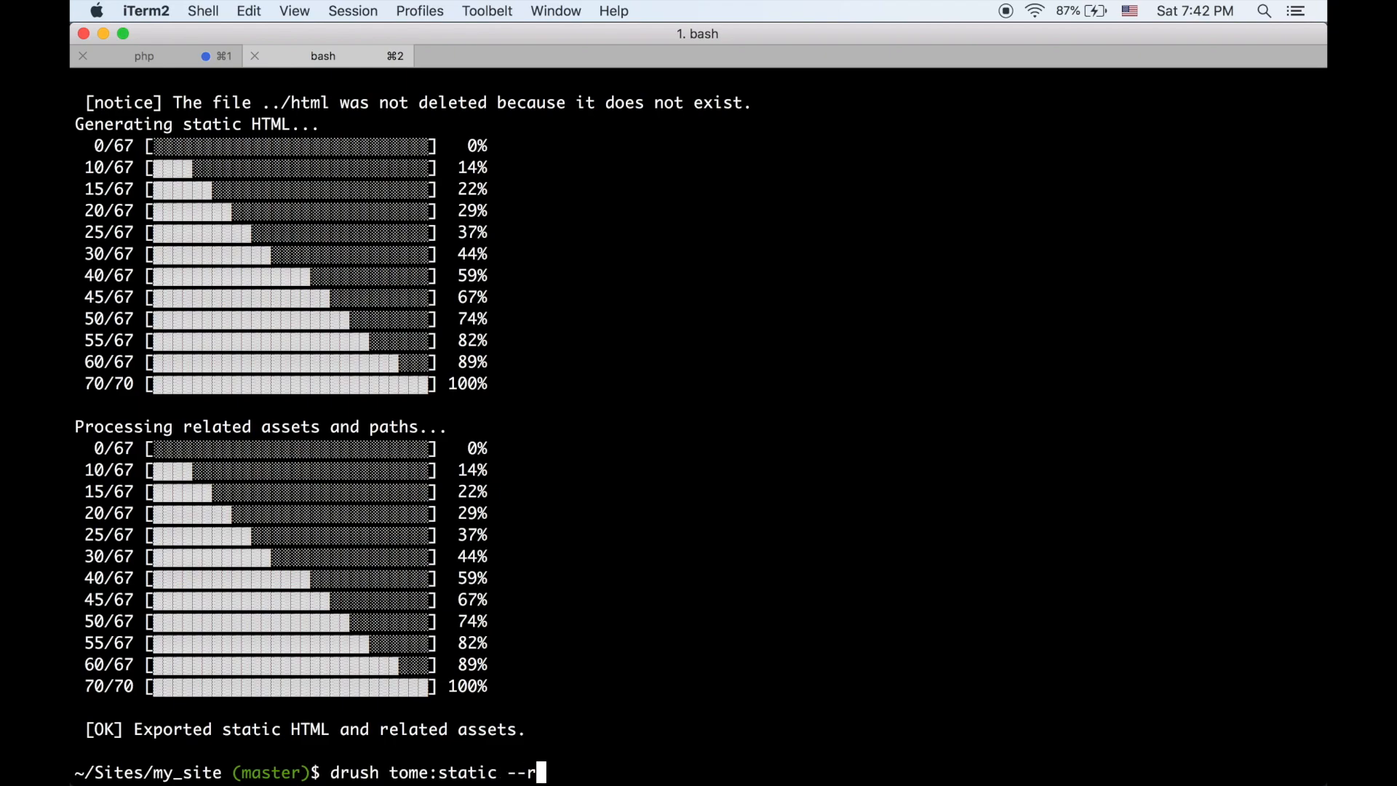
# Serve the static export with --run-server and view its Articles page at 127.0.0.1:8889
pyautogui.press('Return')
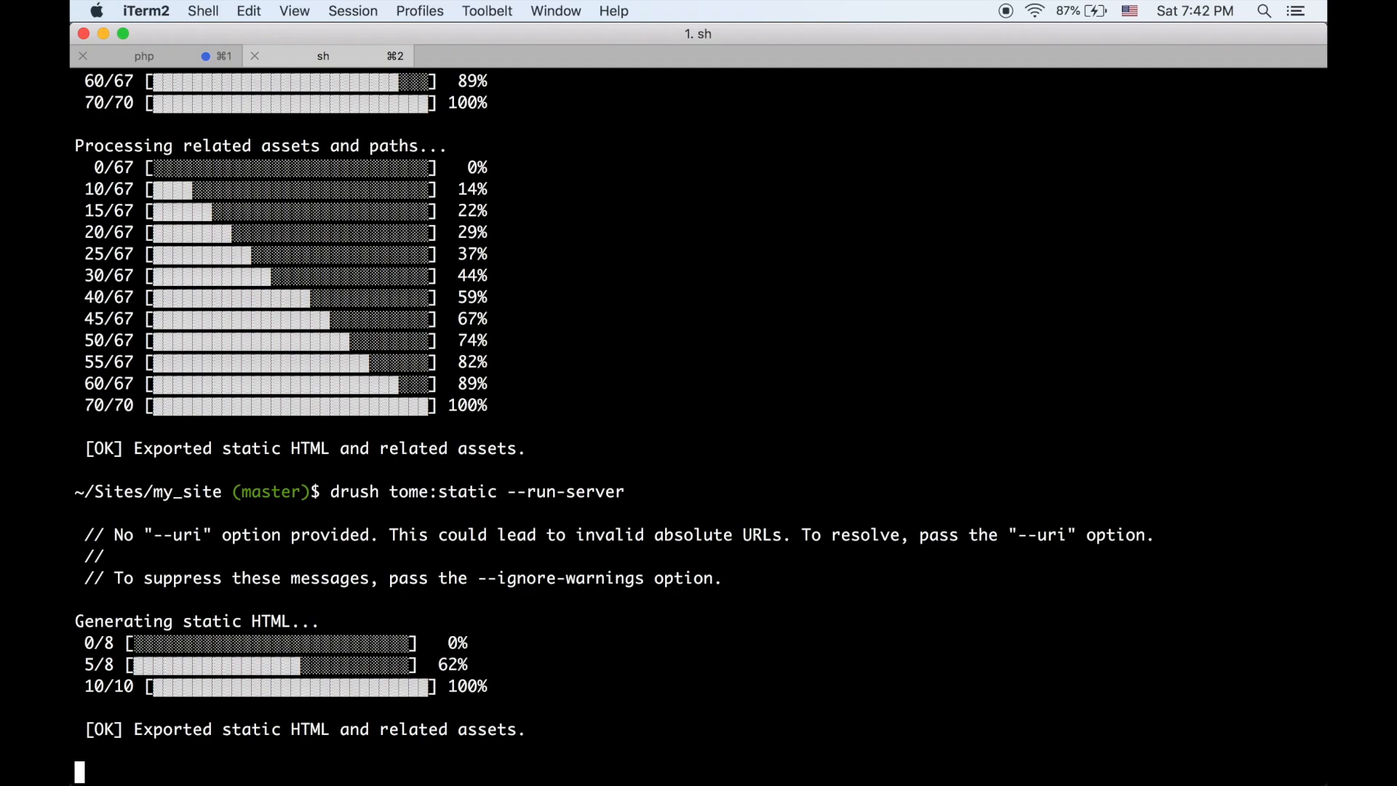
pyautogui.click(322, 55)
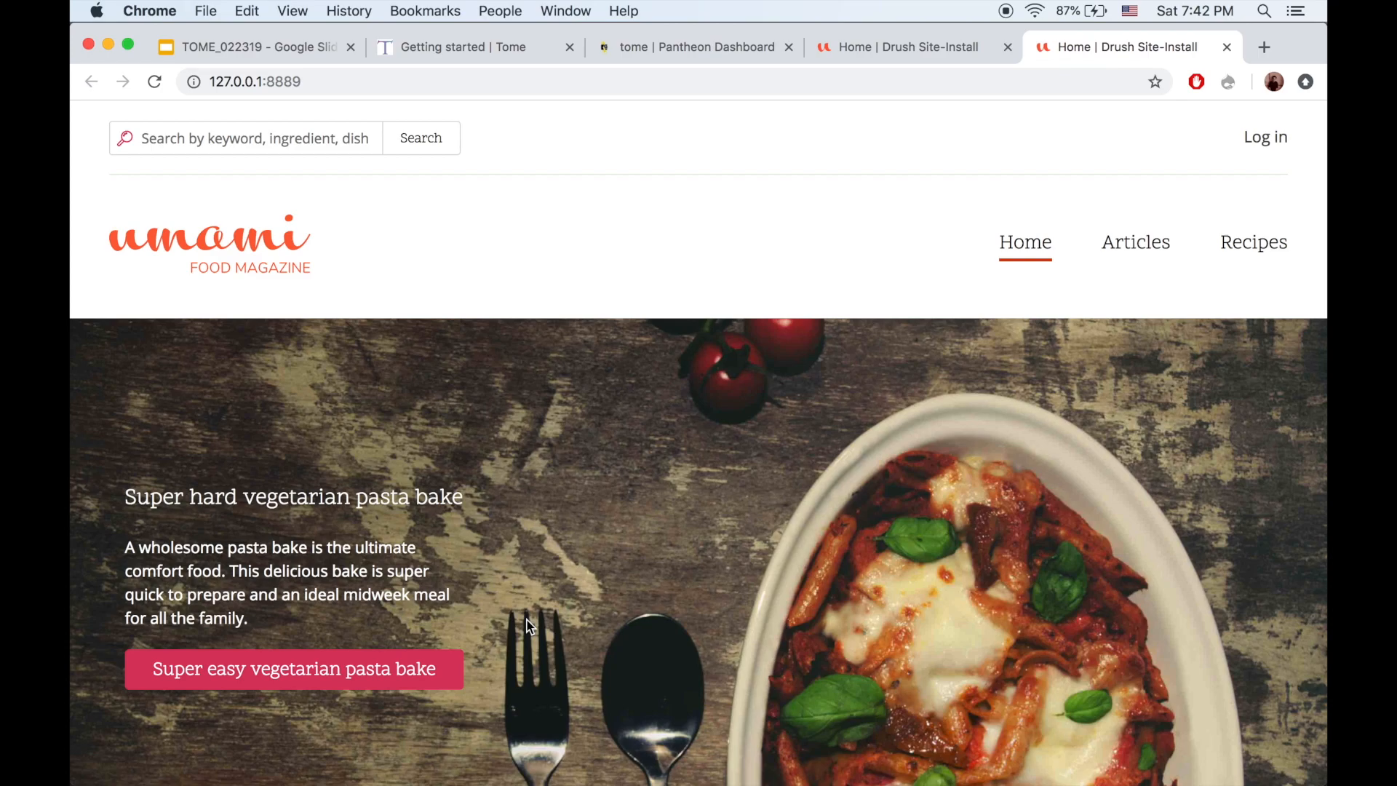
pyautogui.click(1135, 242)
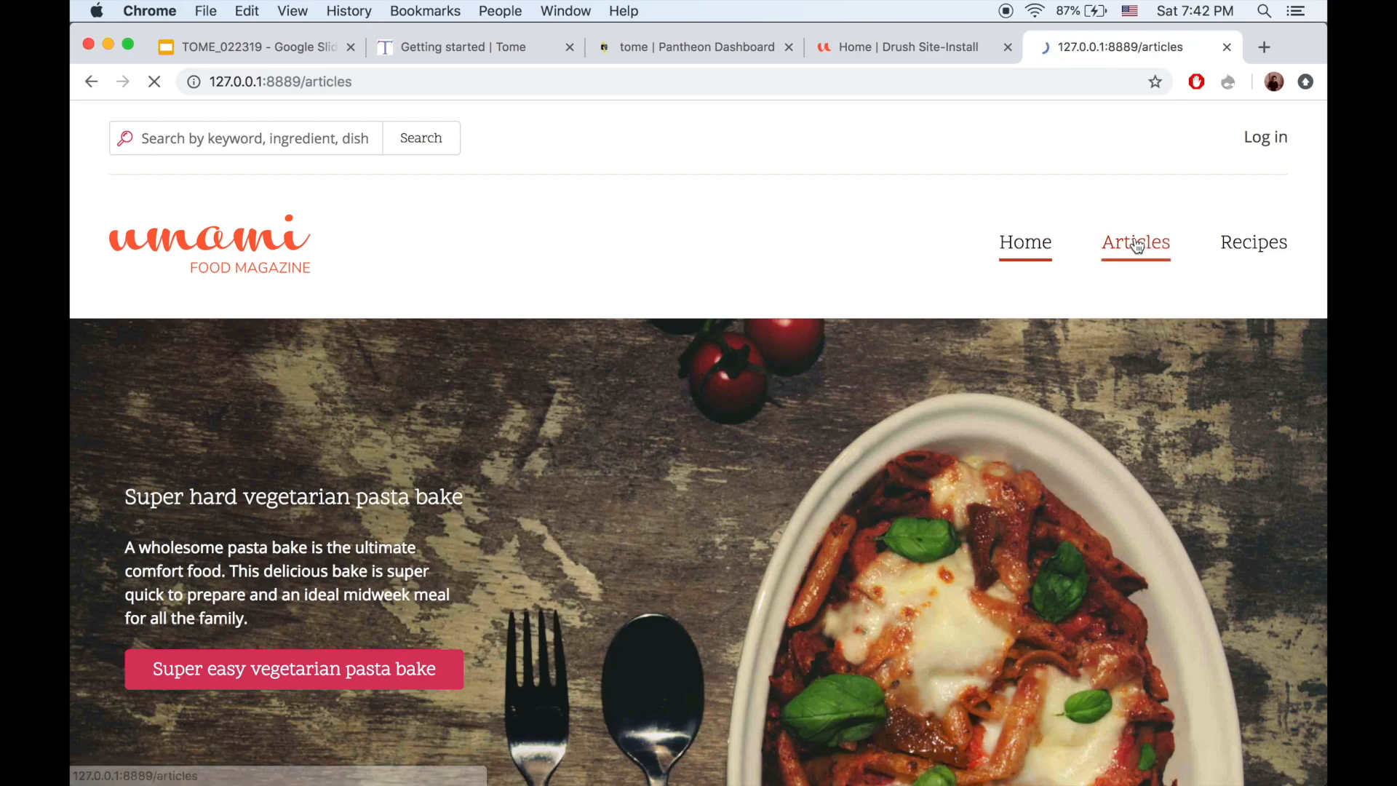
pyautogui.click(1134, 241)
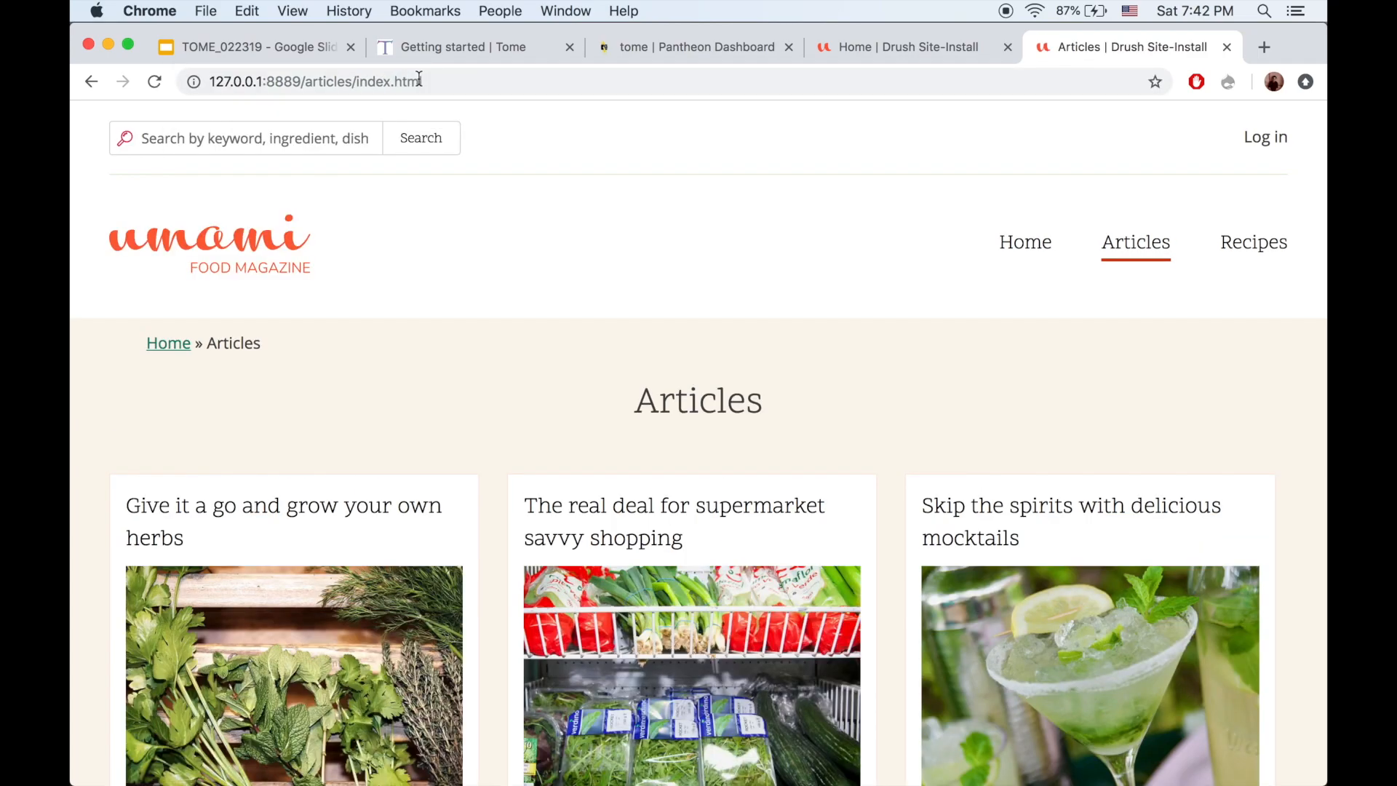
pyautogui.click(348, 751)
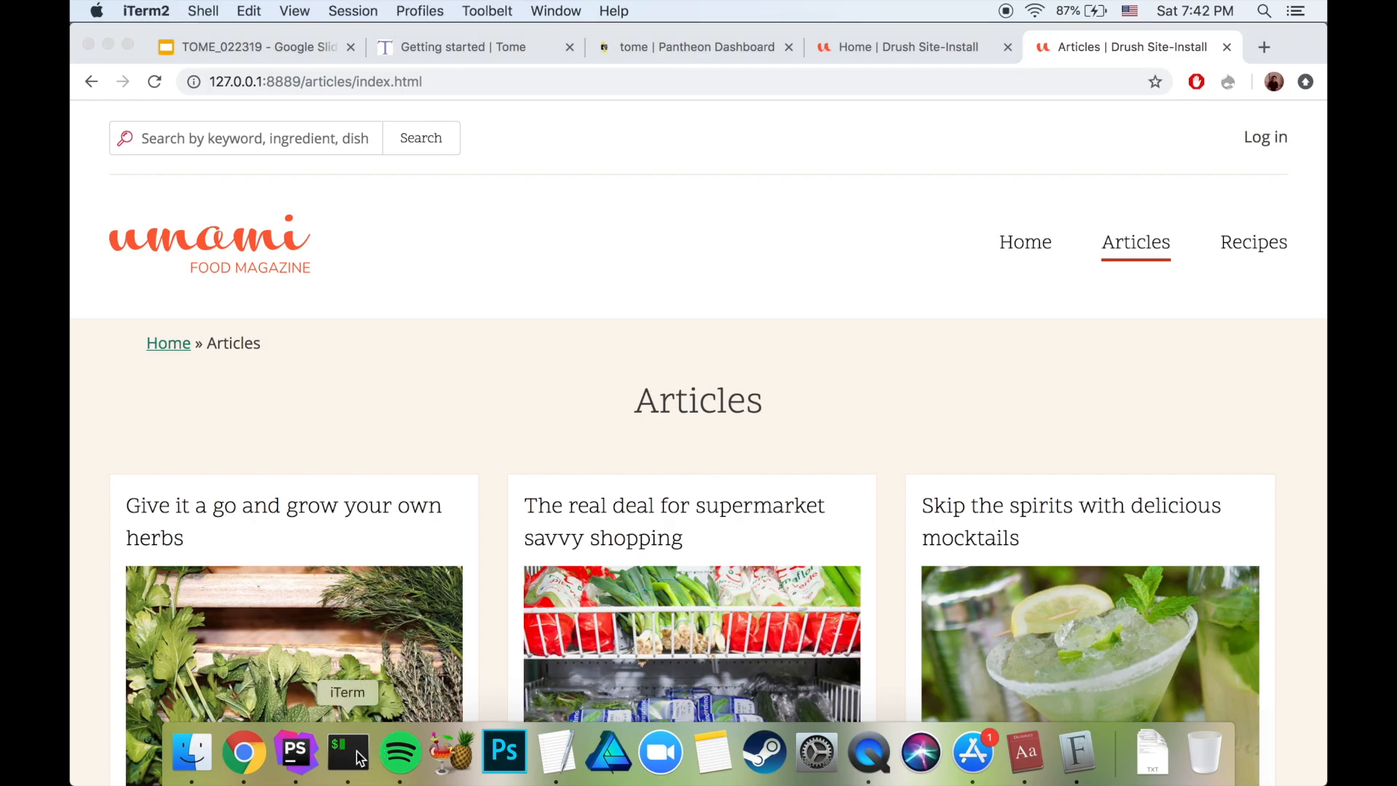
# List the exported html/ folder contents with ls -l in the terminal
pyautogui.click(348, 752)
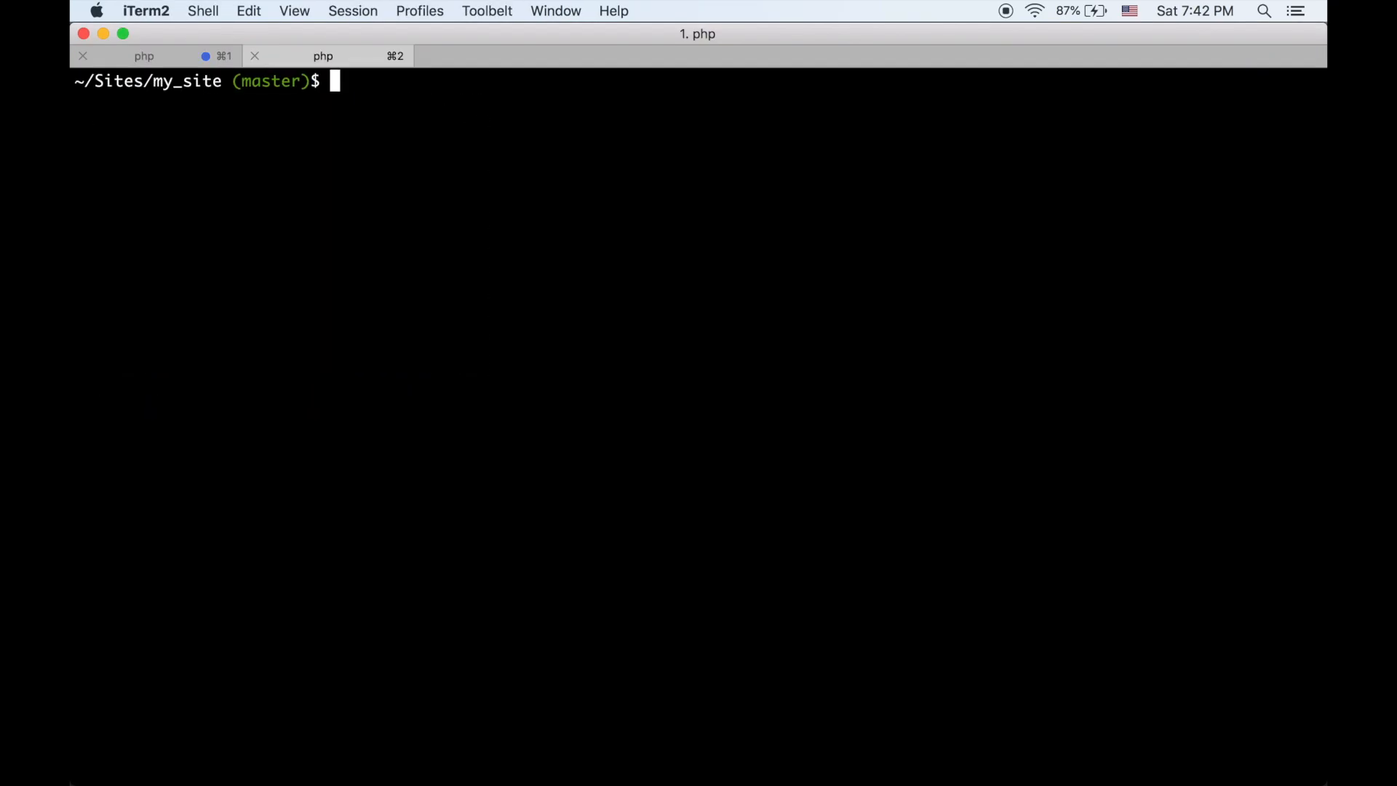
pyautogui.write('ls -l html/')
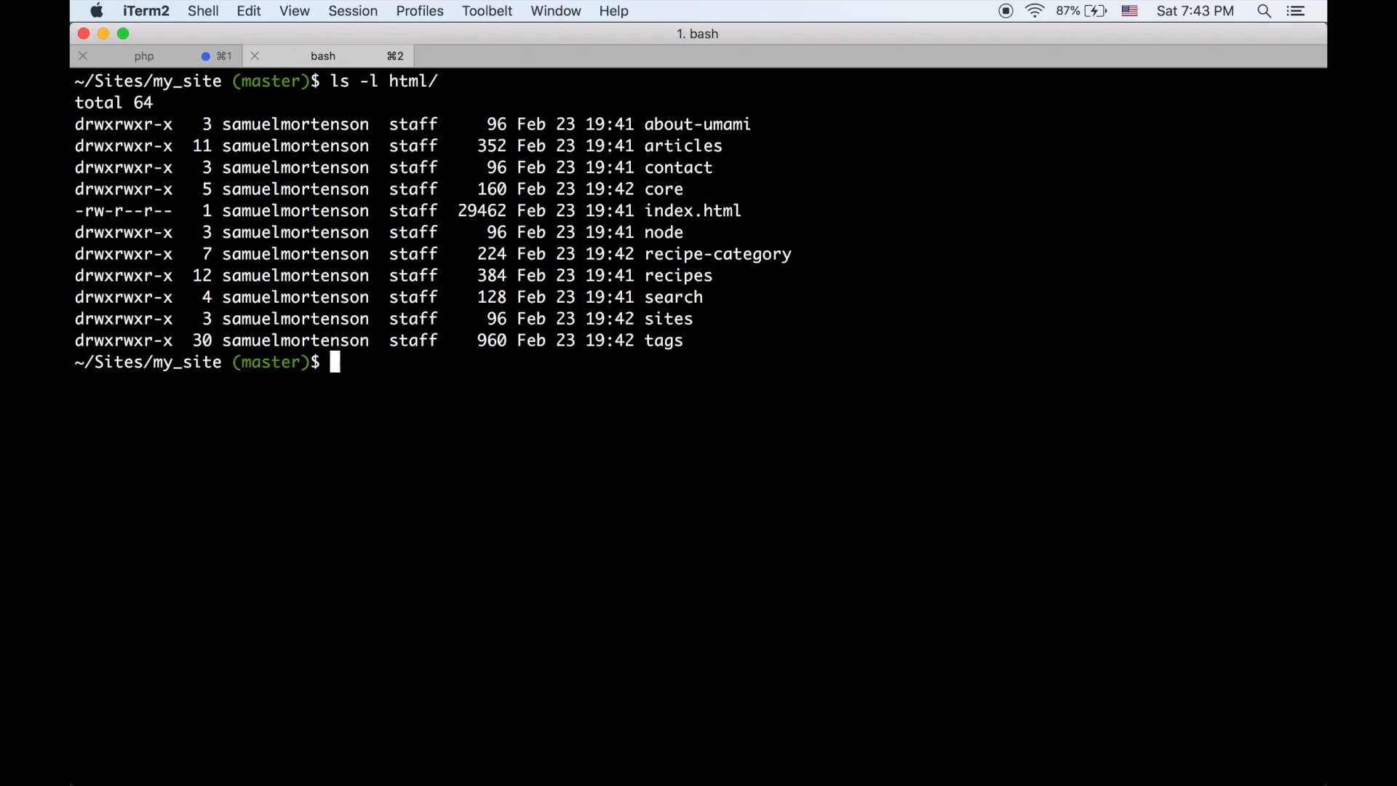
pyautogui.moveTo(294, 751)
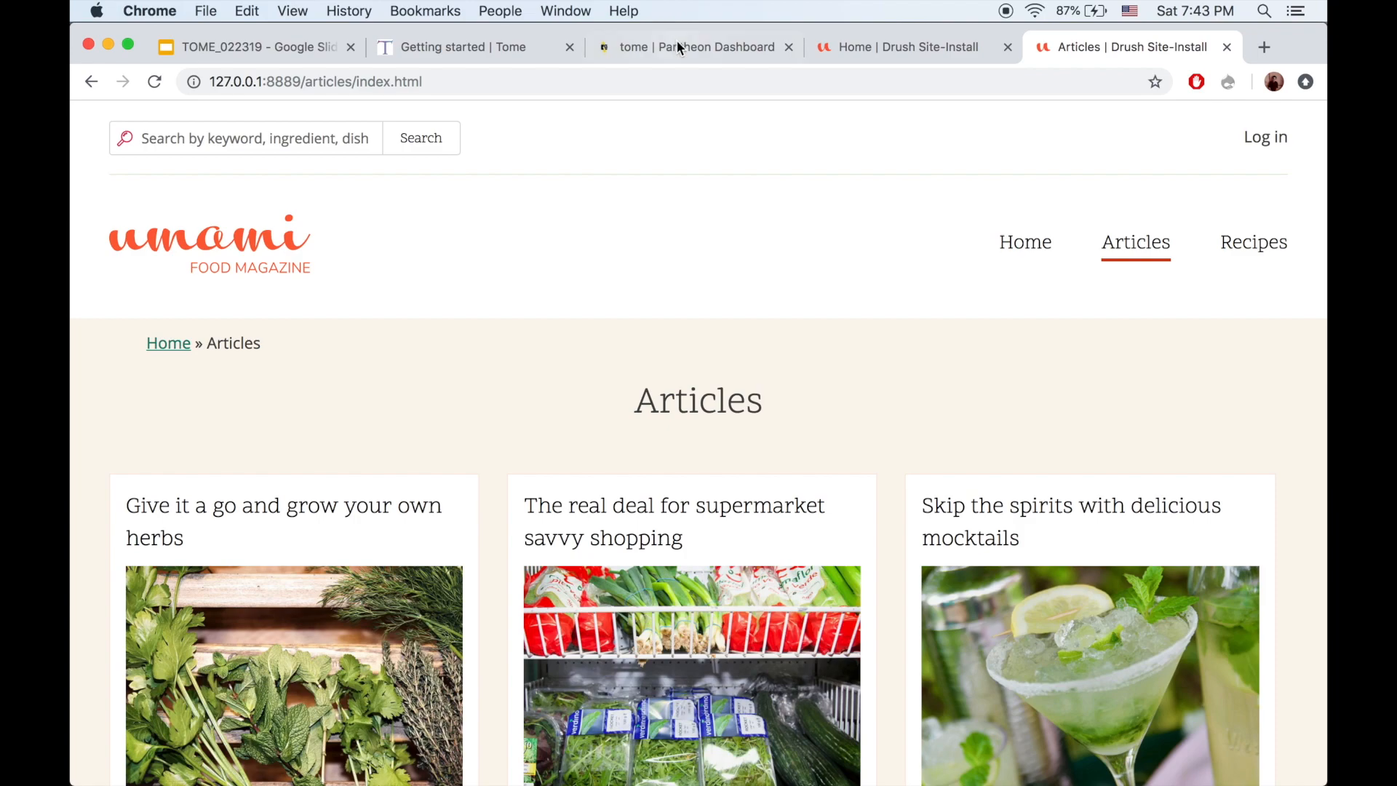
# Switch to the Pantheon Dashboard tab to reach the dev-tome site
pyautogui.click(695, 46)
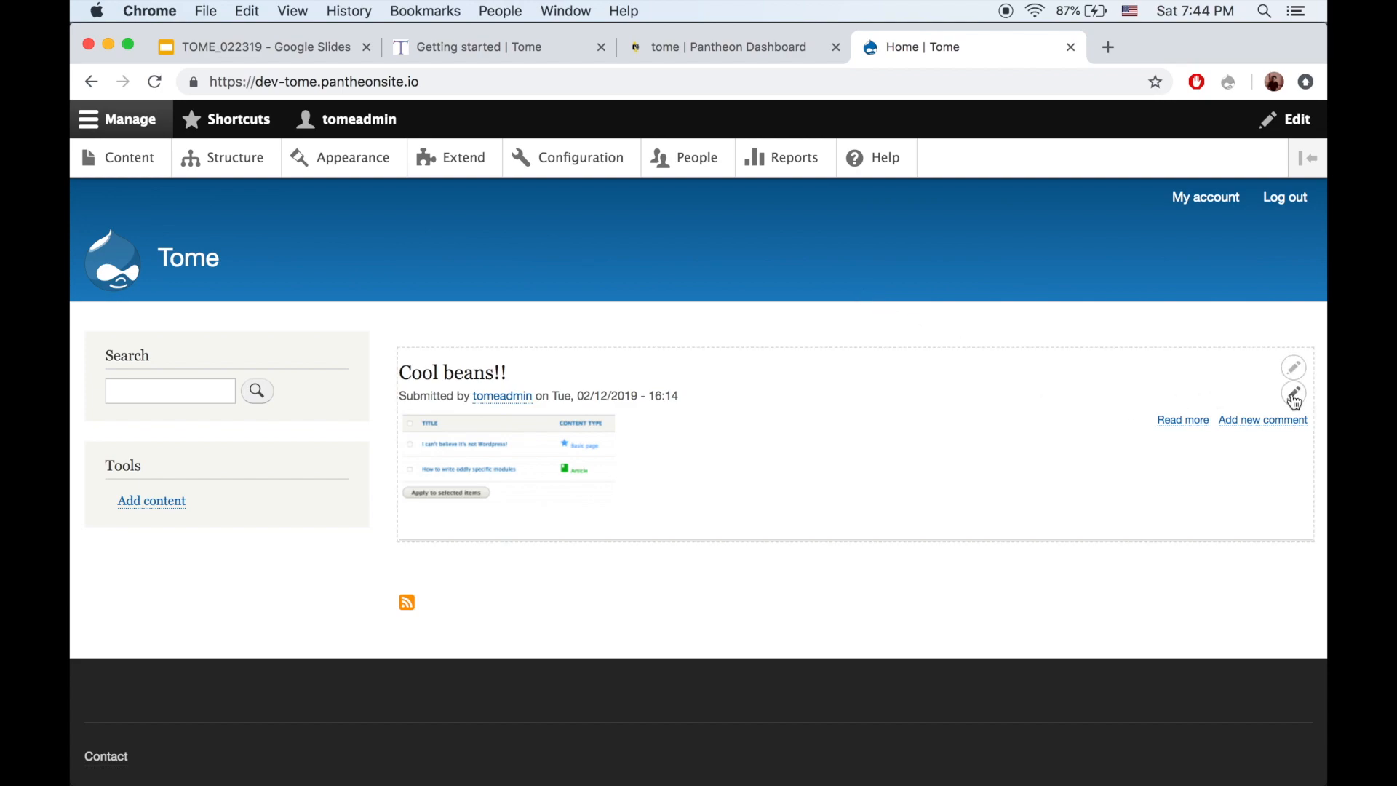
# Quick-edit the post title from 'Cool beans!!' to 'Hot beans!!' and save it
pyautogui.click(1293, 394)
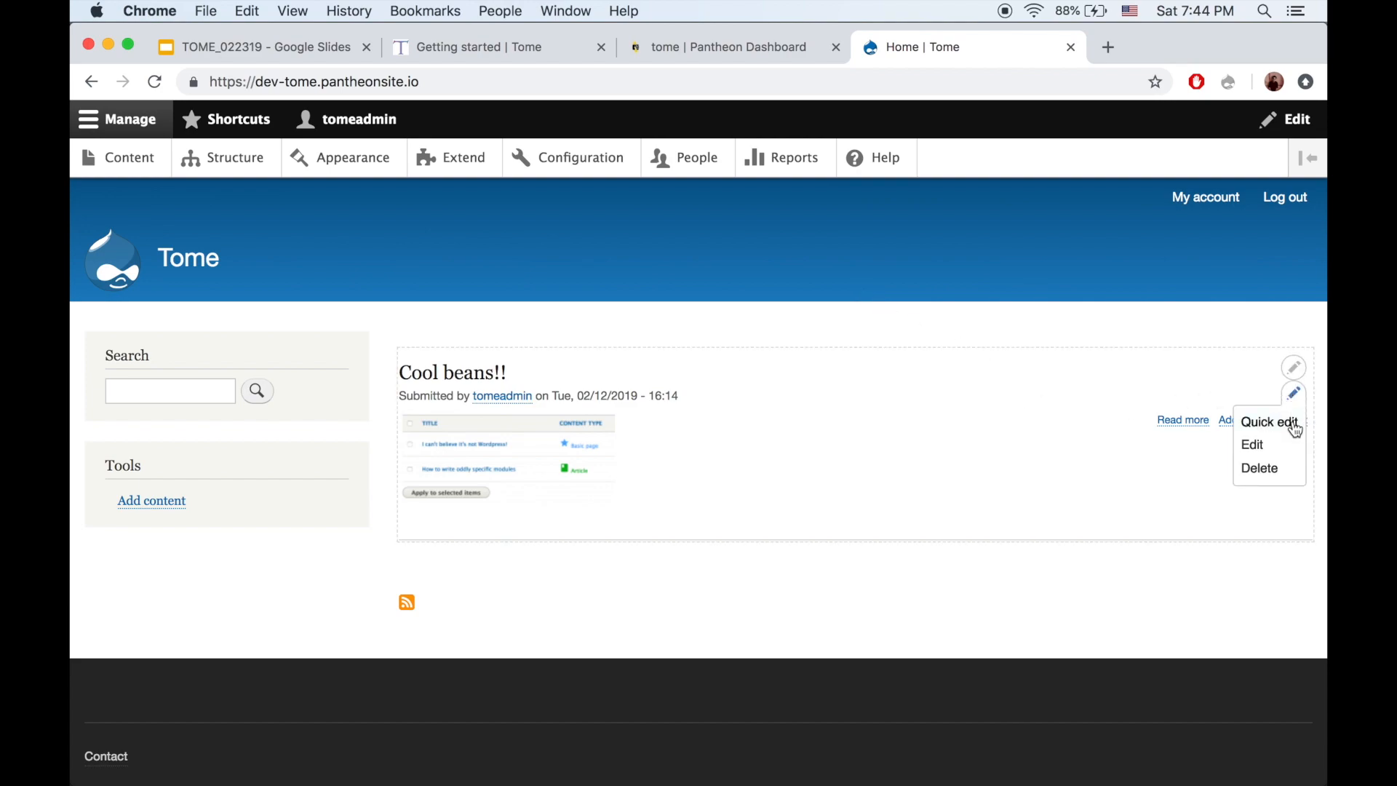
pyautogui.click(1267, 422)
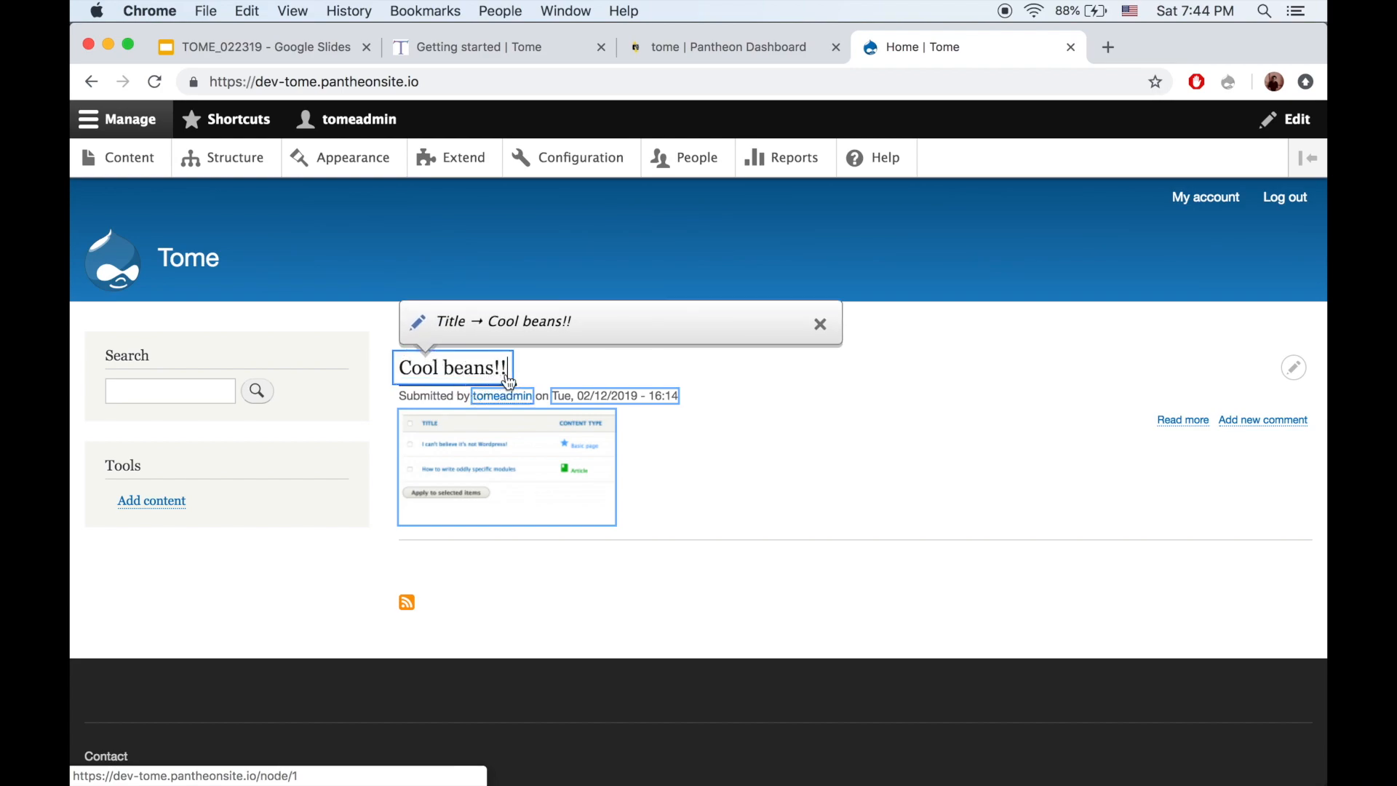
pyautogui.doubleClick(414, 366)
pyautogui.write('Hot')
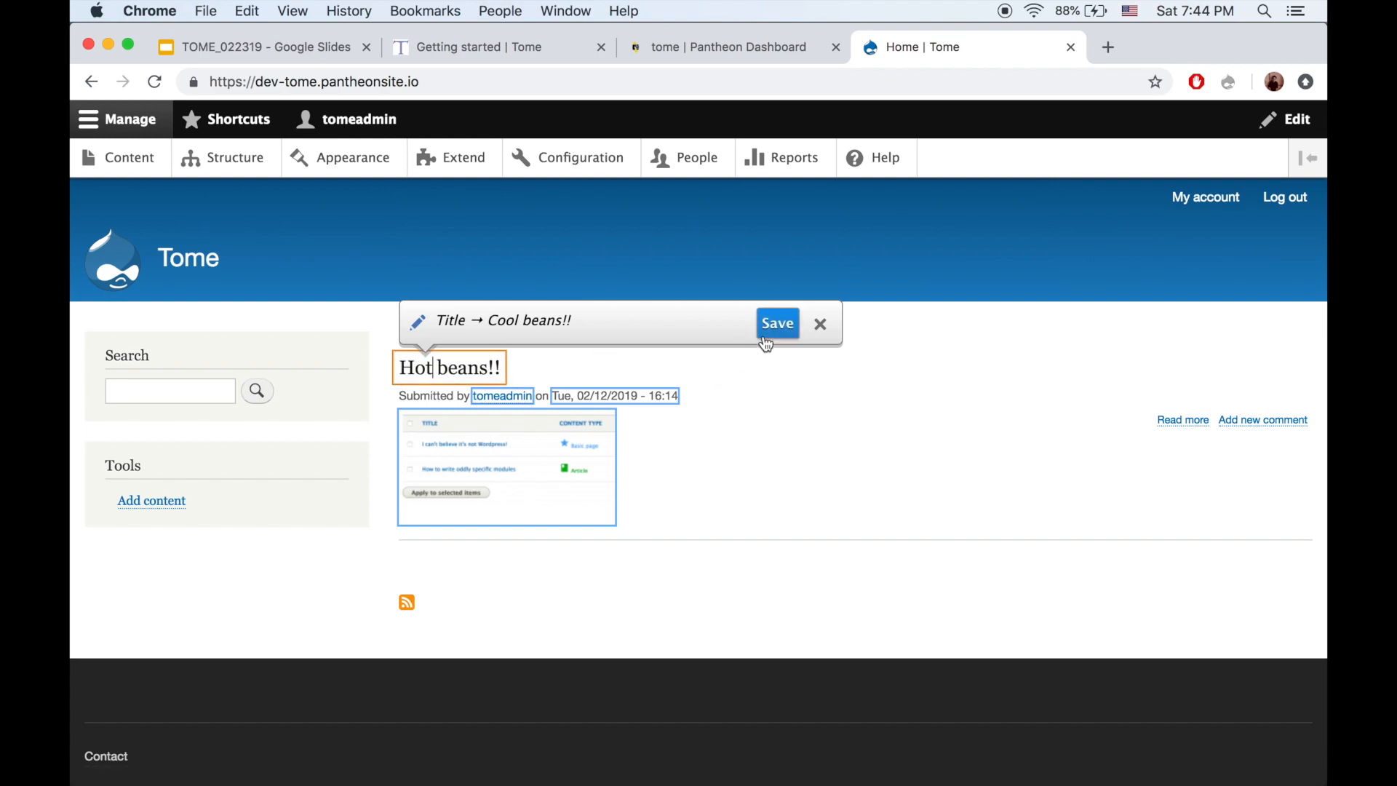
pyautogui.click(777, 322)
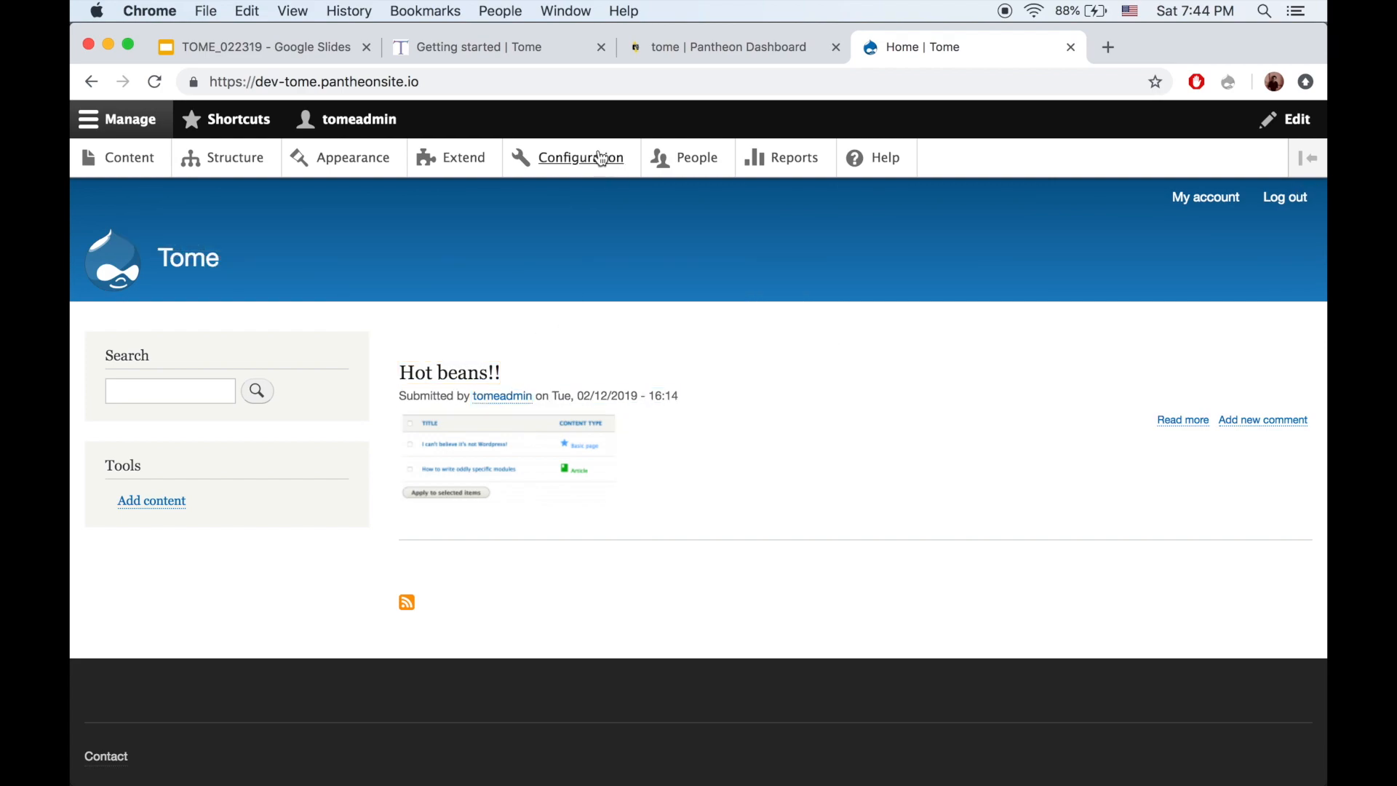
pyautogui.click(580, 158)
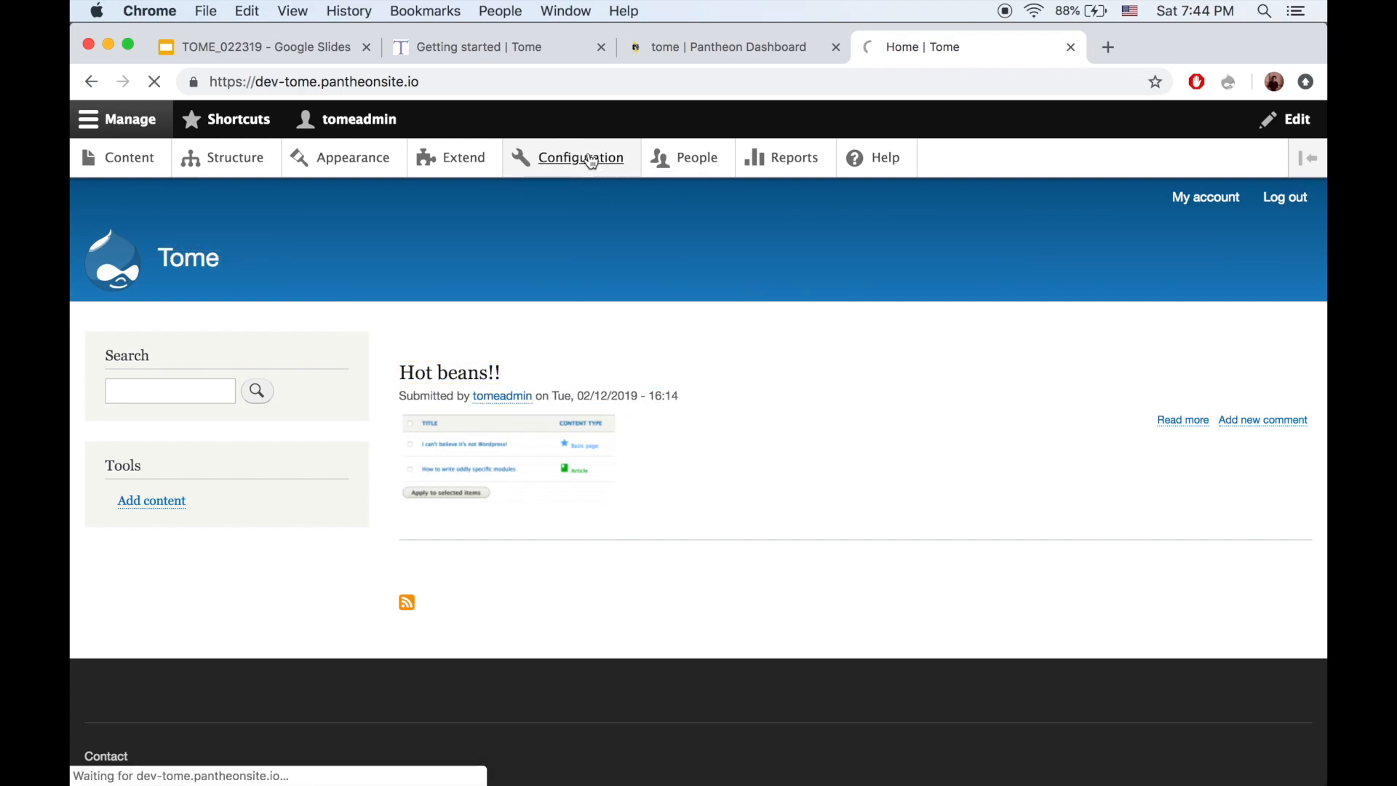
# Build the full Tome static site from Configuration, keeping the default base URL
pyautogui.click(582, 158)
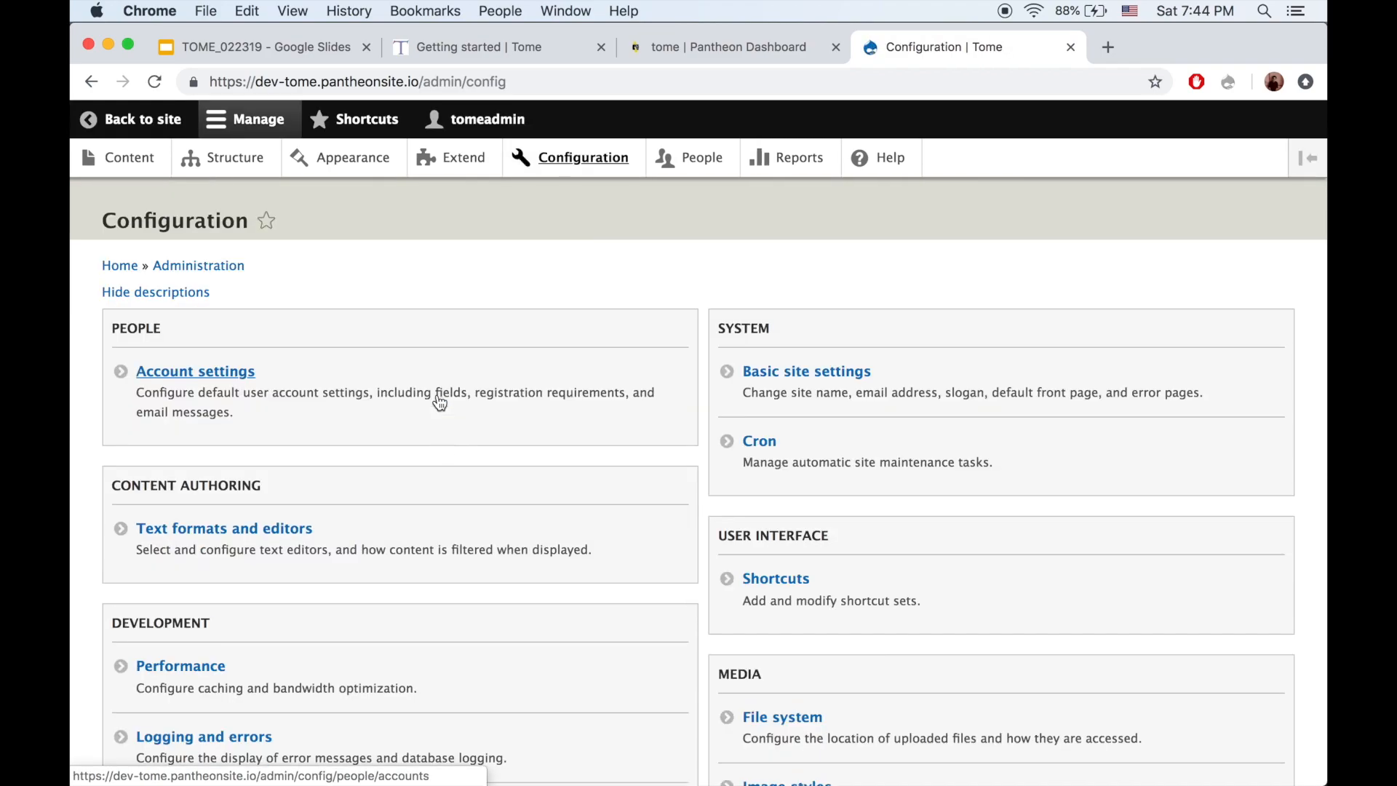
pyautogui.scroll(-3)
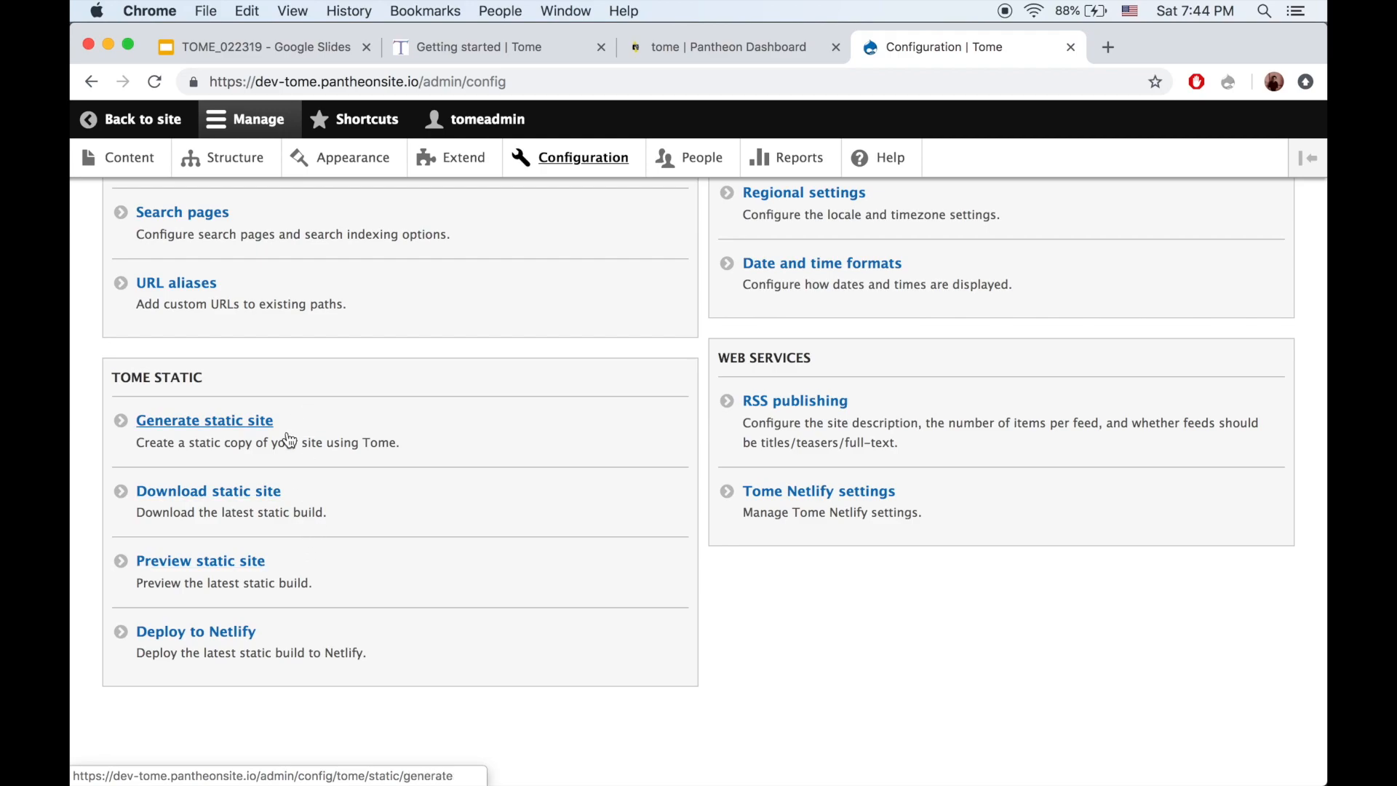
pyautogui.click(204, 420)
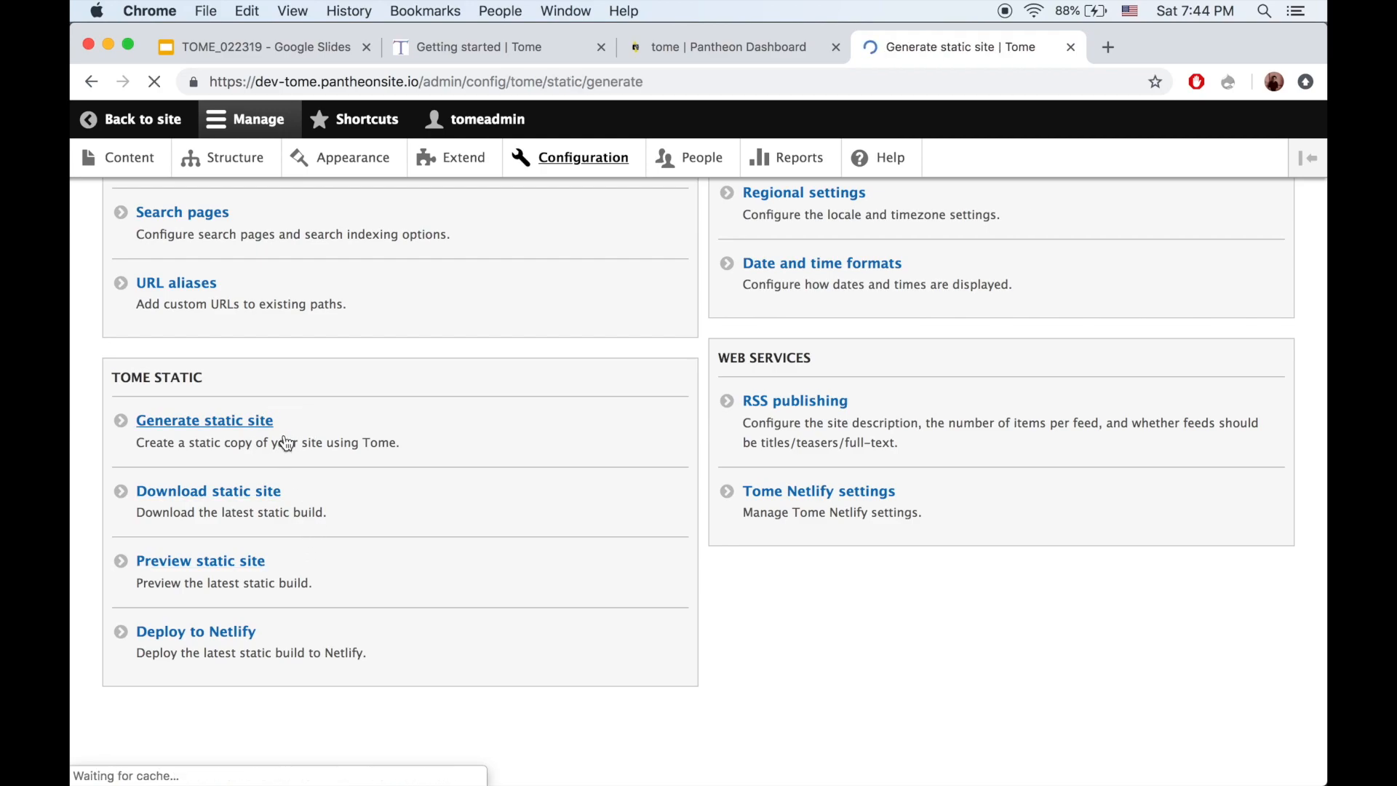
pyautogui.click(203, 420)
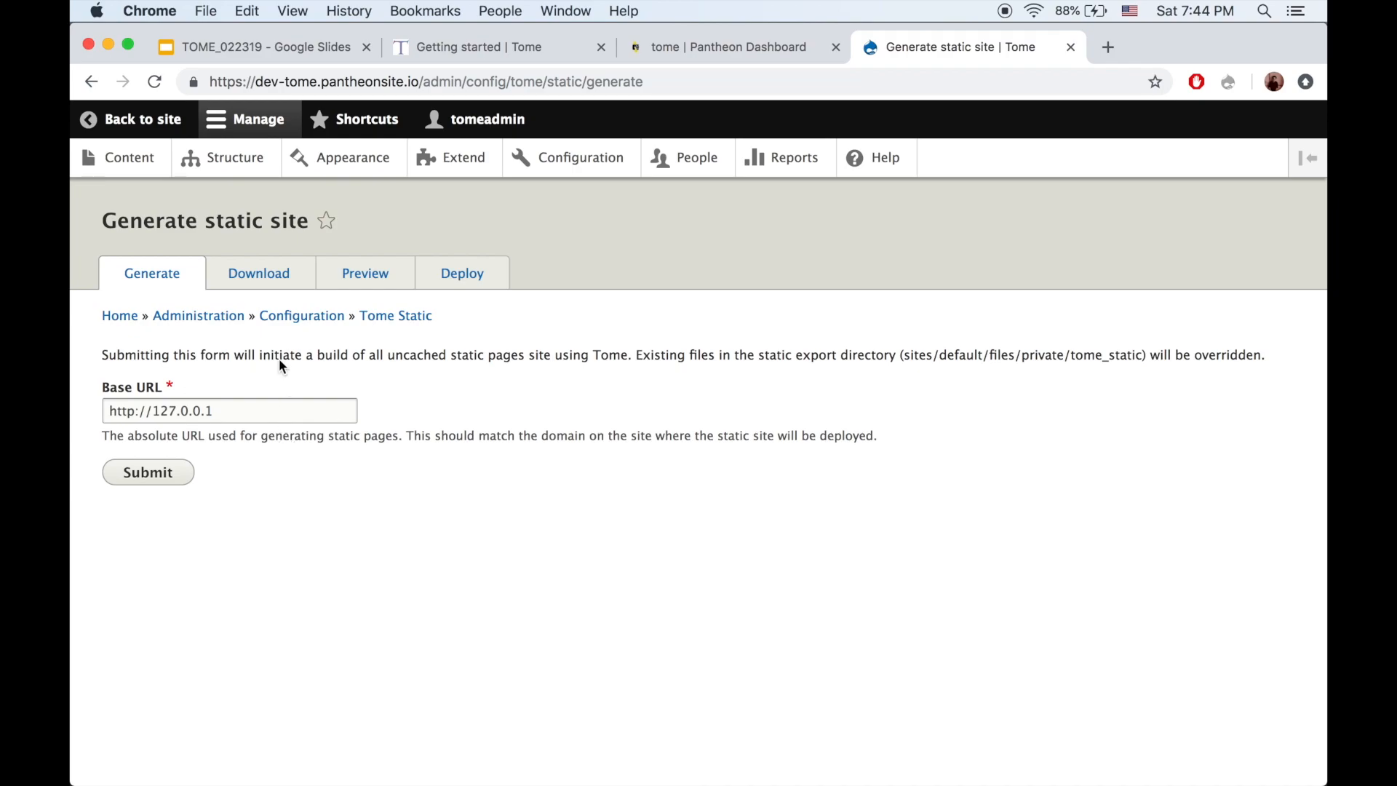
pyautogui.click(147, 471)
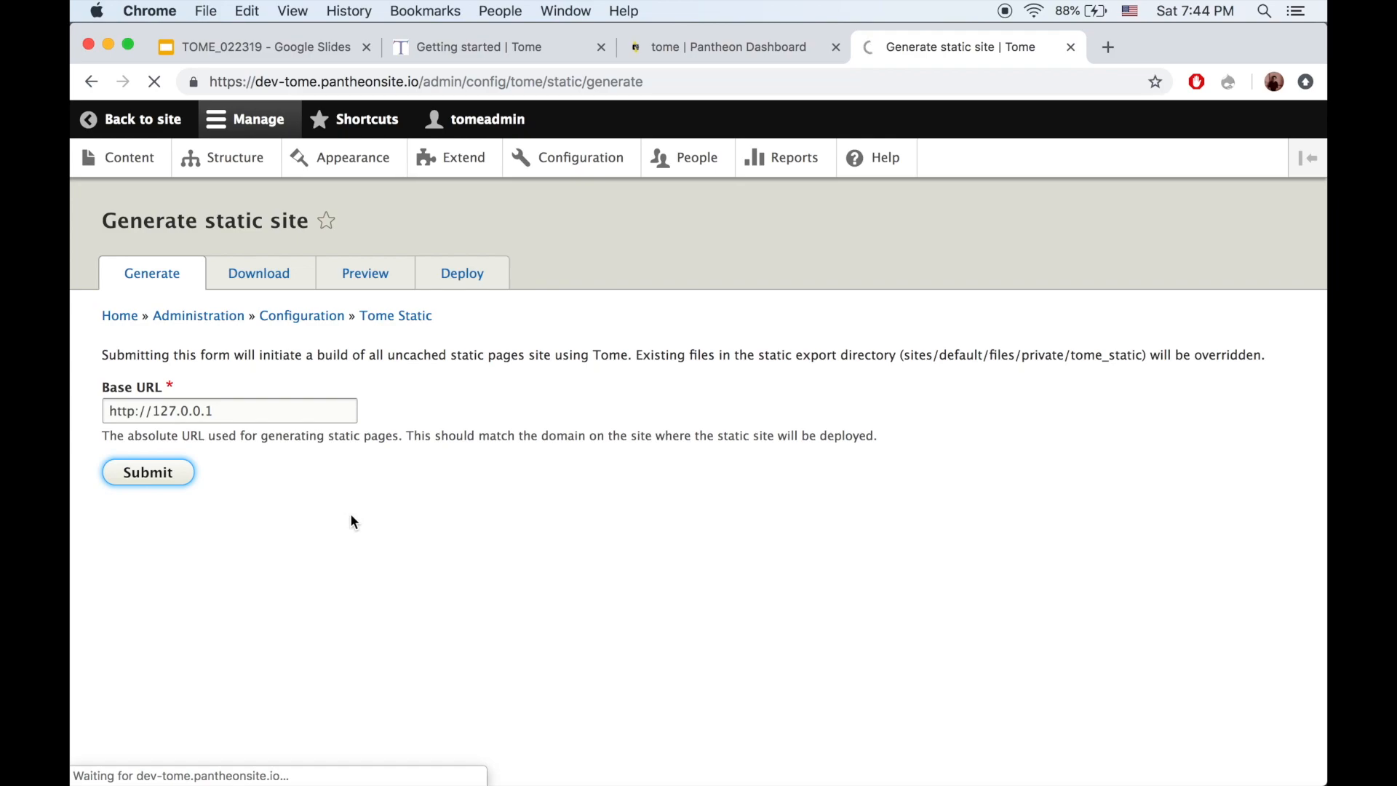
pyautogui.click(147, 471)
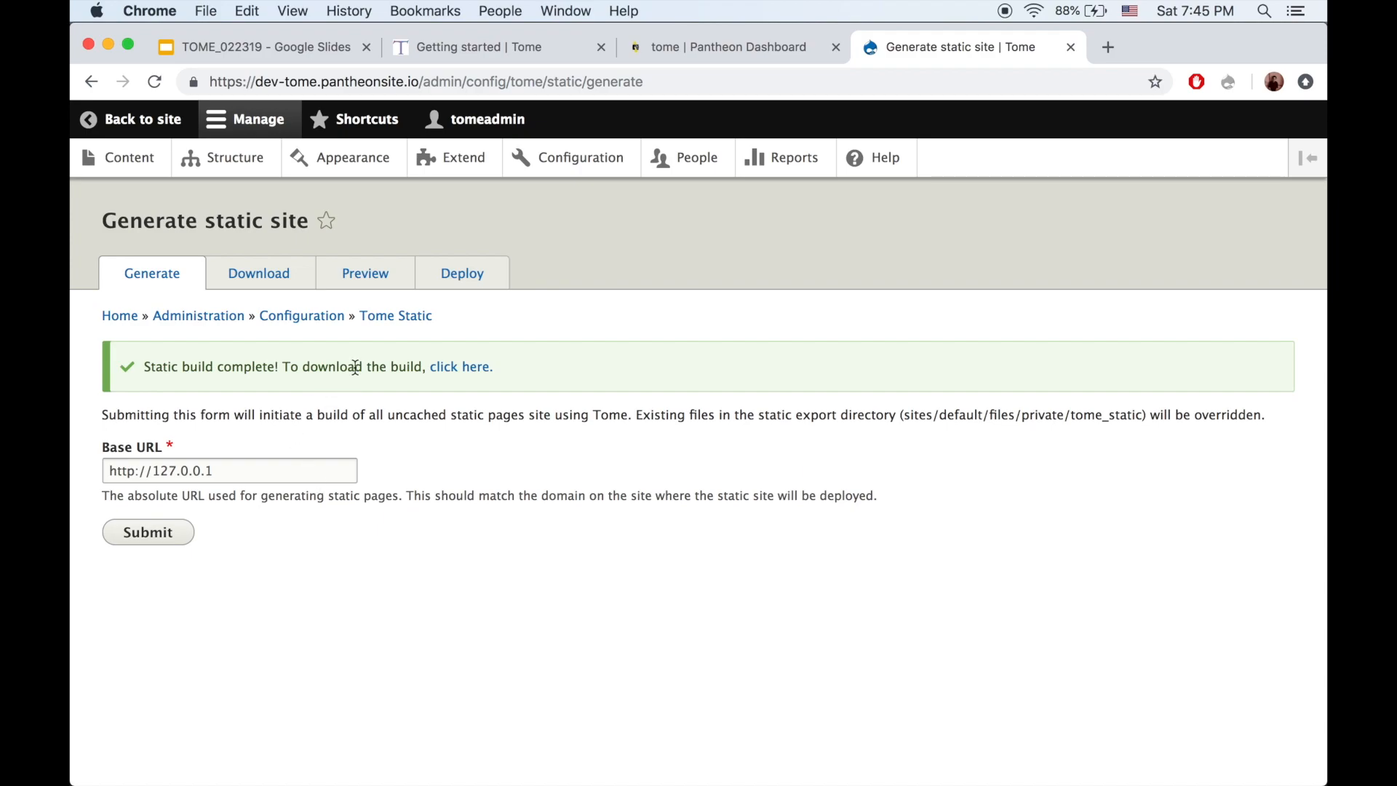
pyautogui.click(258, 273)
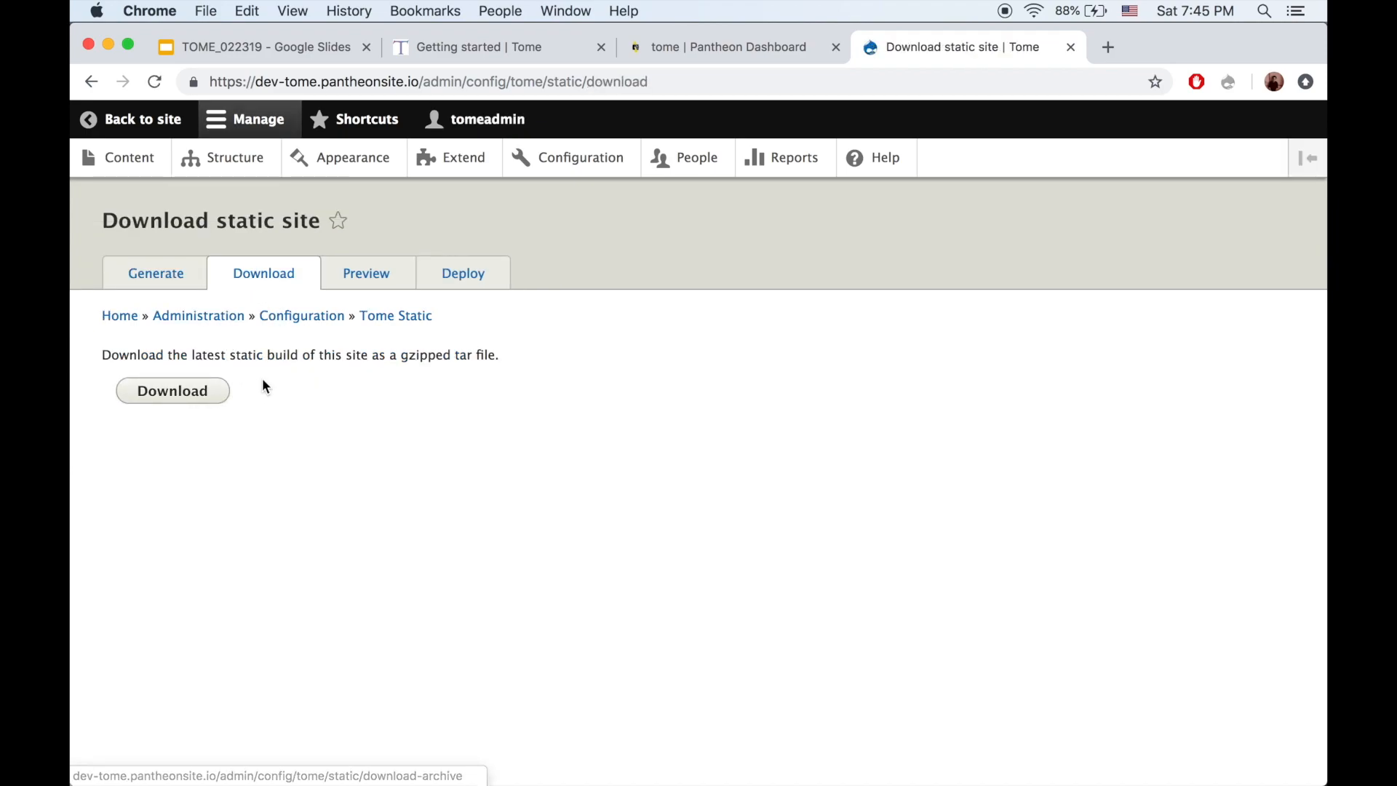
# Preview the Tome static build, browse the Hot beans!! page, then exit the preview
pyautogui.click(365, 273)
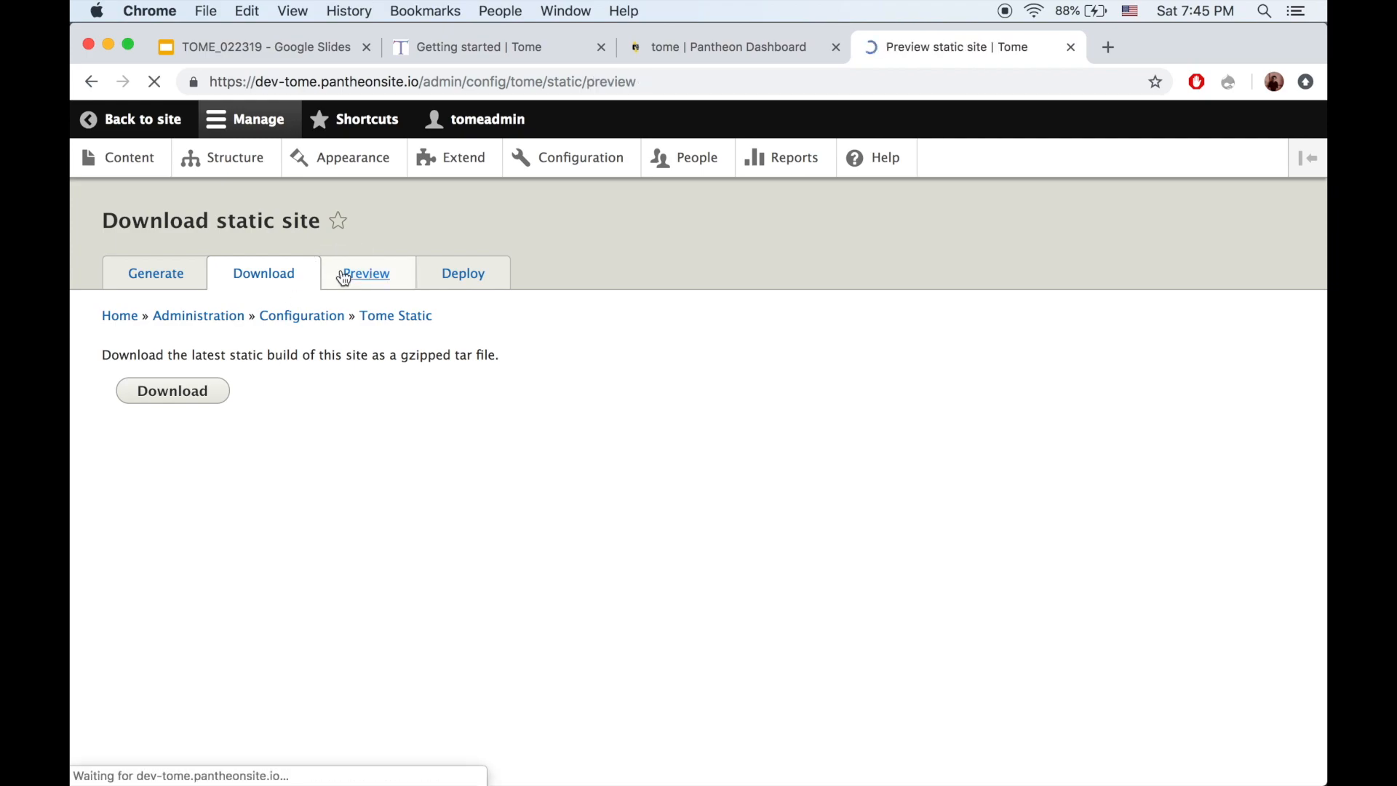
pyautogui.click(369, 272)
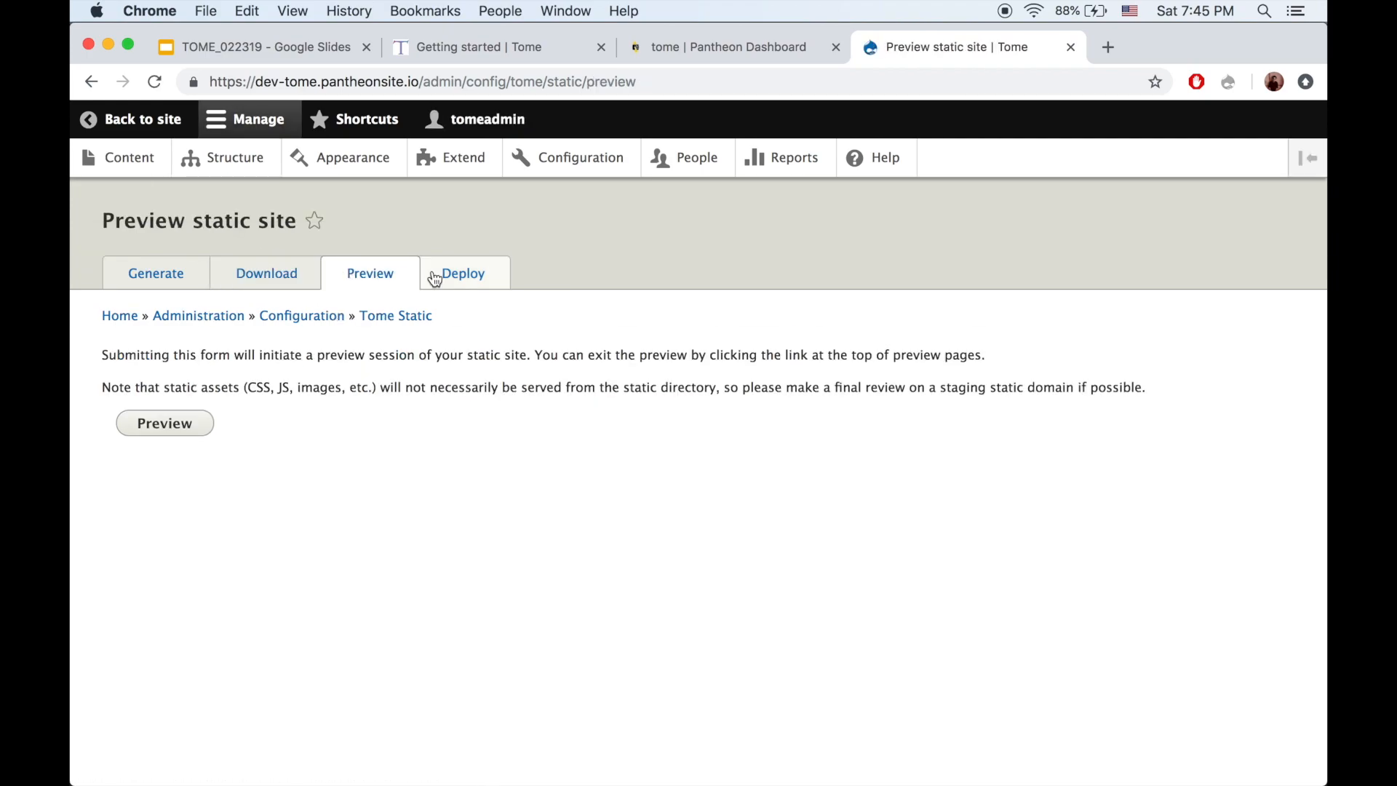
pyautogui.moveTo(297, 364)
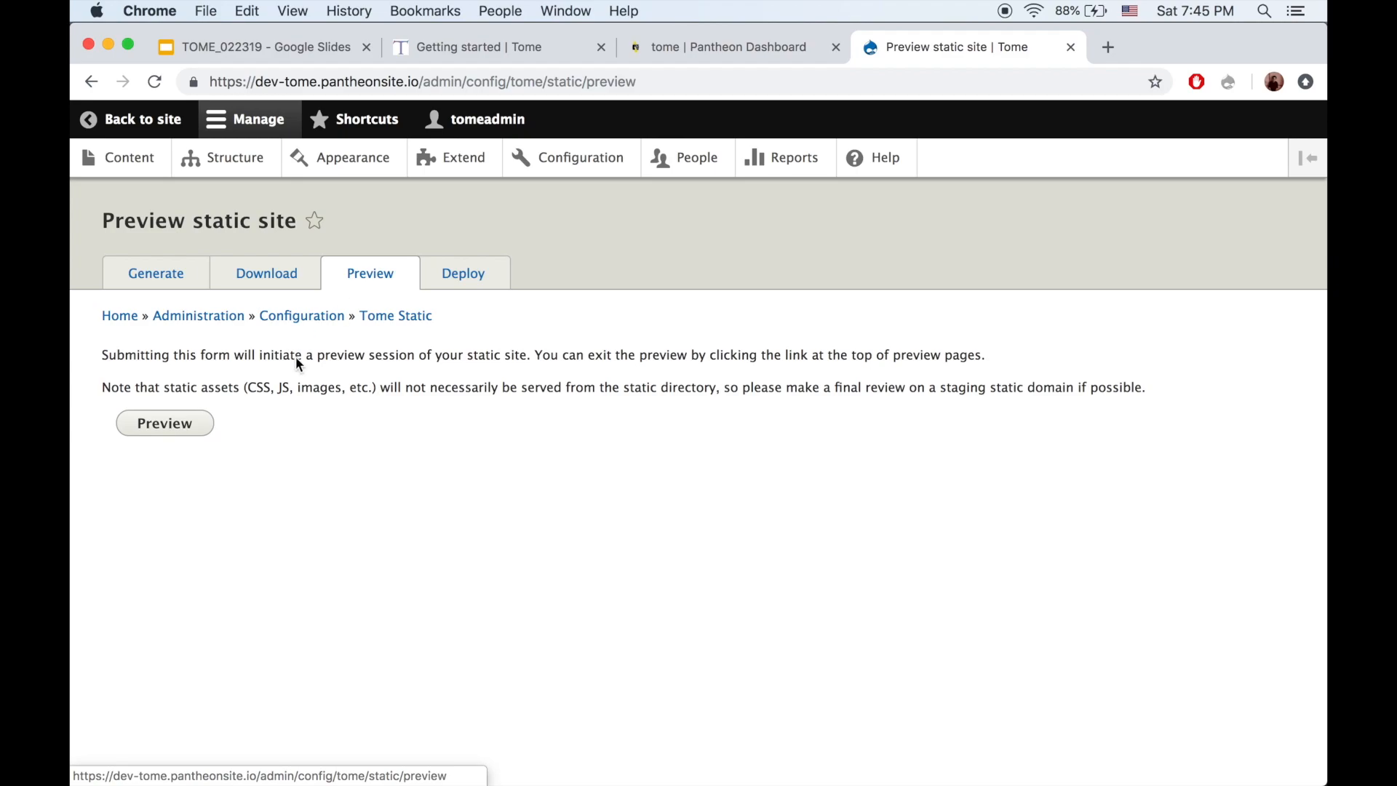
pyautogui.moveTo(188, 428)
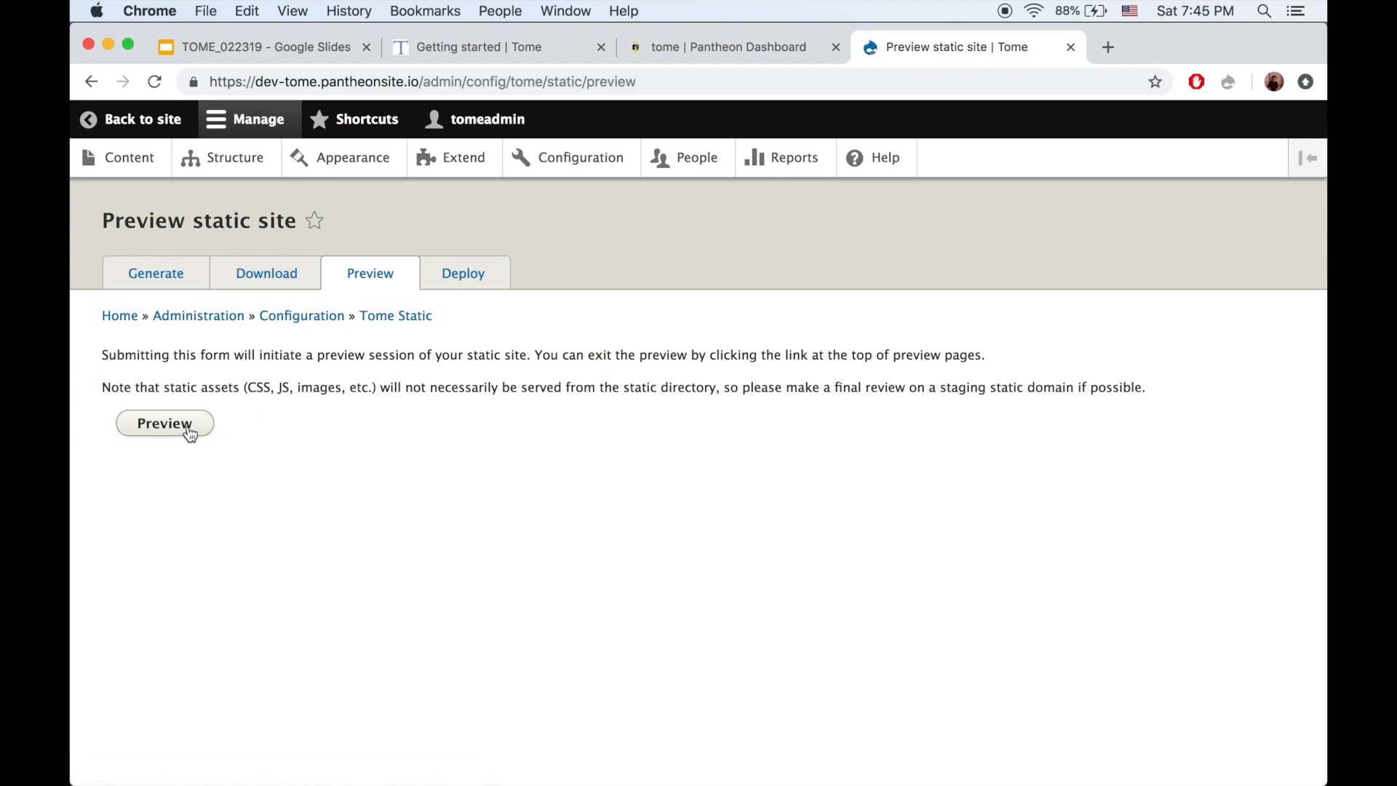
pyautogui.click(164, 423)
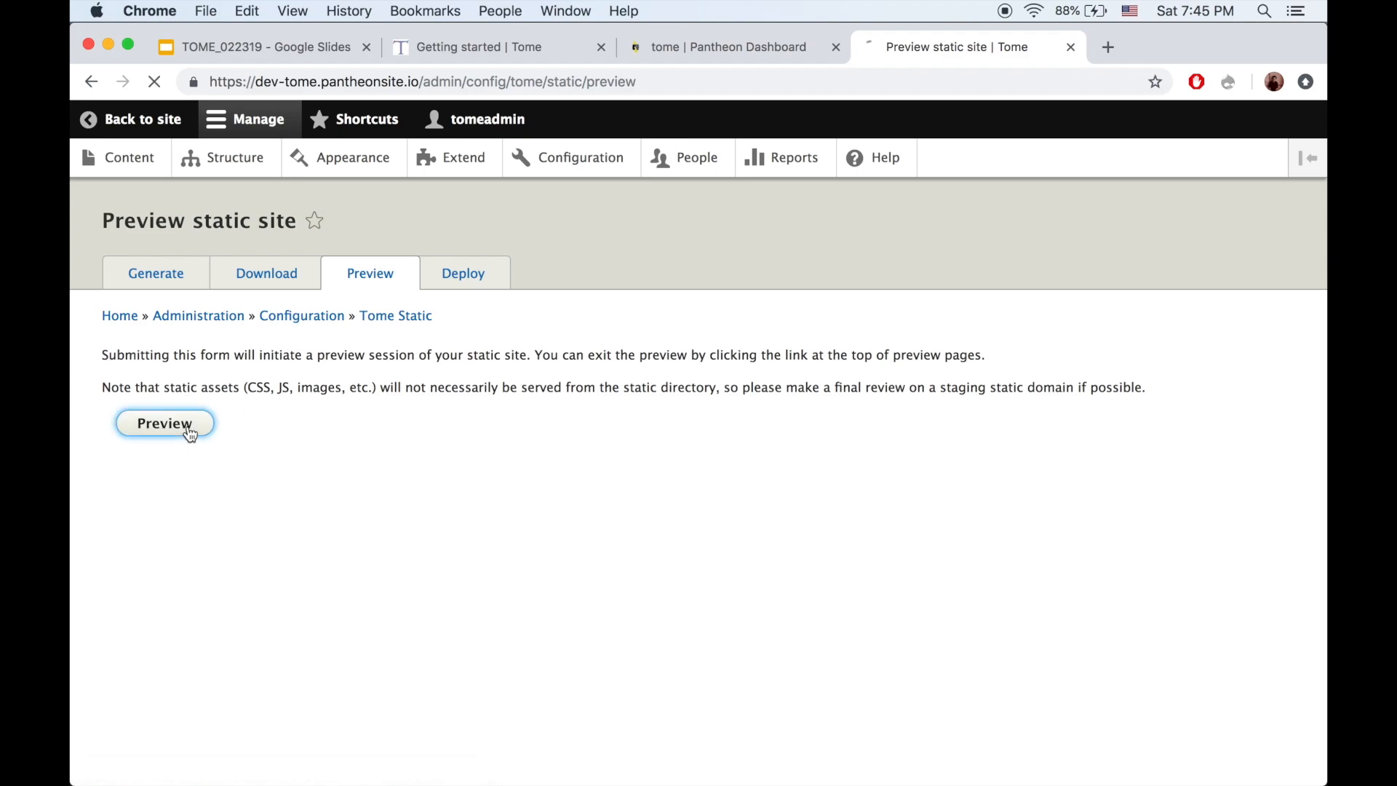
pyautogui.click(164, 422)
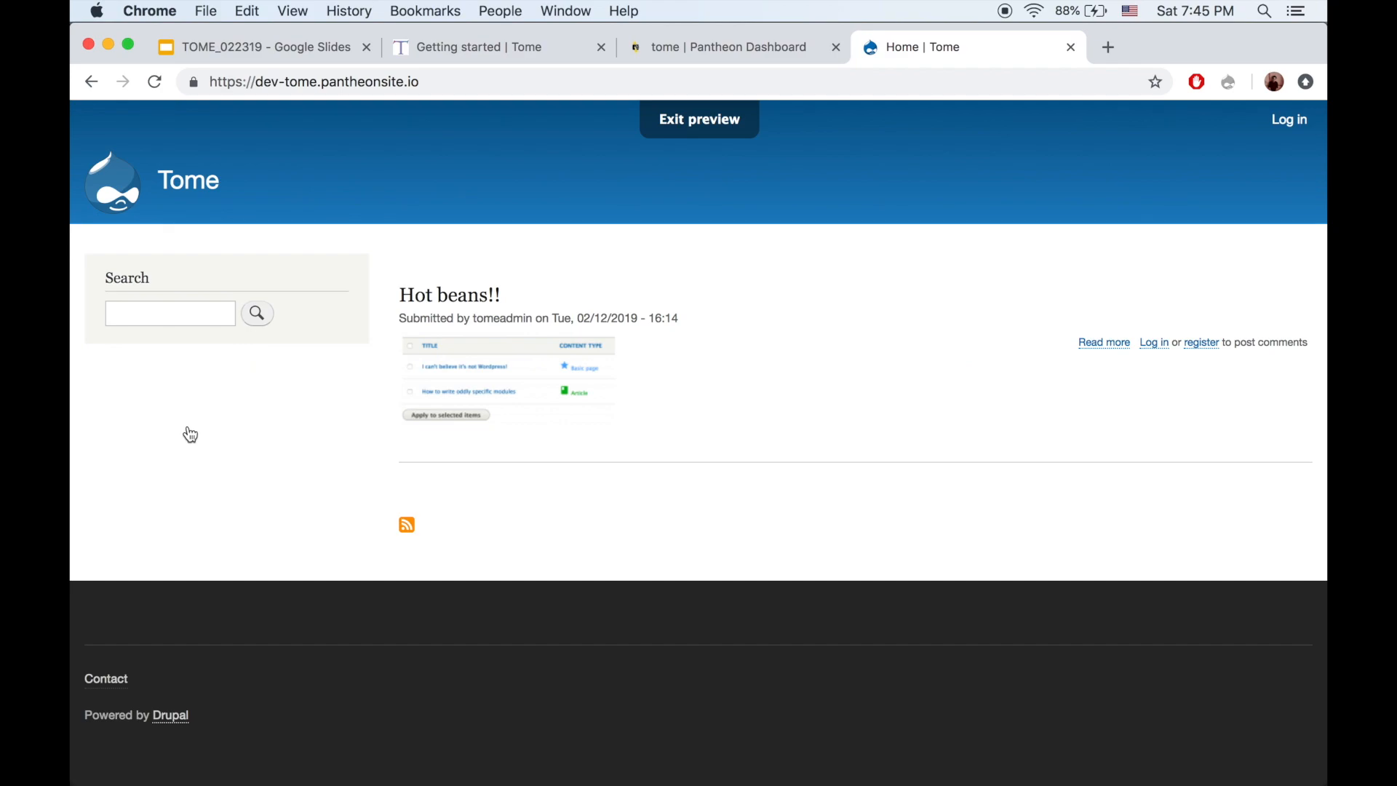
pyautogui.moveTo(195, 431)
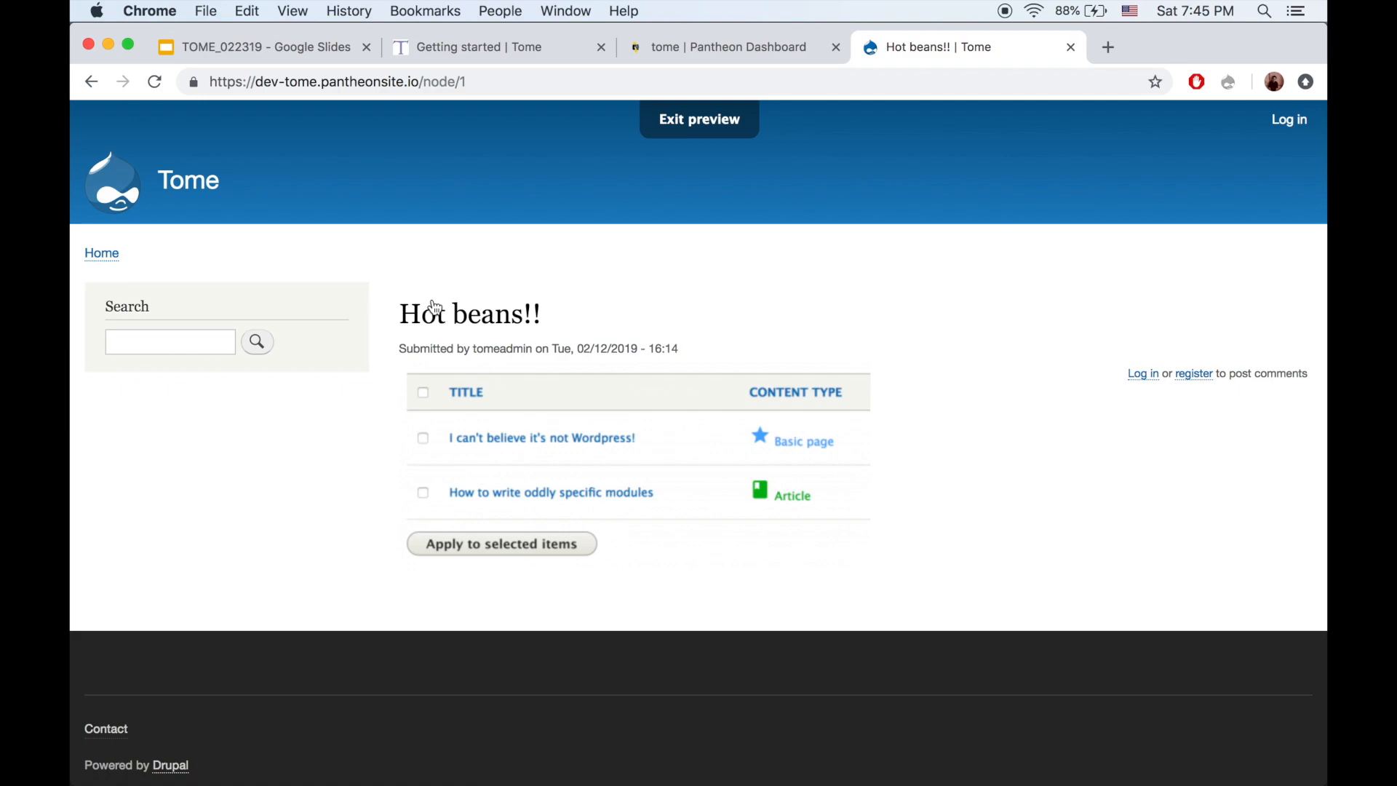
pyautogui.write('/index.html')
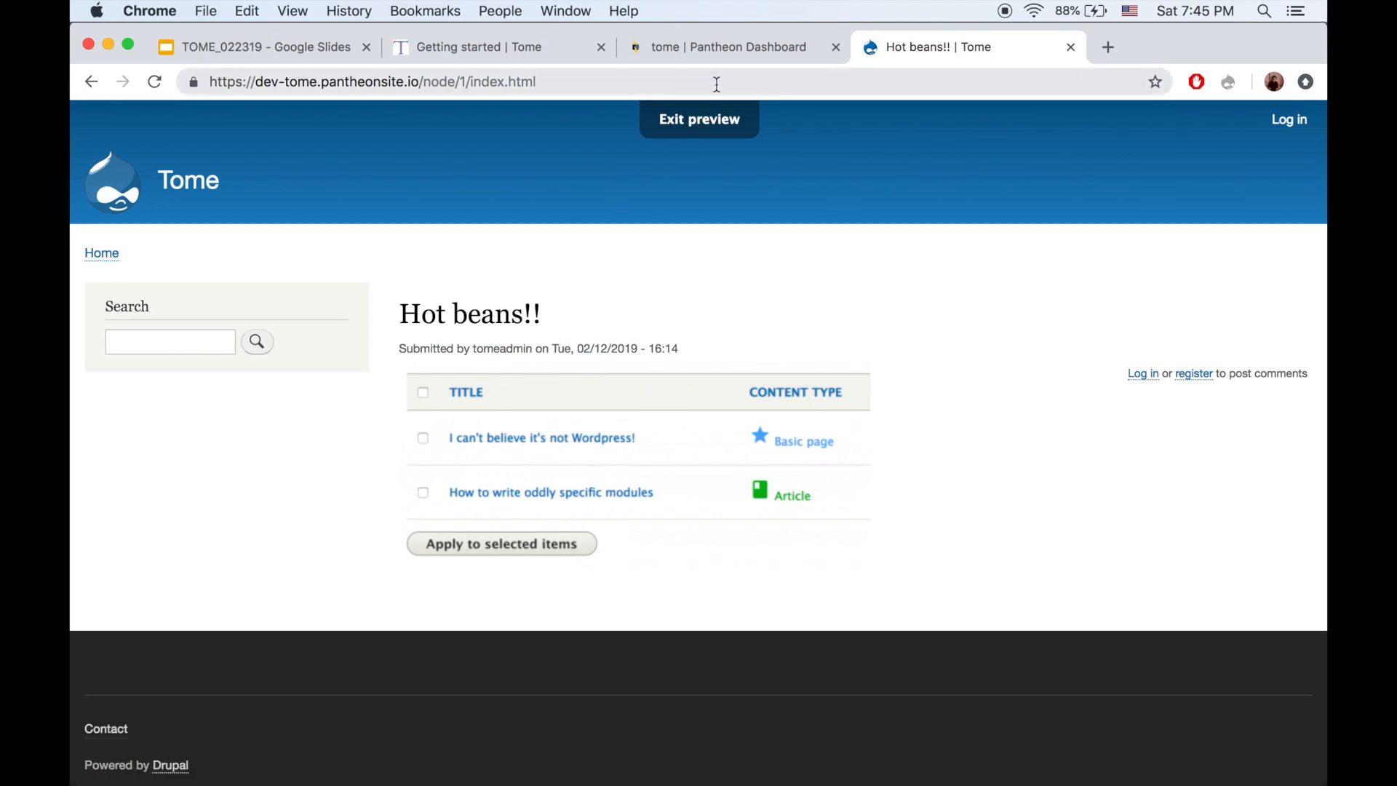
pyautogui.click(699, 119)
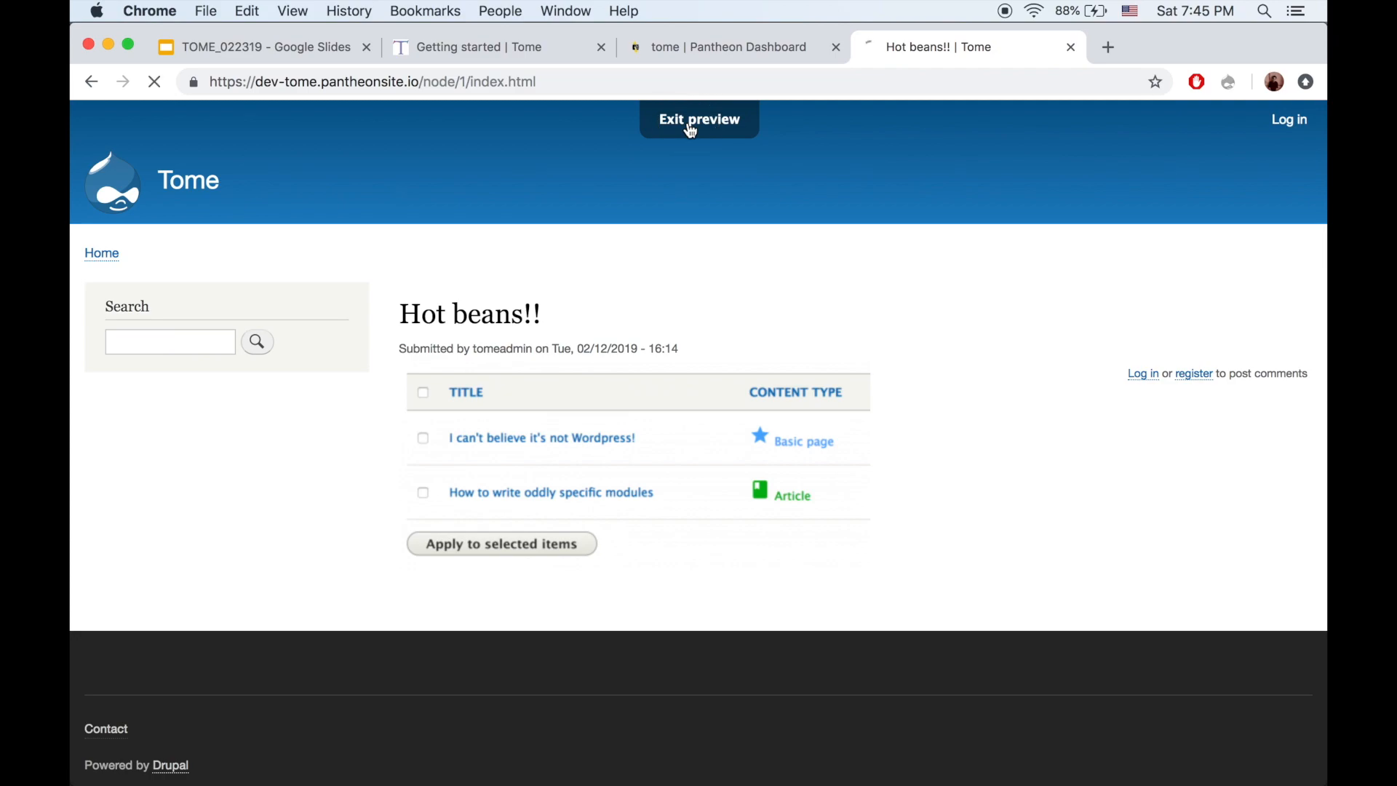
pyautogui.click(699, 119)
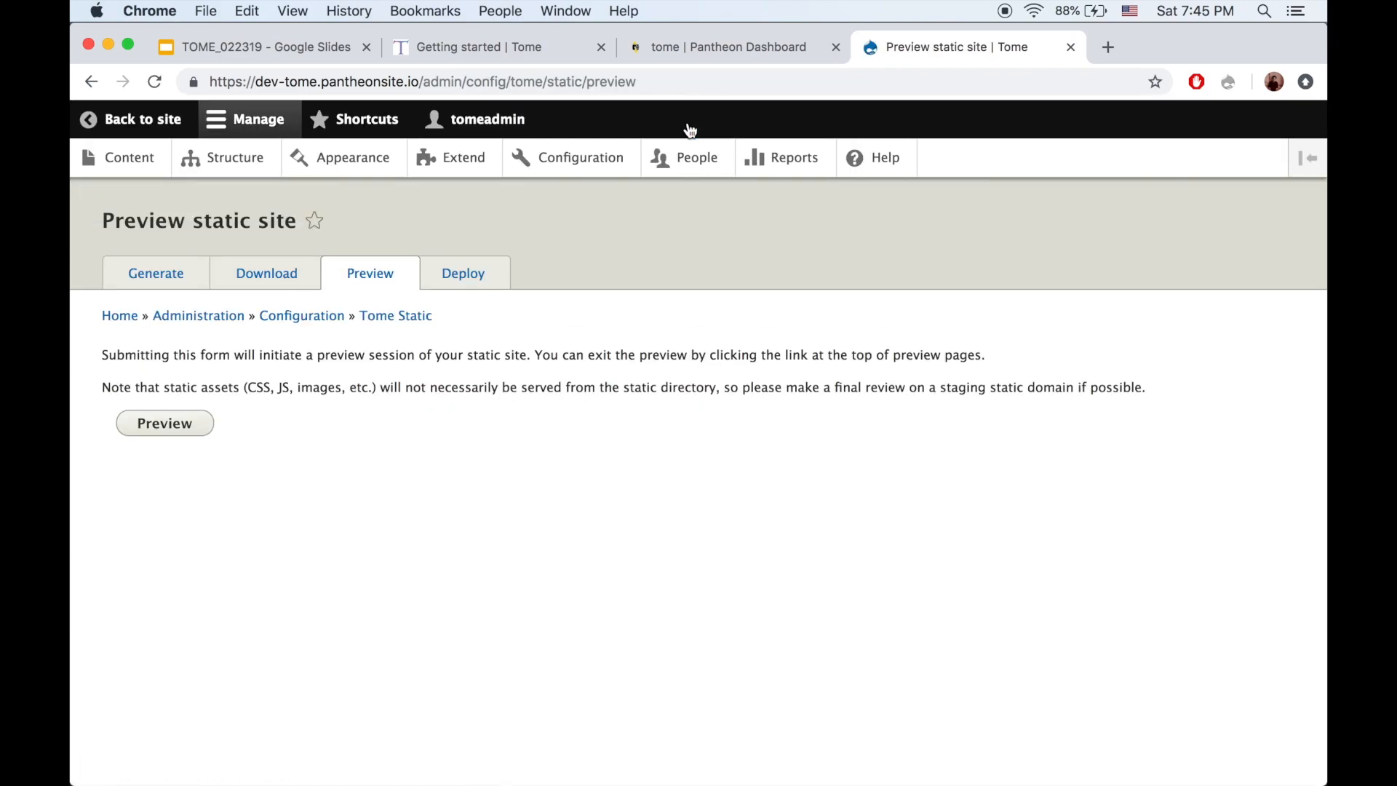
pyautogui.click(462, 273)
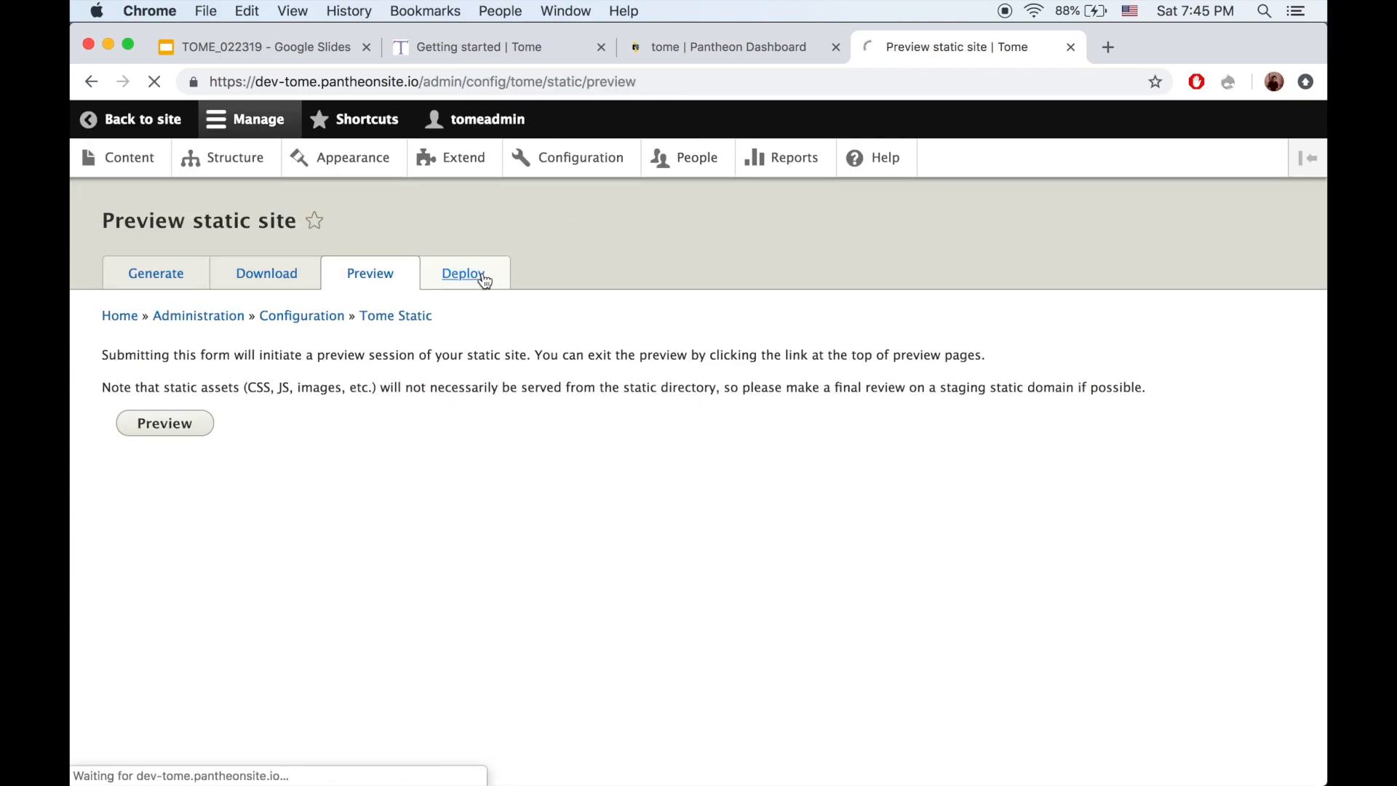
pyautogui.click(463, 273)
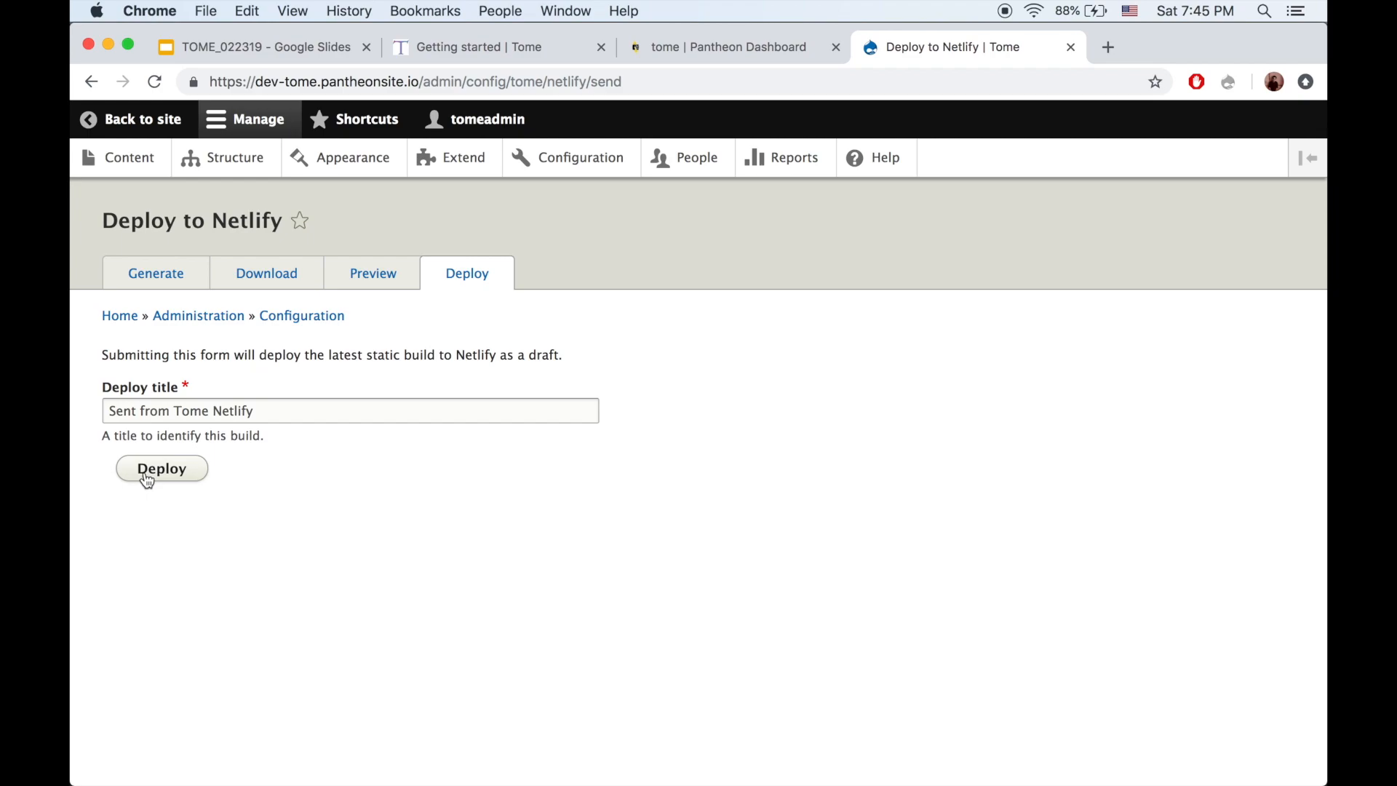
pyautogui.moveTo(182, 464)
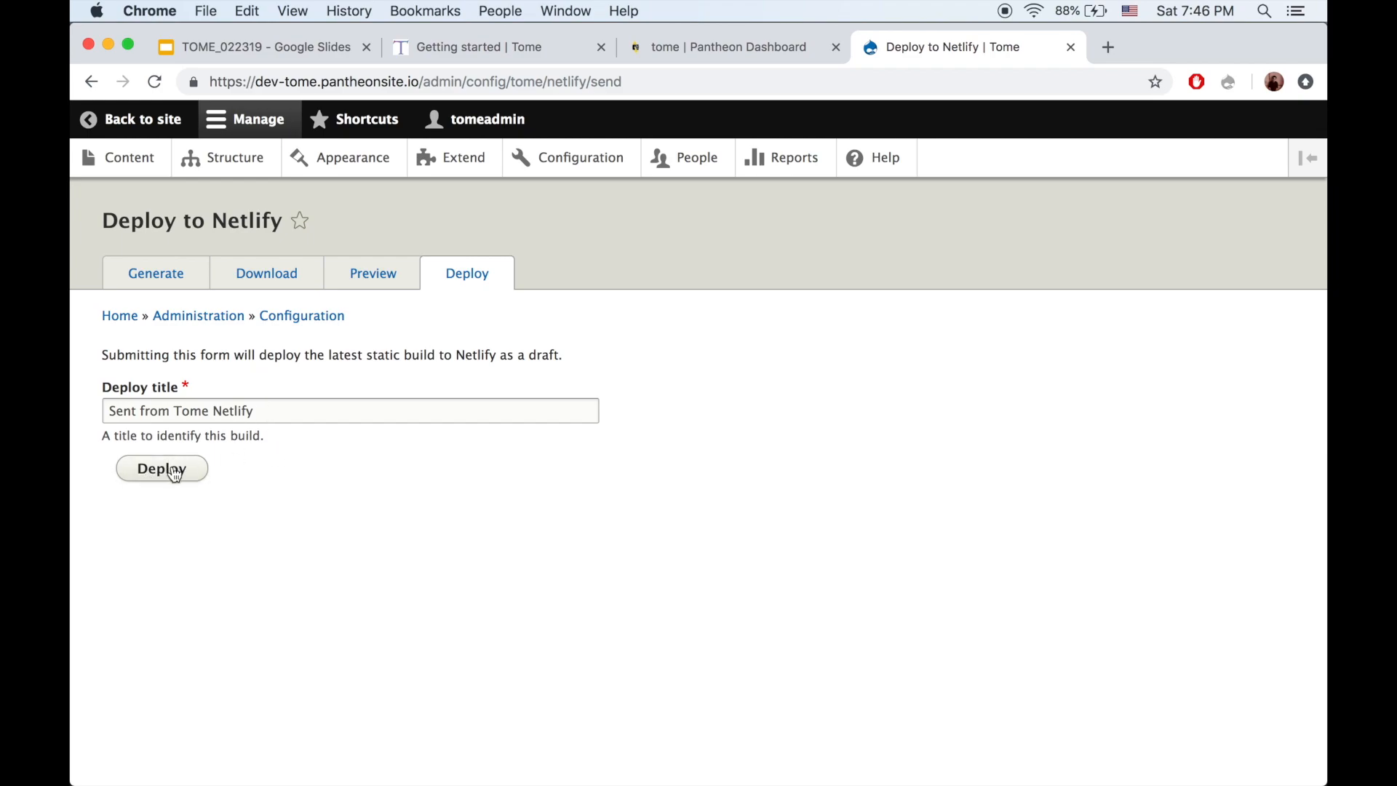
# Deploy the static build to Netlify titled 'Sent from Tome Netlify'
pyautogui.click(161, 468)
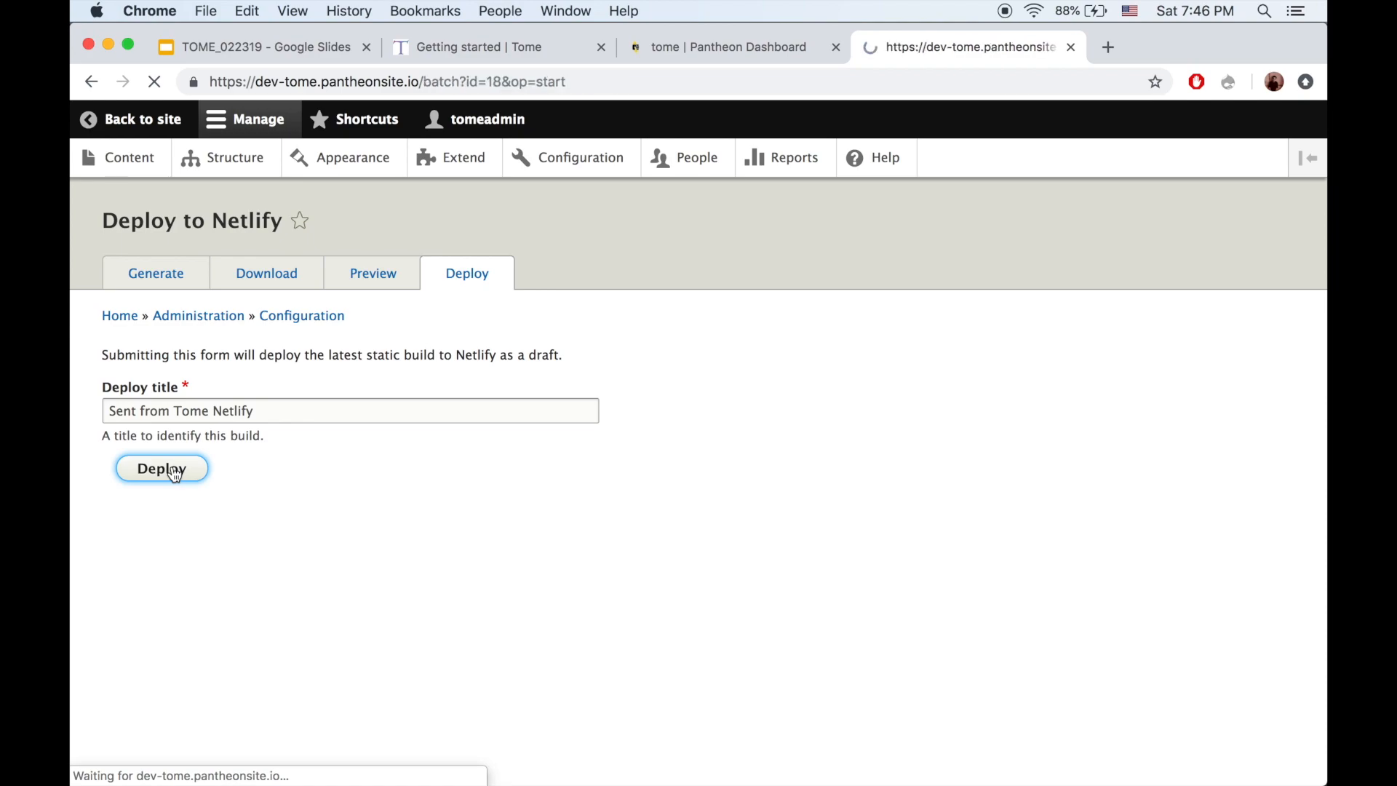
pyautogui.click(161, 468)
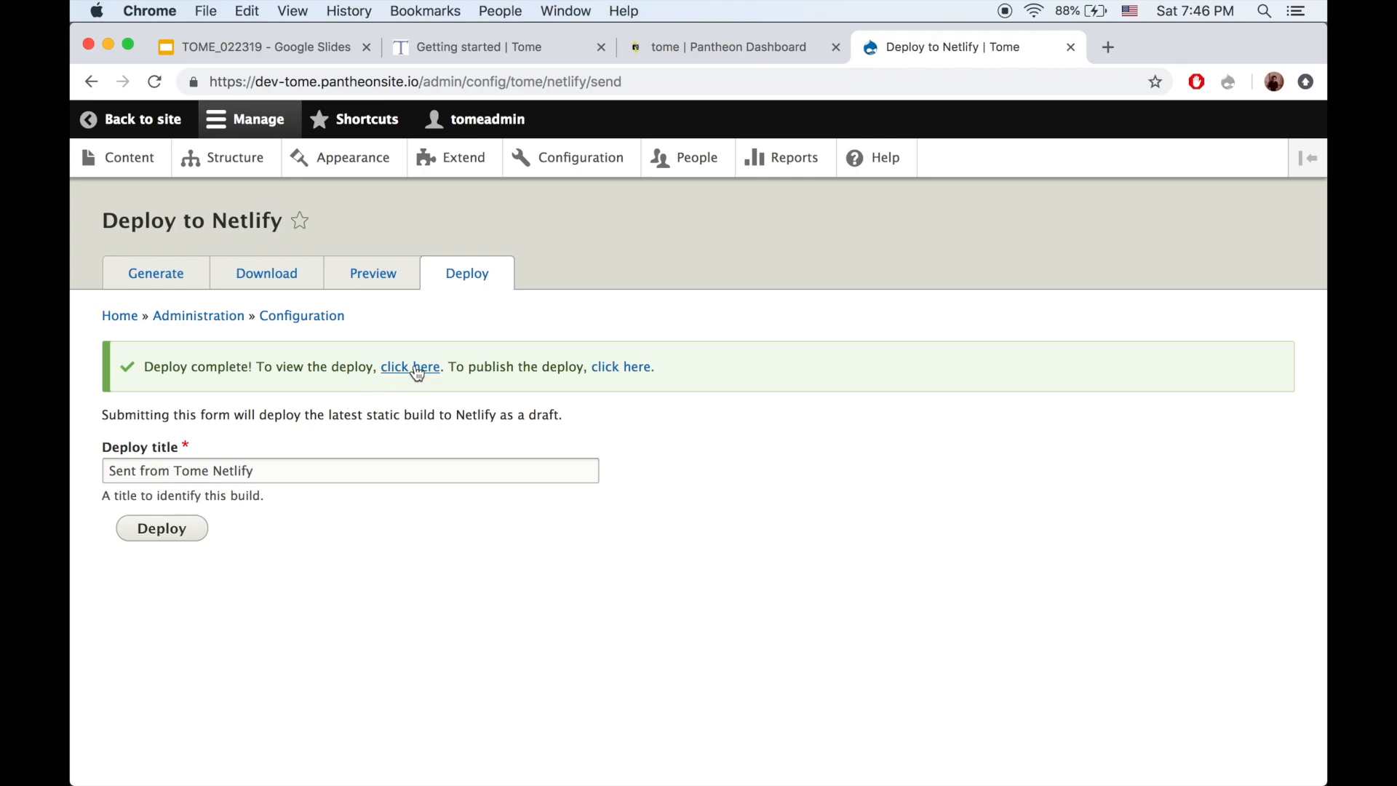
# Open the Netlify draft deploy, reload it, and check the Hot beans!! article
pyautogui.click(410, 366)
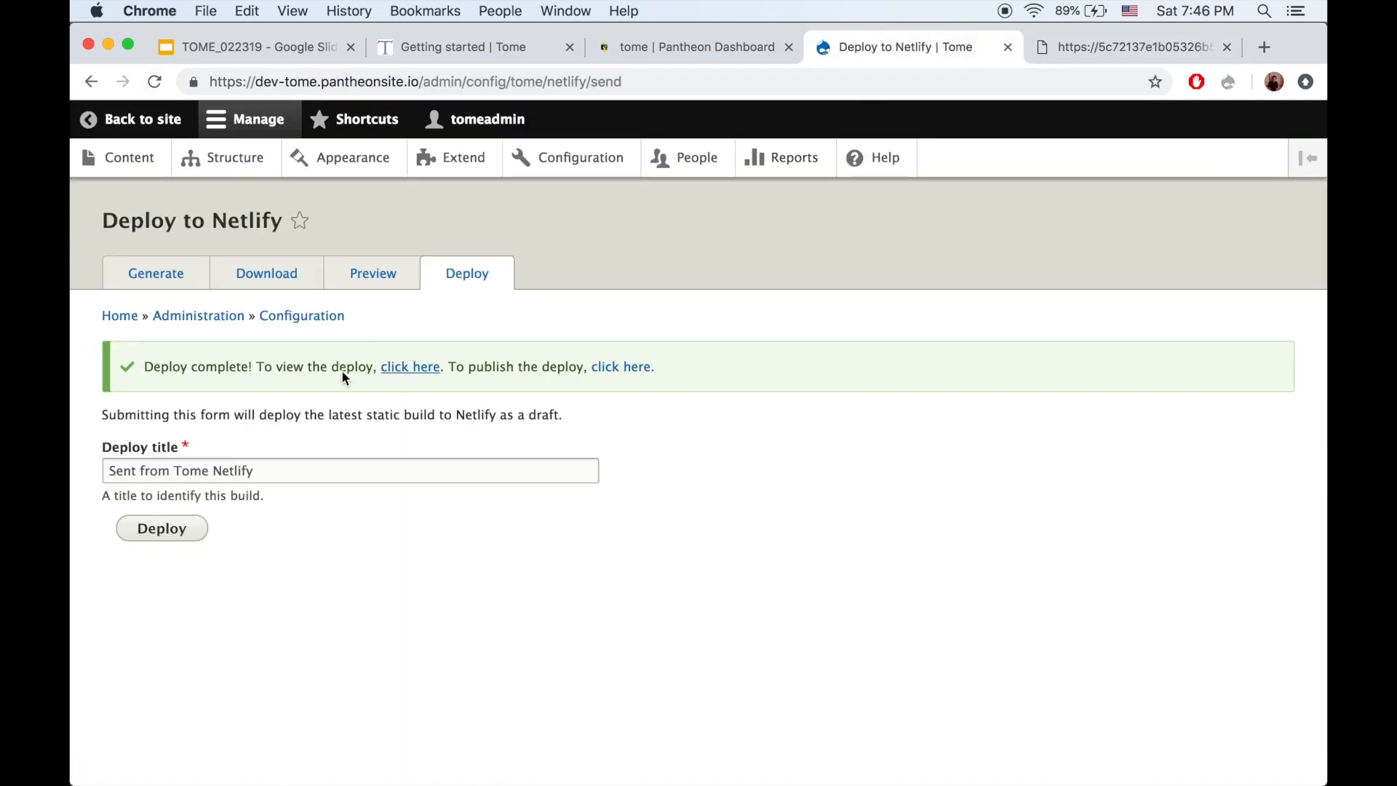
pyautogui.click(161, 527)
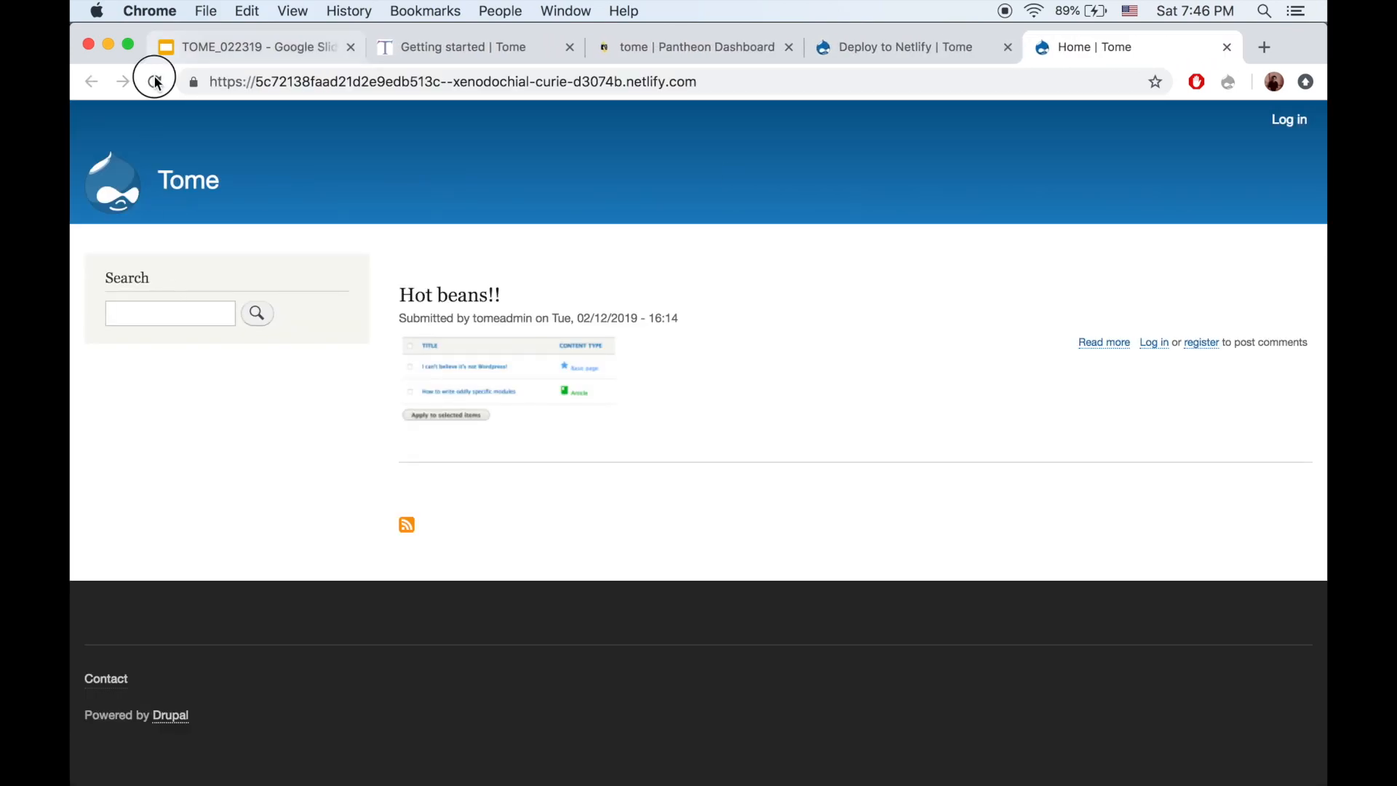
pyautogui.click(153, 80)
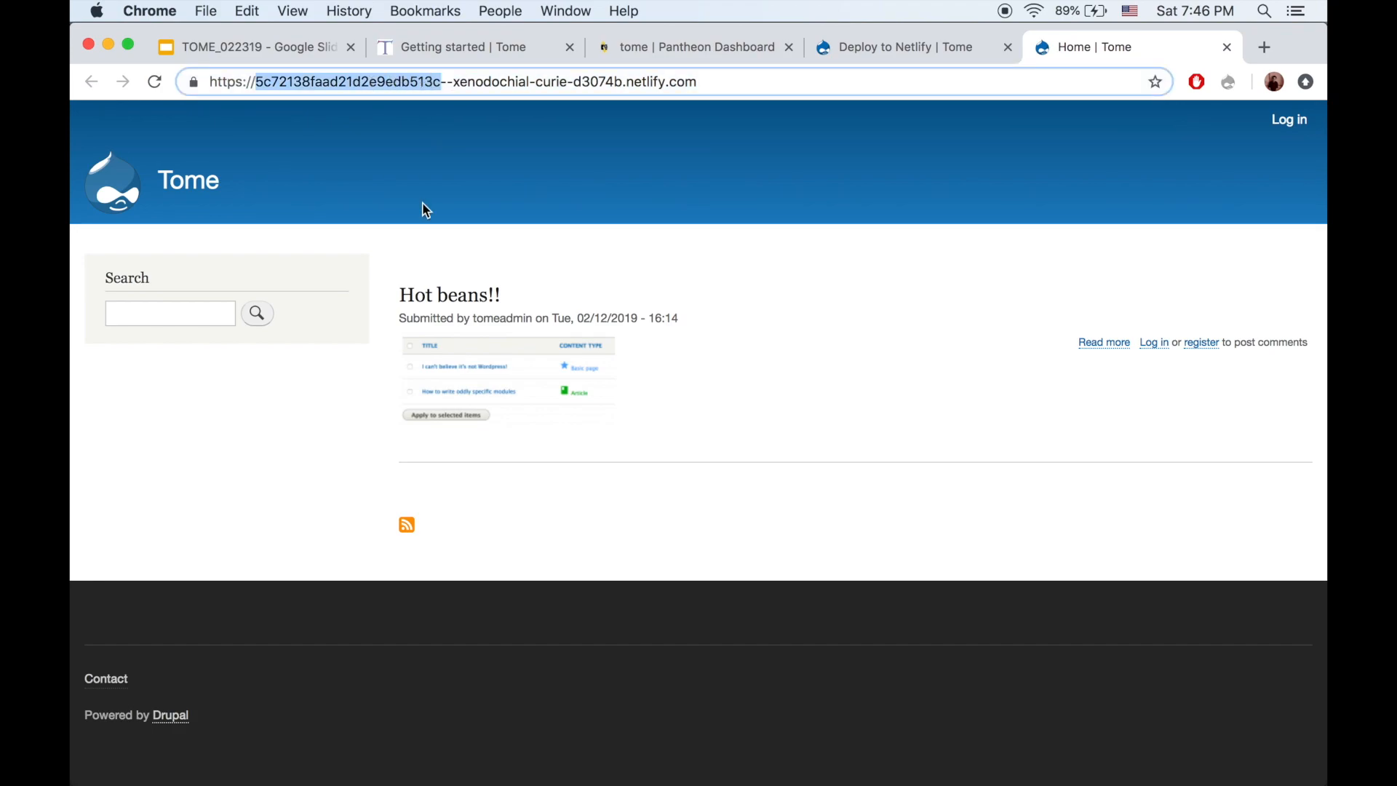
pyautogui.moveTo(488, 298)
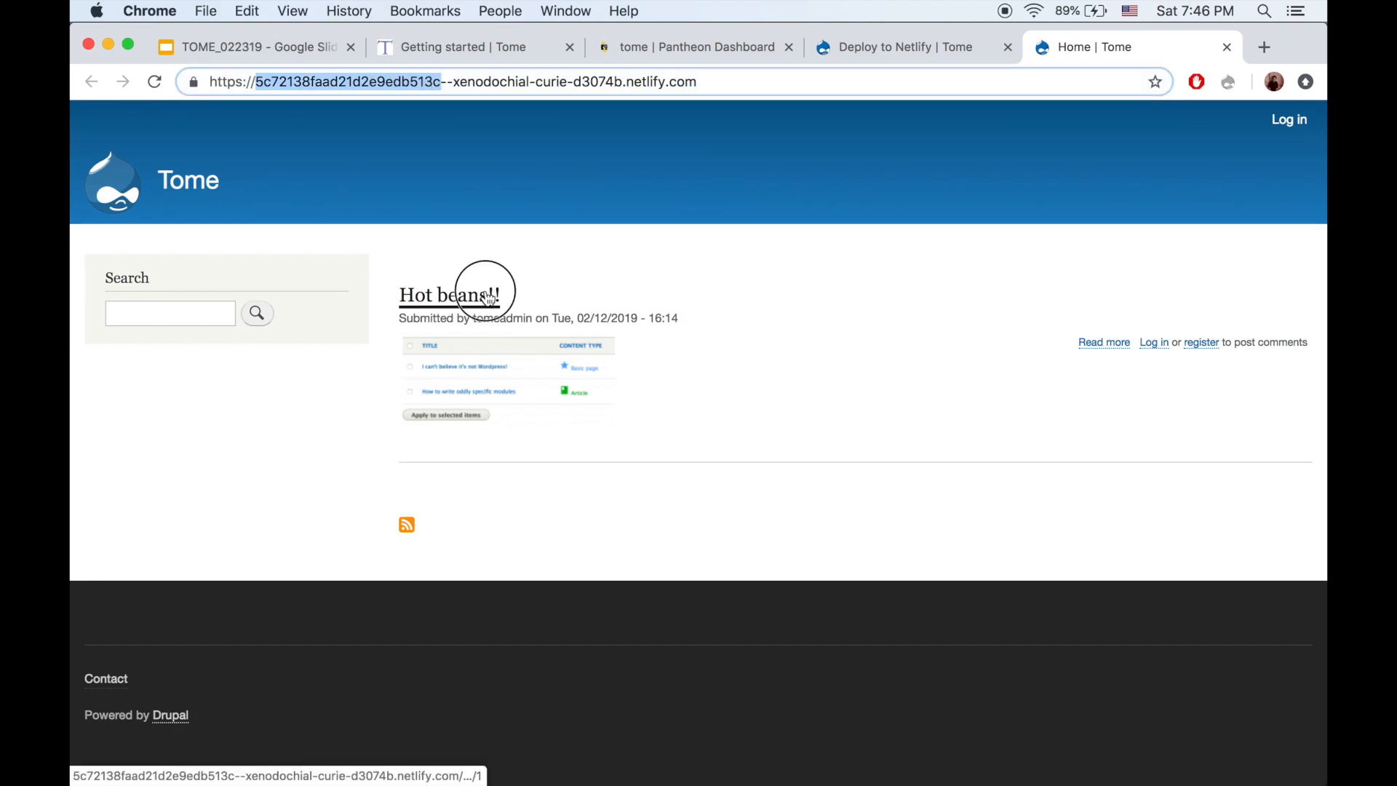
pyautogui.click(449, 295)
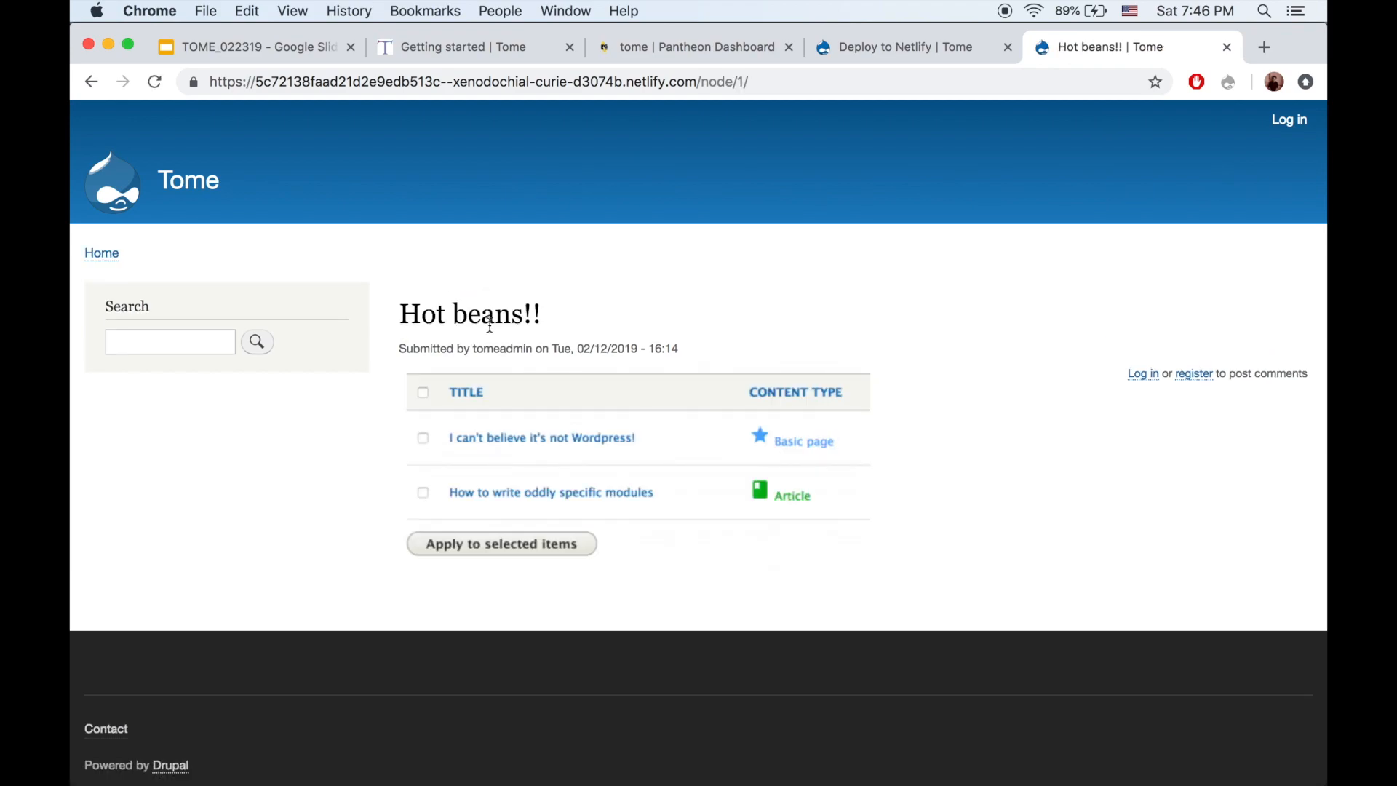
pyautogui.moveTo(846, 71)
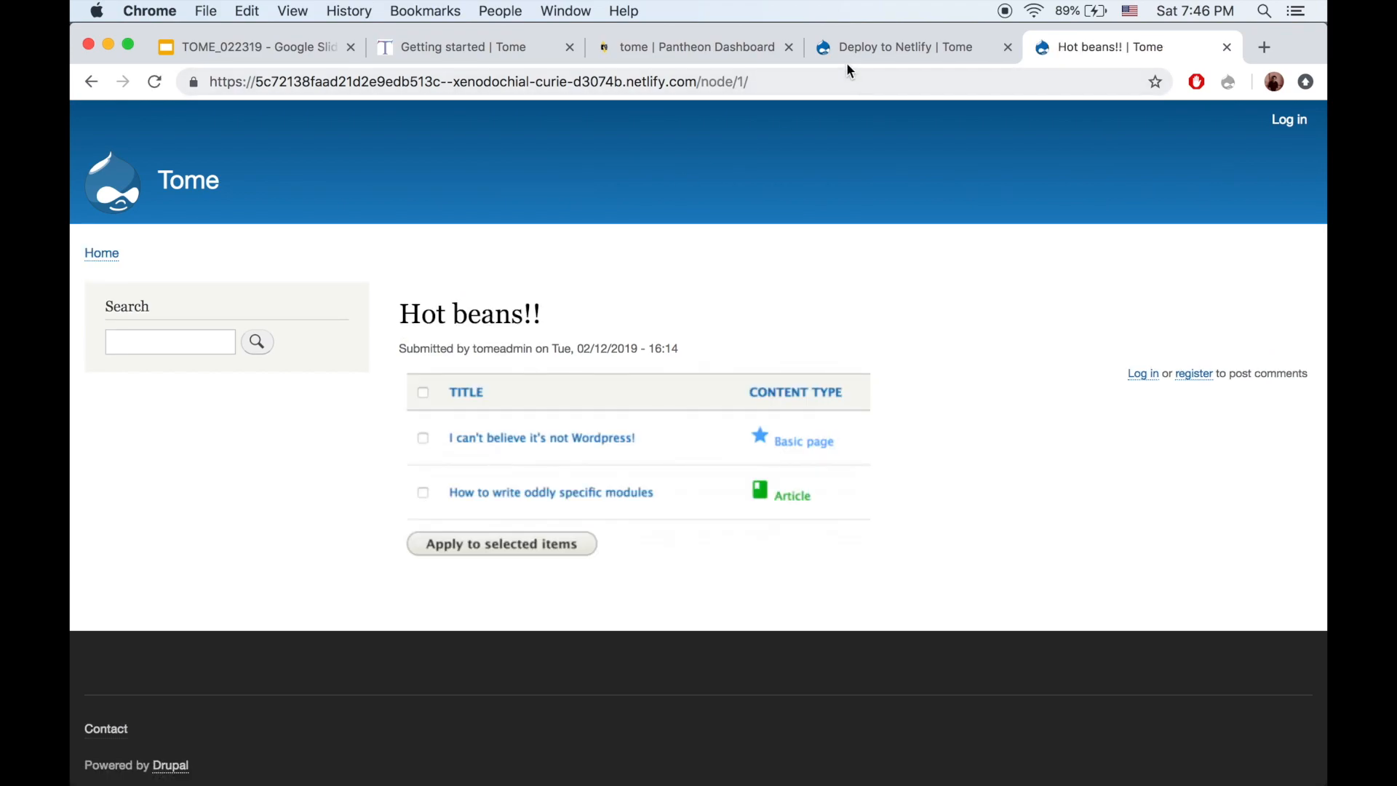
pyautogui.click(891, 46)
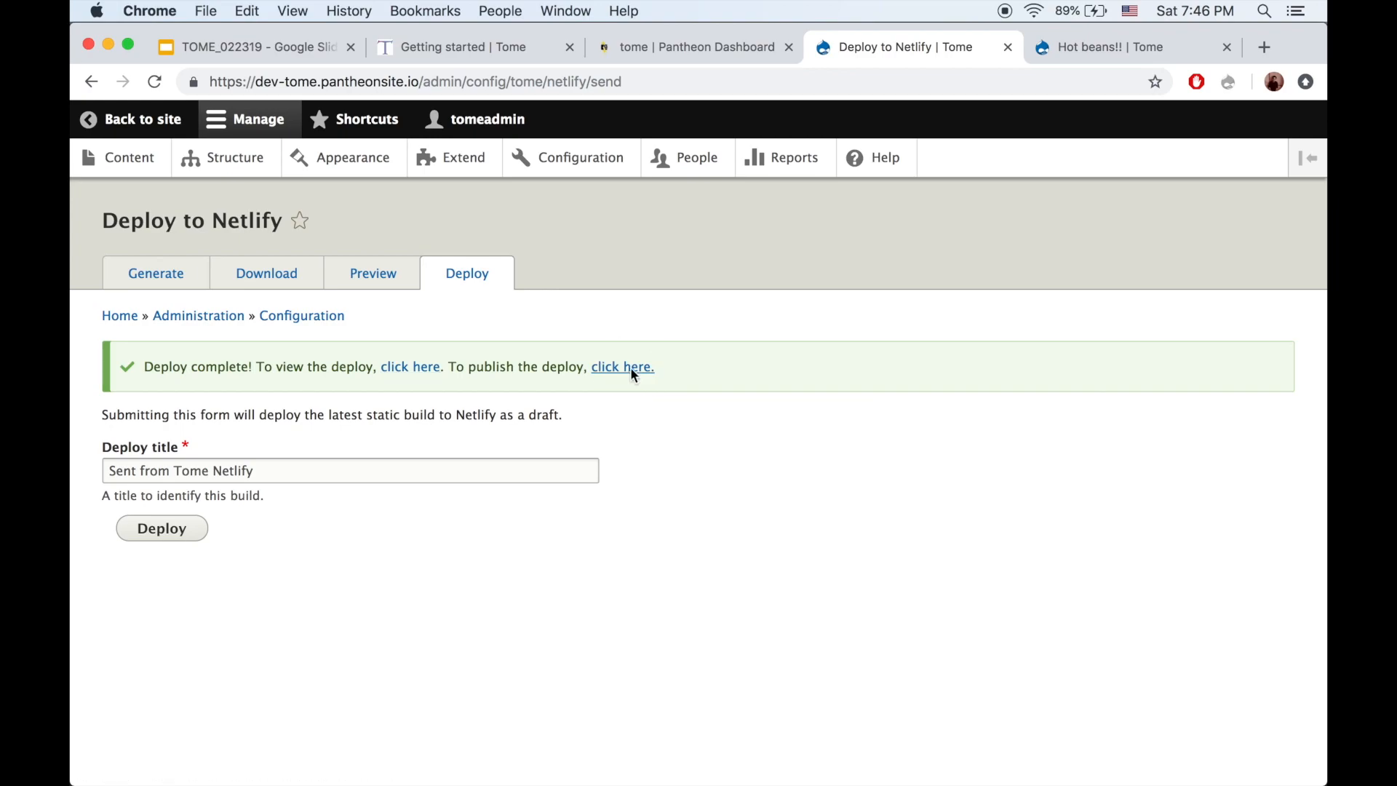
# Publish the deploy live on Netlify and open xenodochial-curie-d3074b.netlify.com
pyautogui.click(620, 366)
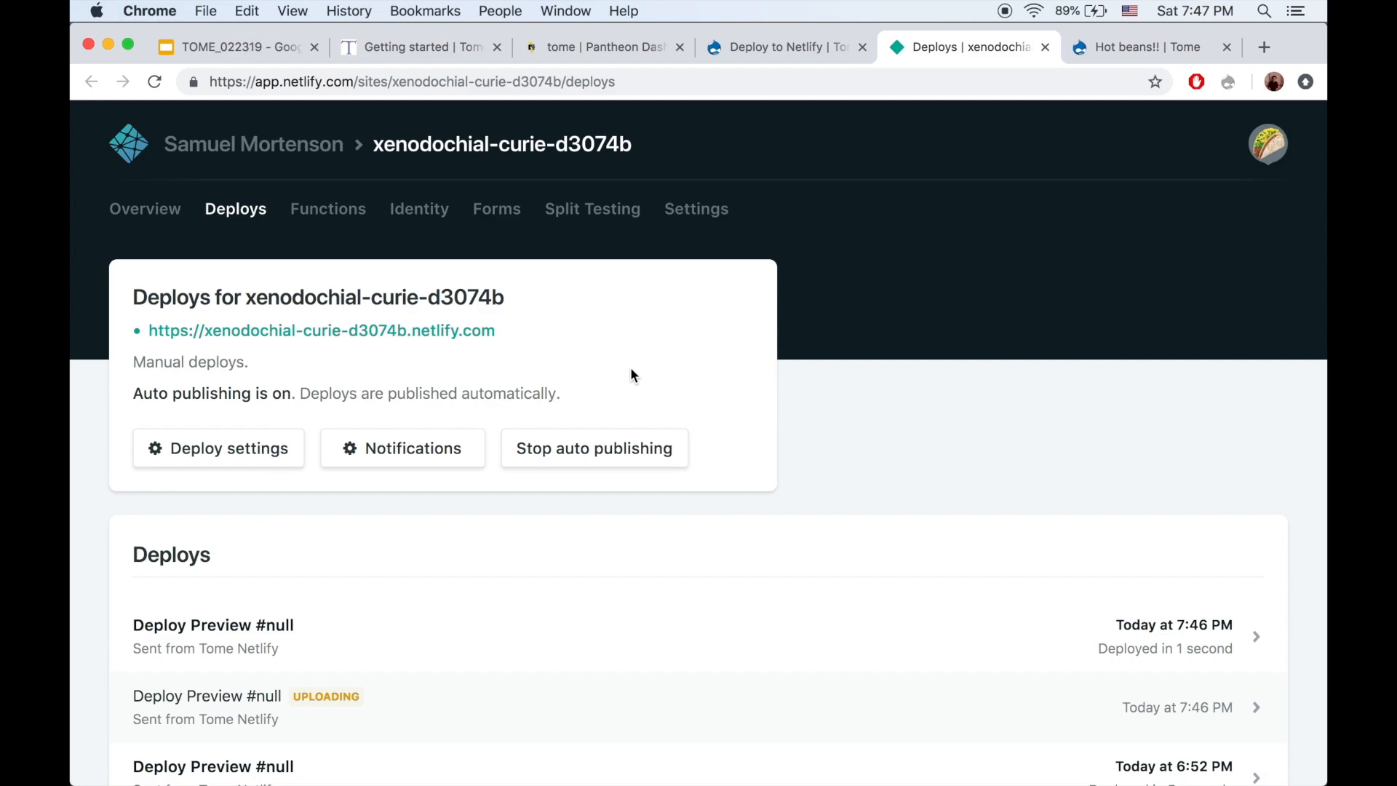
pyautogui.scroll(-3)
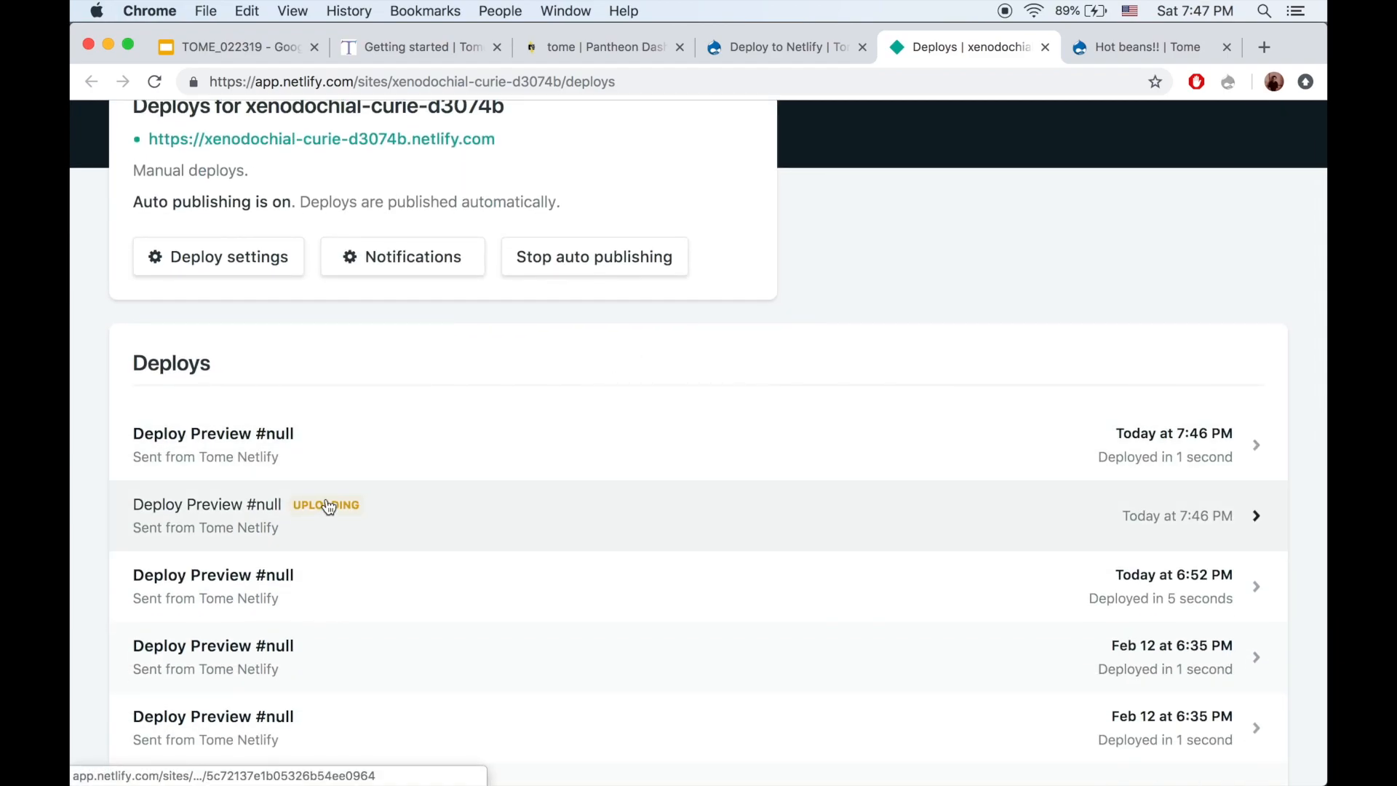
pyautogui.moveTo(414, 401)
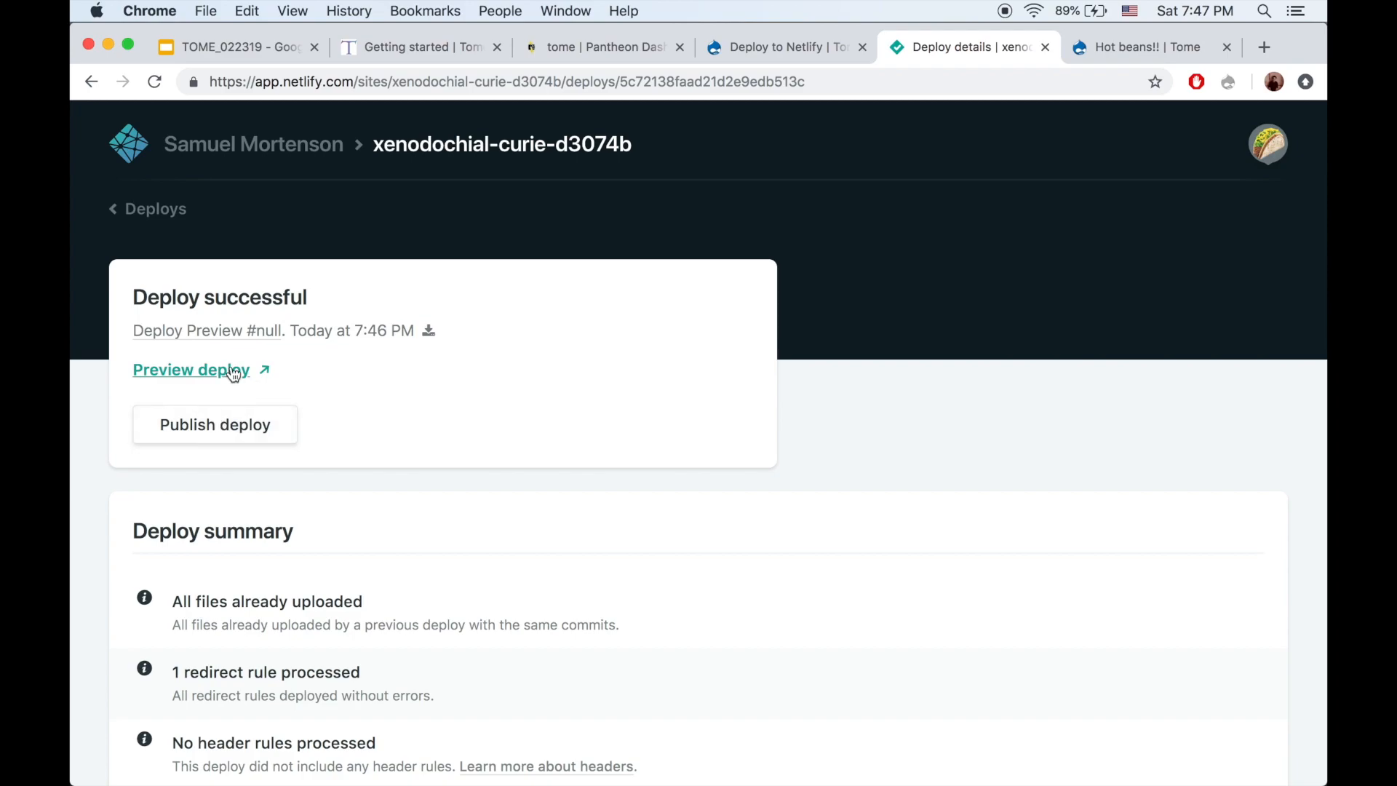
pyautogui.click(214, 424)
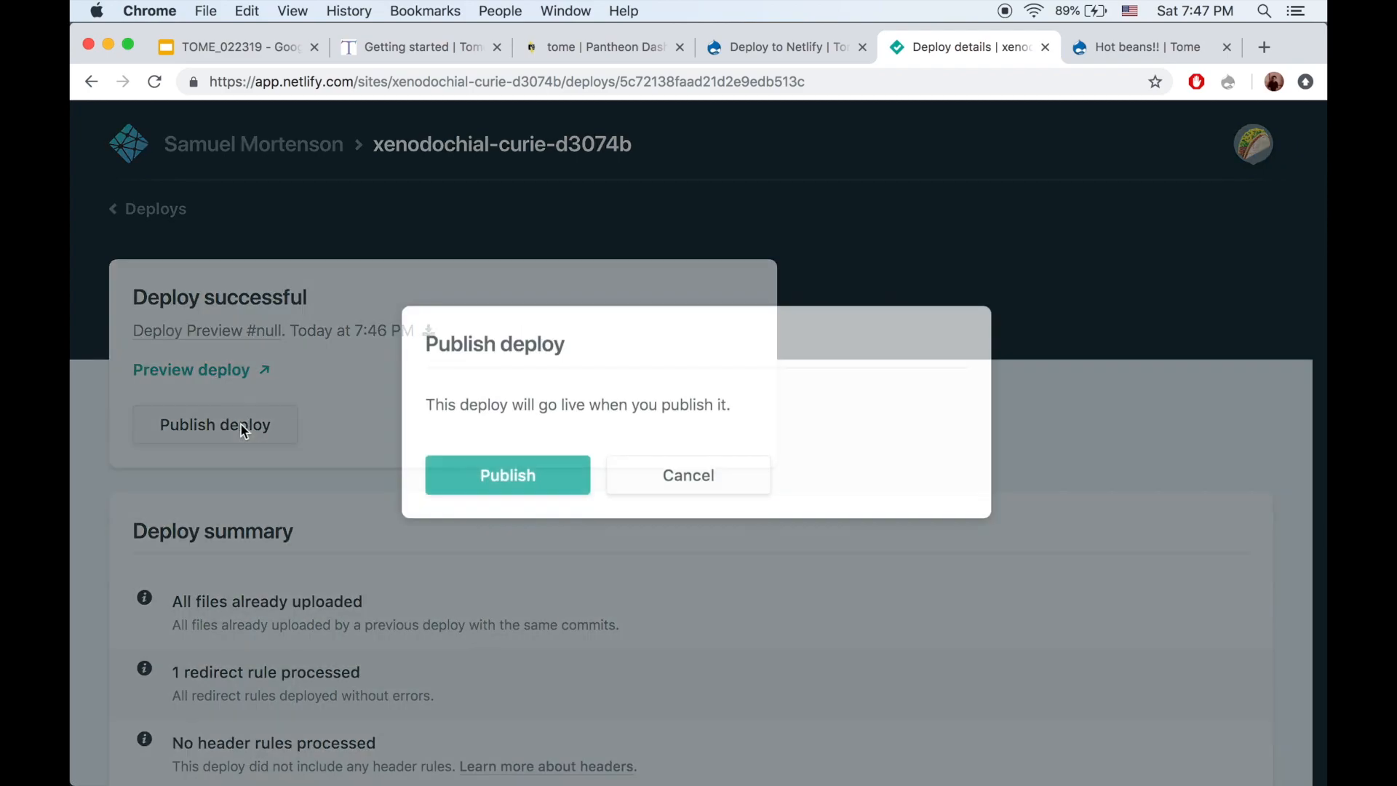
pyautogui.click(506, 473)
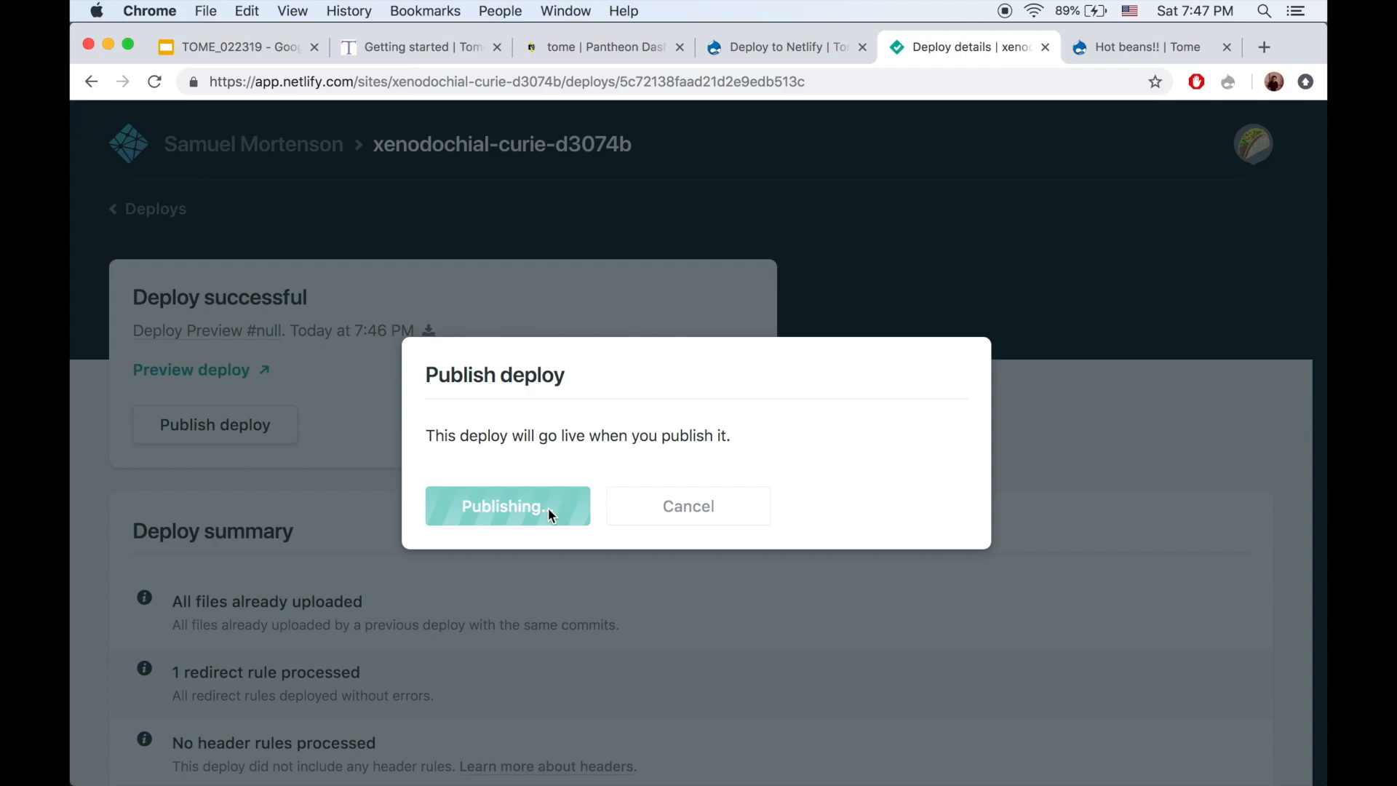
pyautogui.click(507, 506)
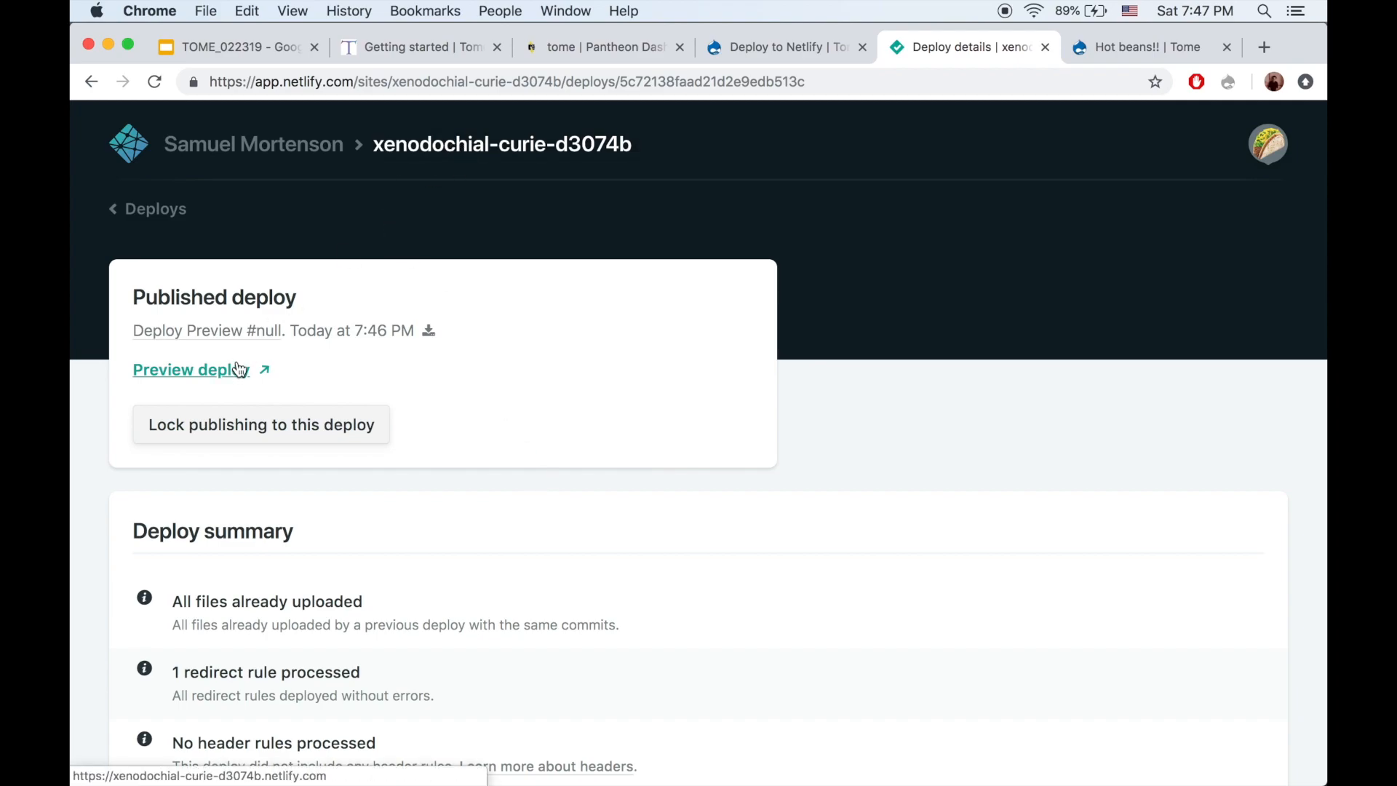
pyautogui.click(156, 209)
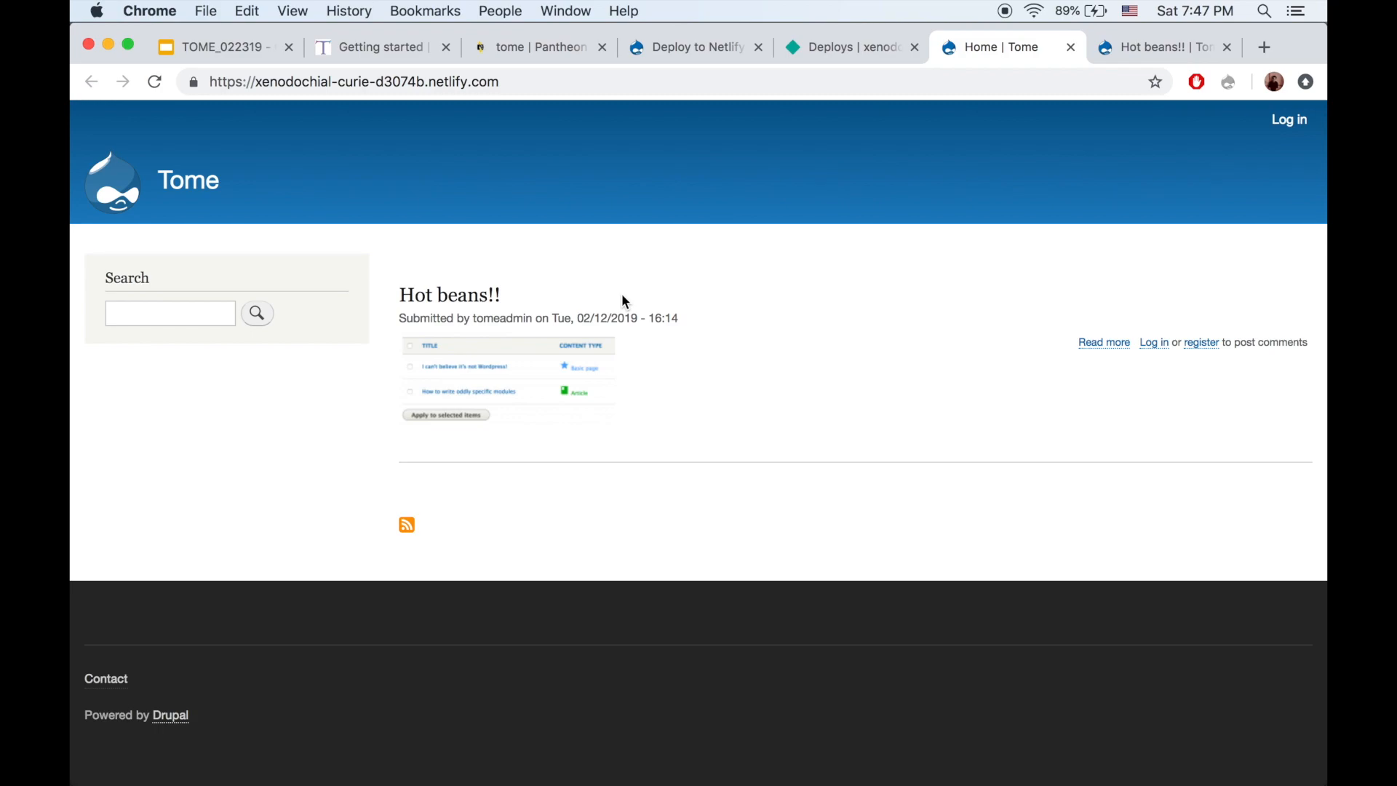
pyautogui.moveTo(930, 64)
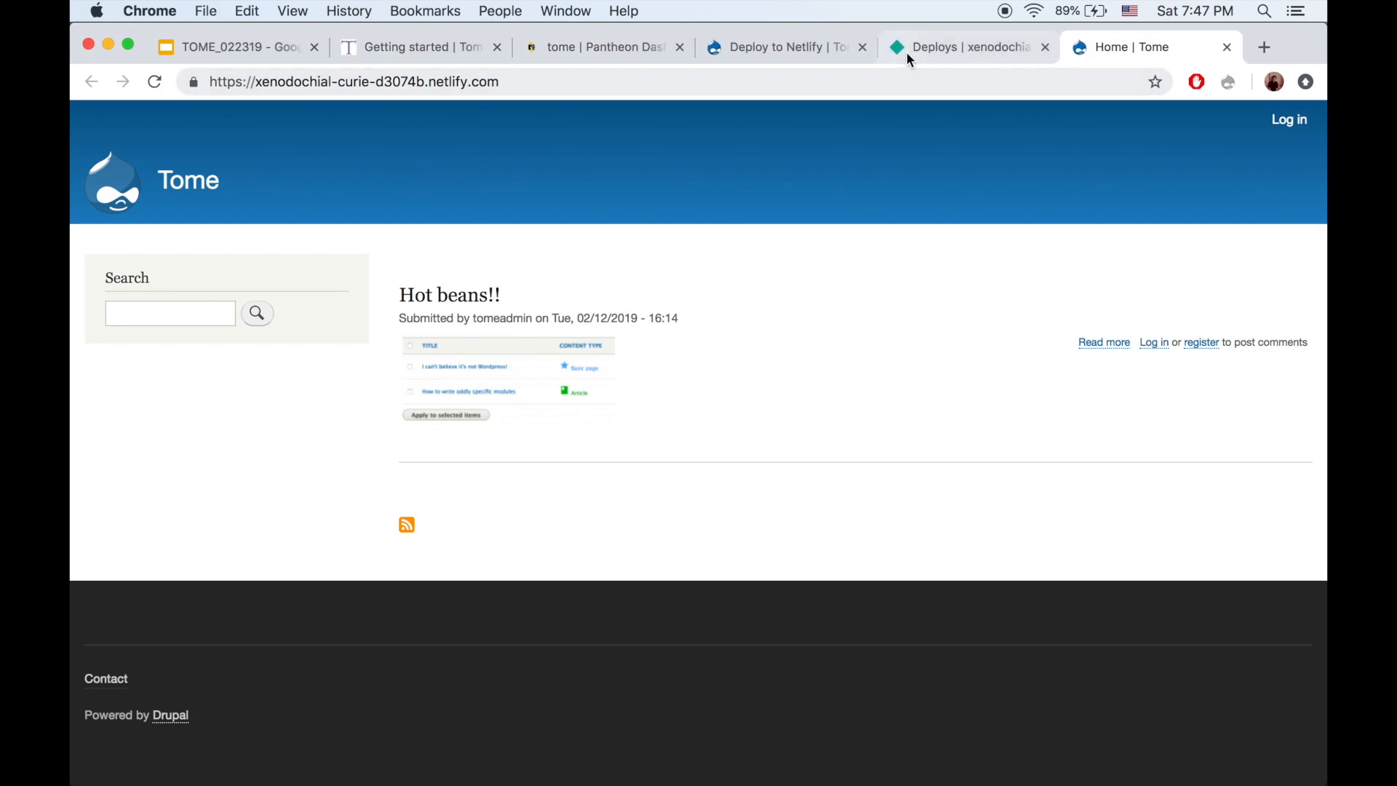
# Check the latest Netlify deploy is published, view the Pantheon site, then the slides
pyautogui.click(962, 46)
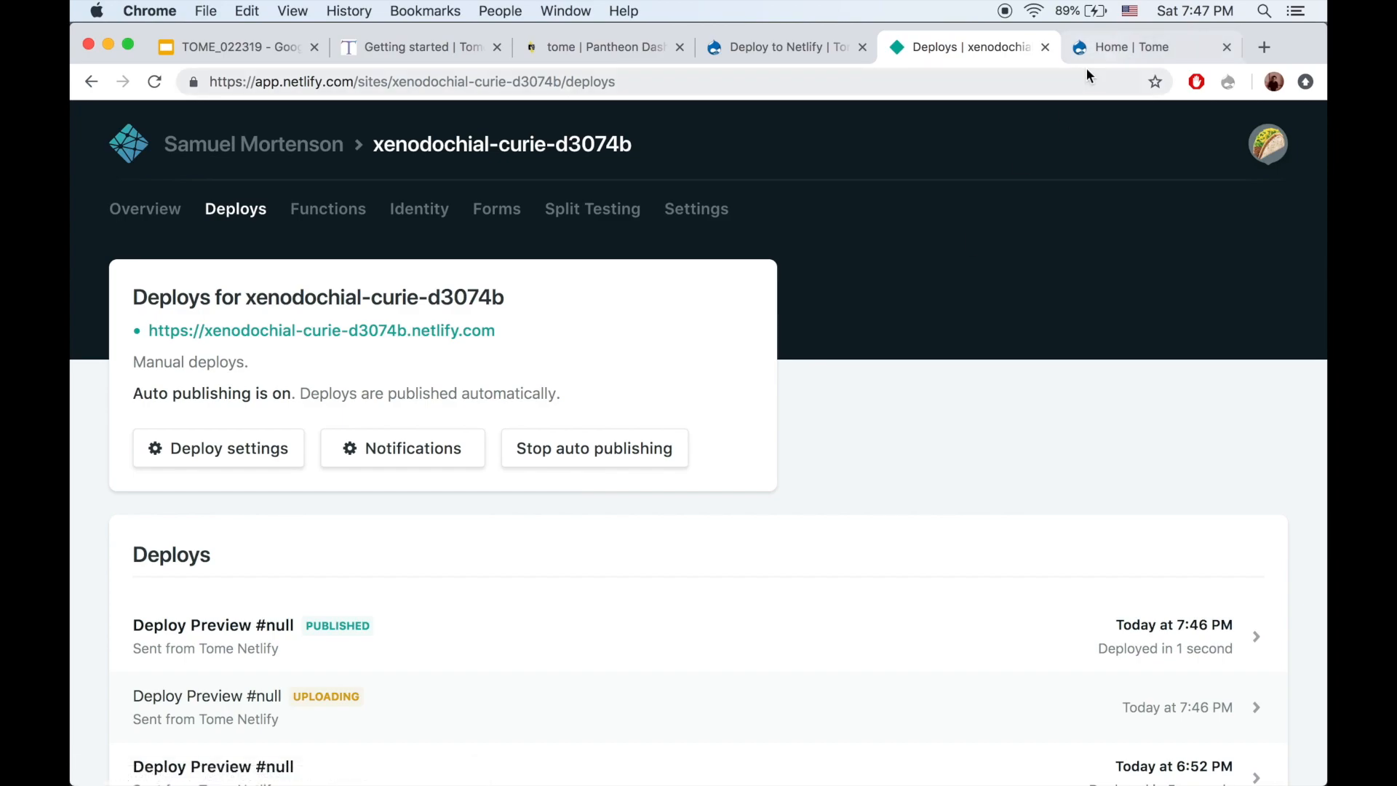
pyautogui.click(782, 47)
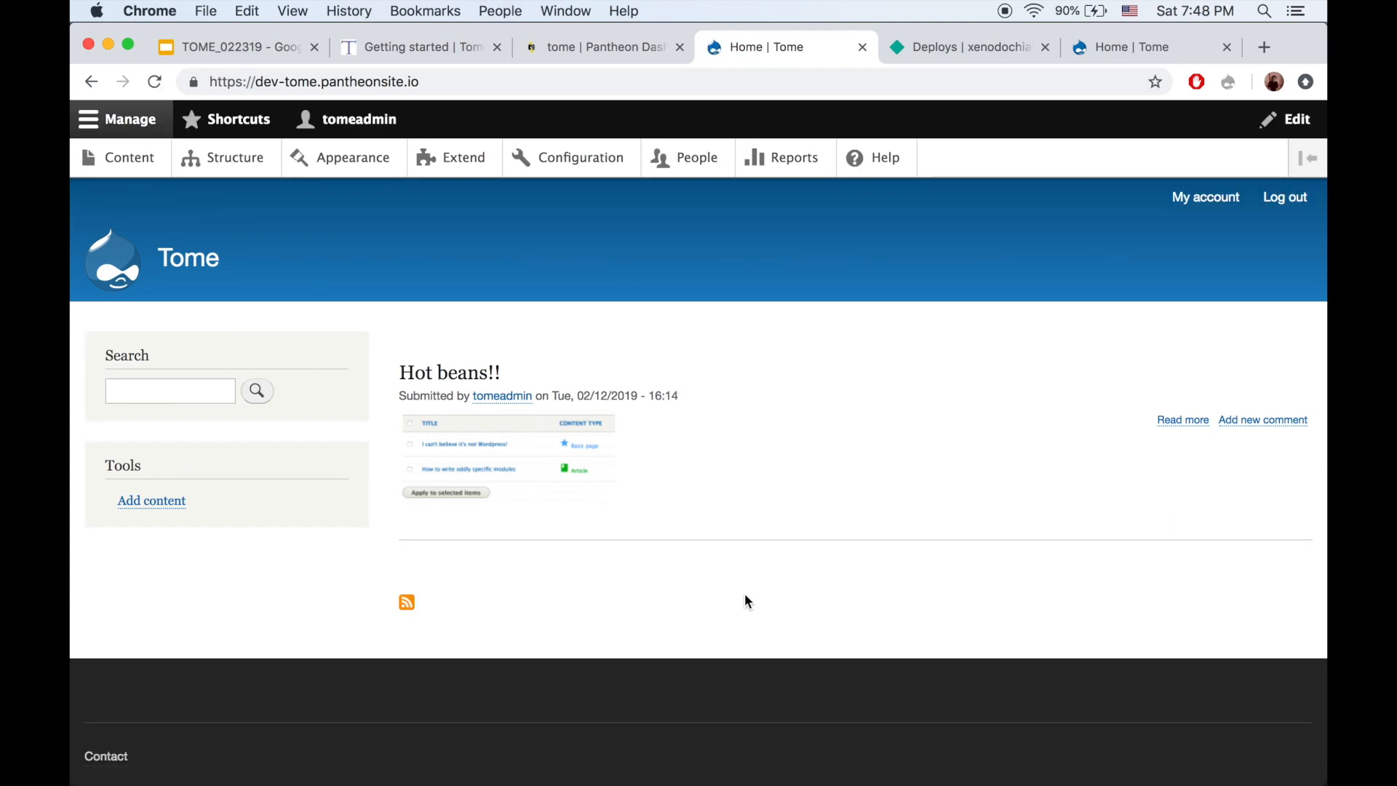
pyautogui.click(236, 47)
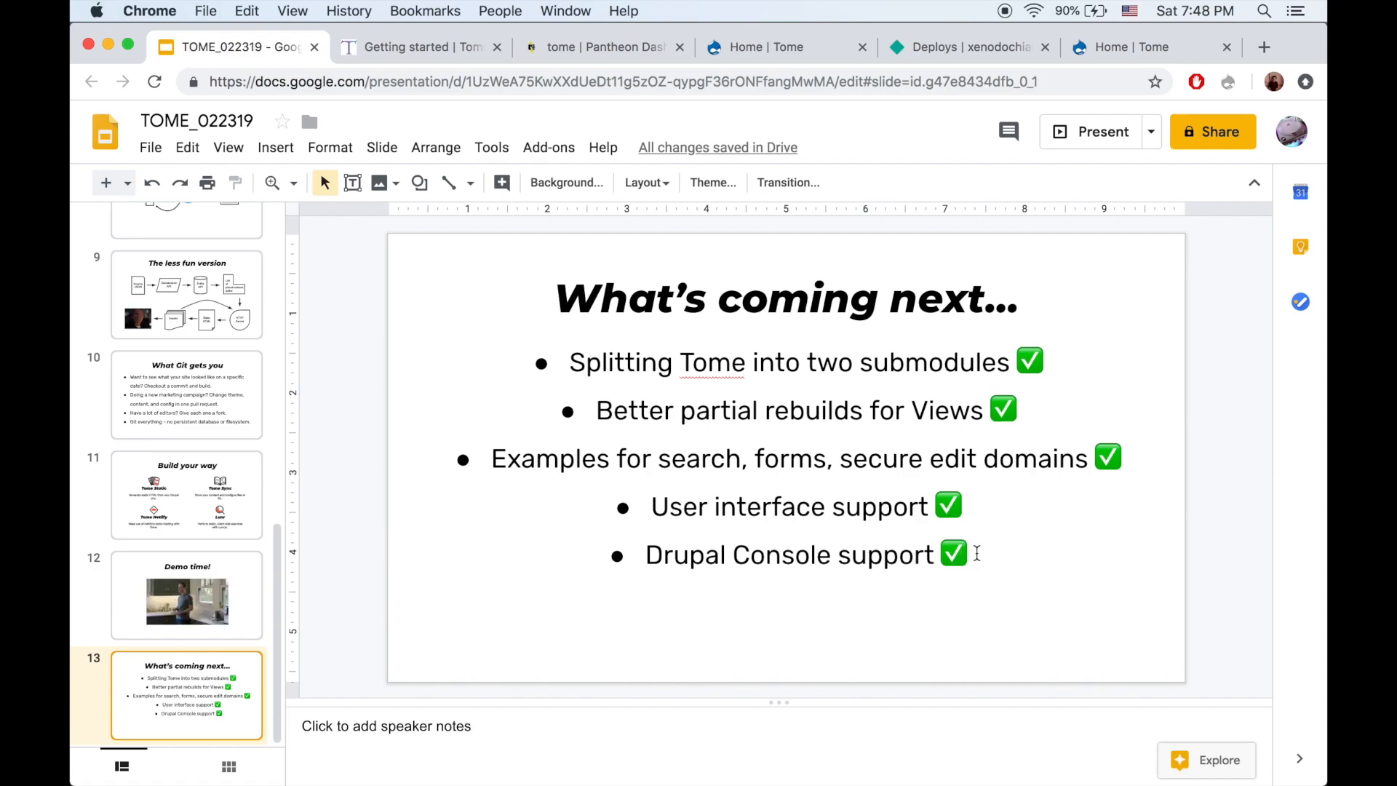
# Add a 'Make Netlify deploys stable' bullet to the closing slide's list
pyautogui.write('Make Netlify d')
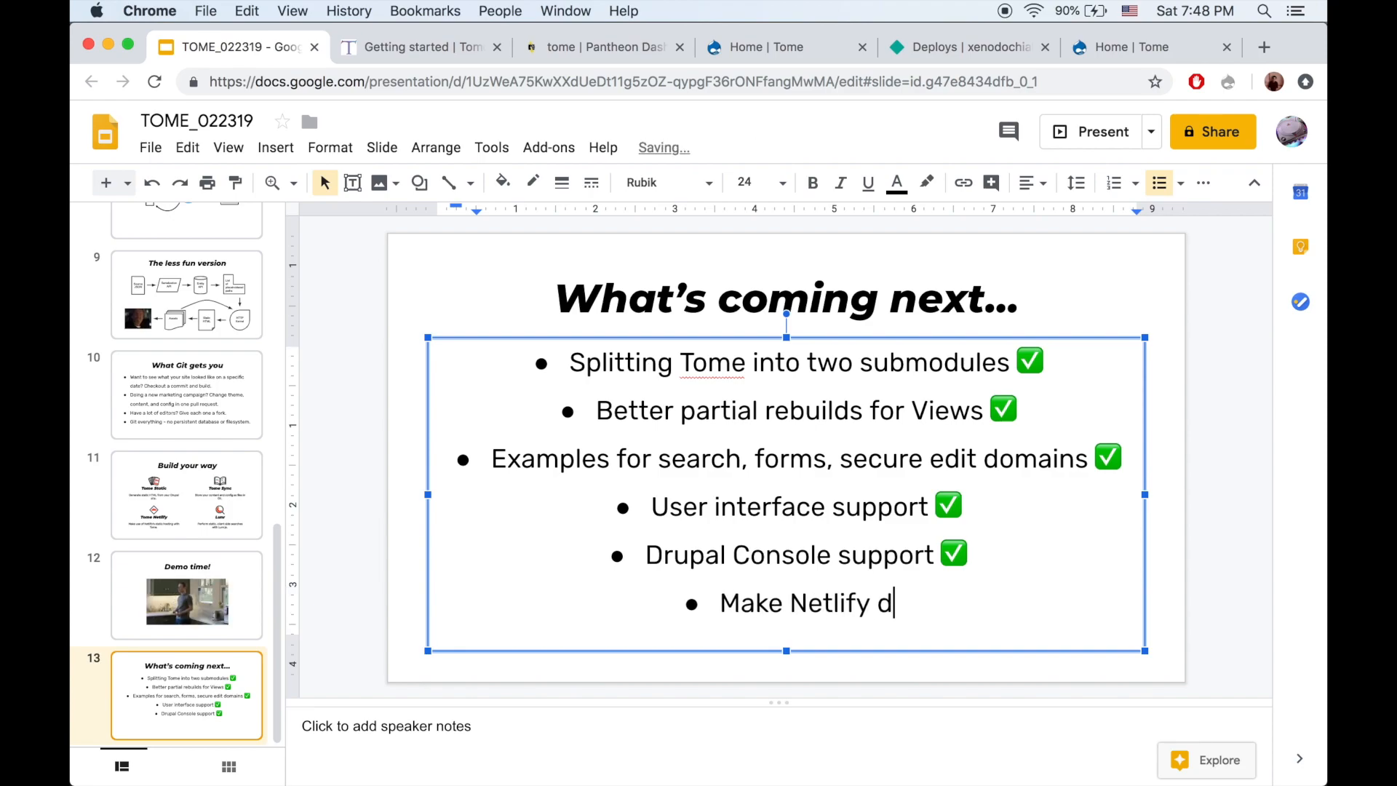
pyautogui.write('eploys stable')
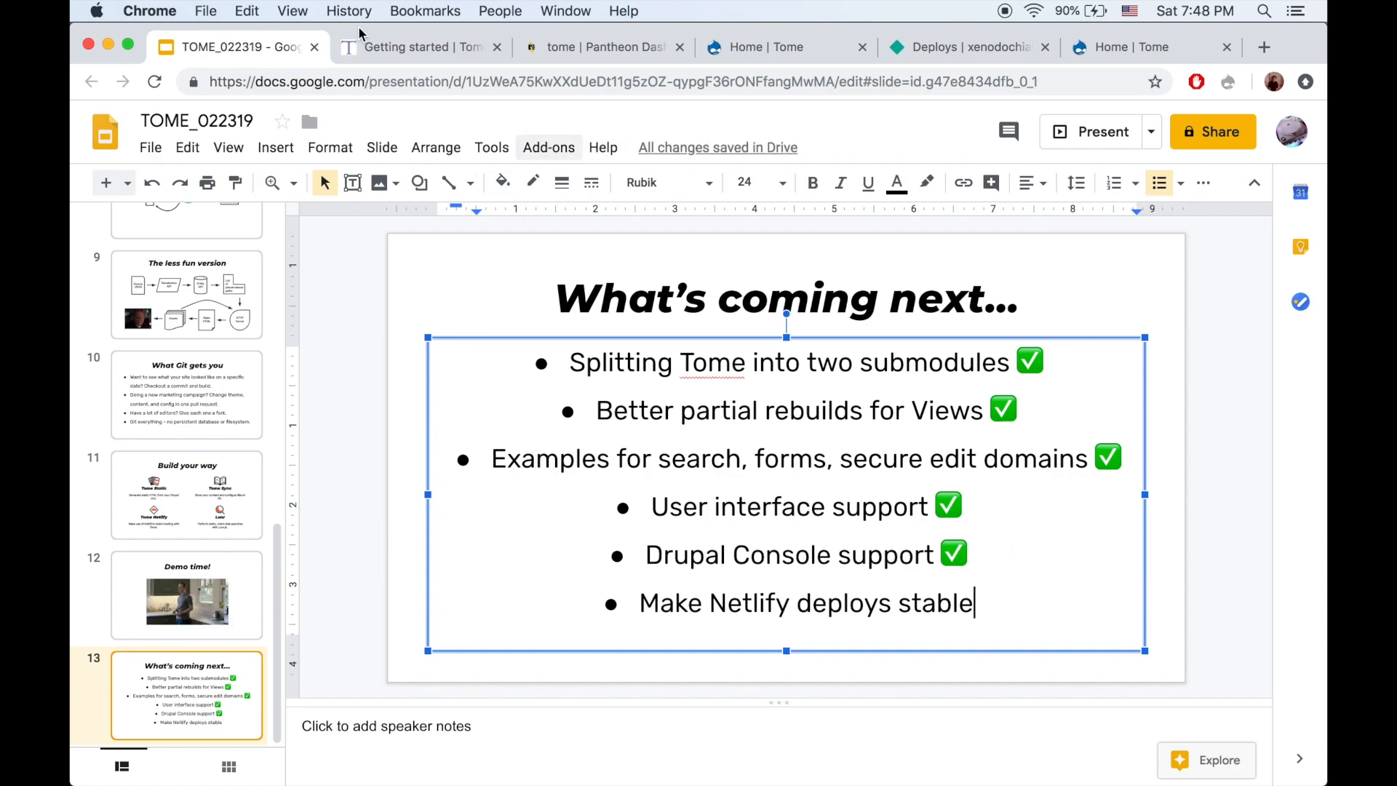
pyautogui.click(419, 47)
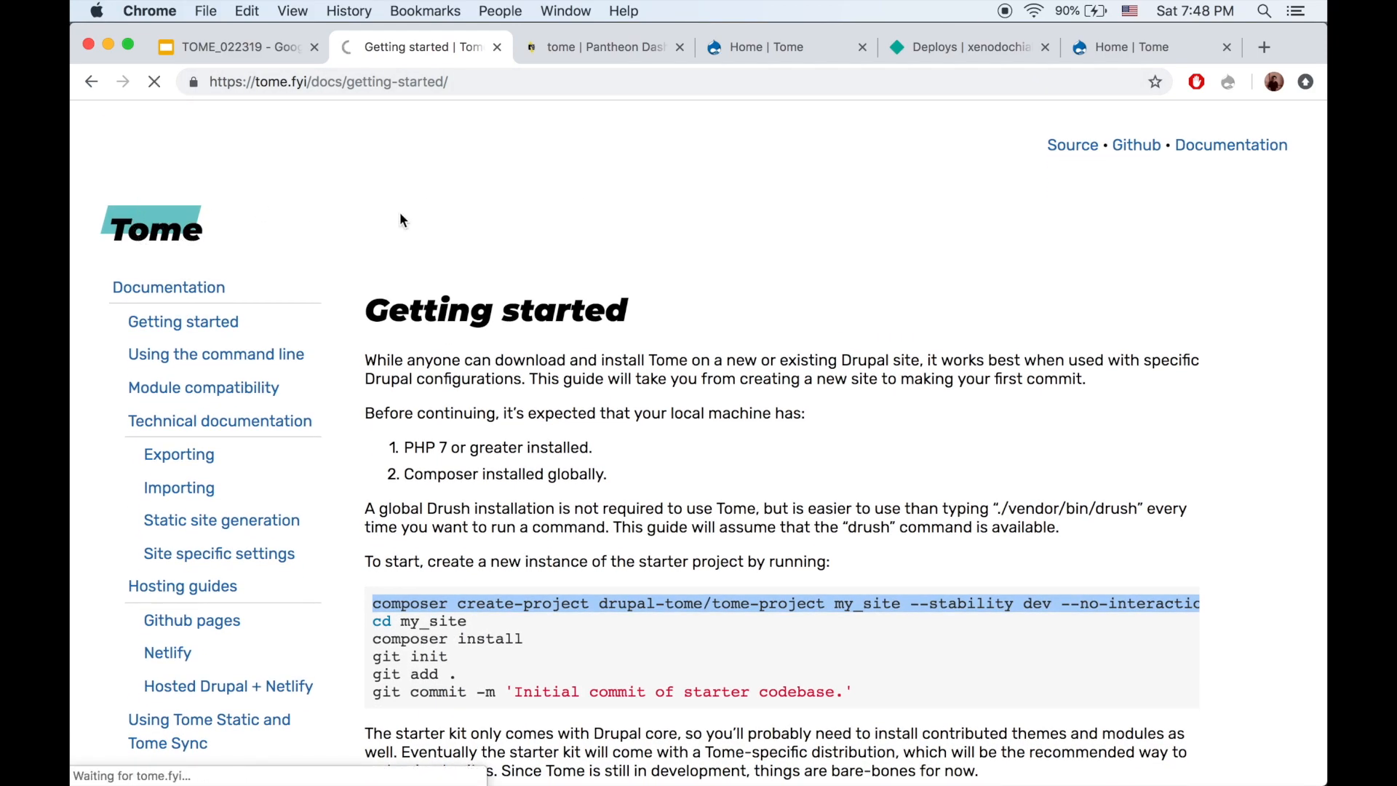
# Browse the Tome.fyi home page and scroll the Documentation index's hosting guides
pyautogui.click(151, 227)
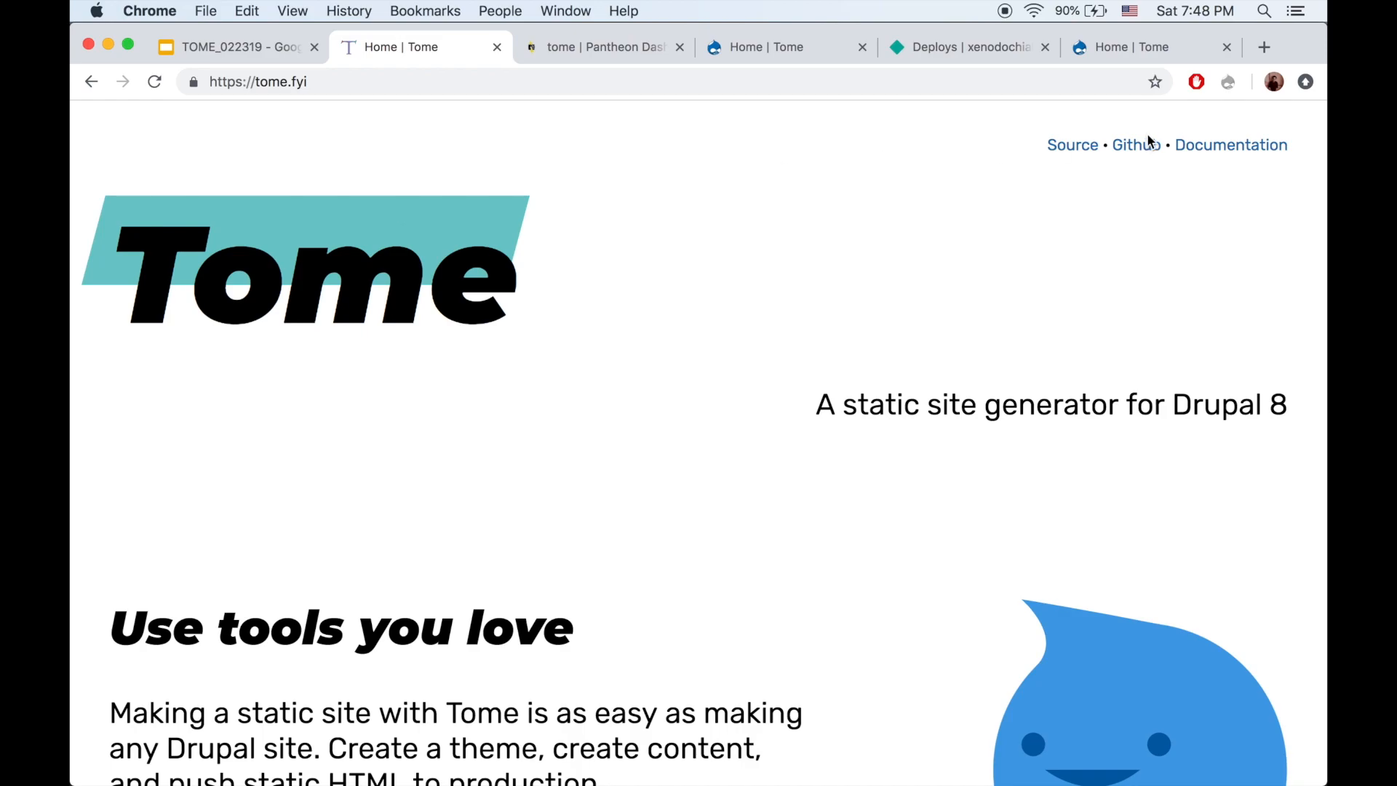
pyautogui.click(1230, 144)
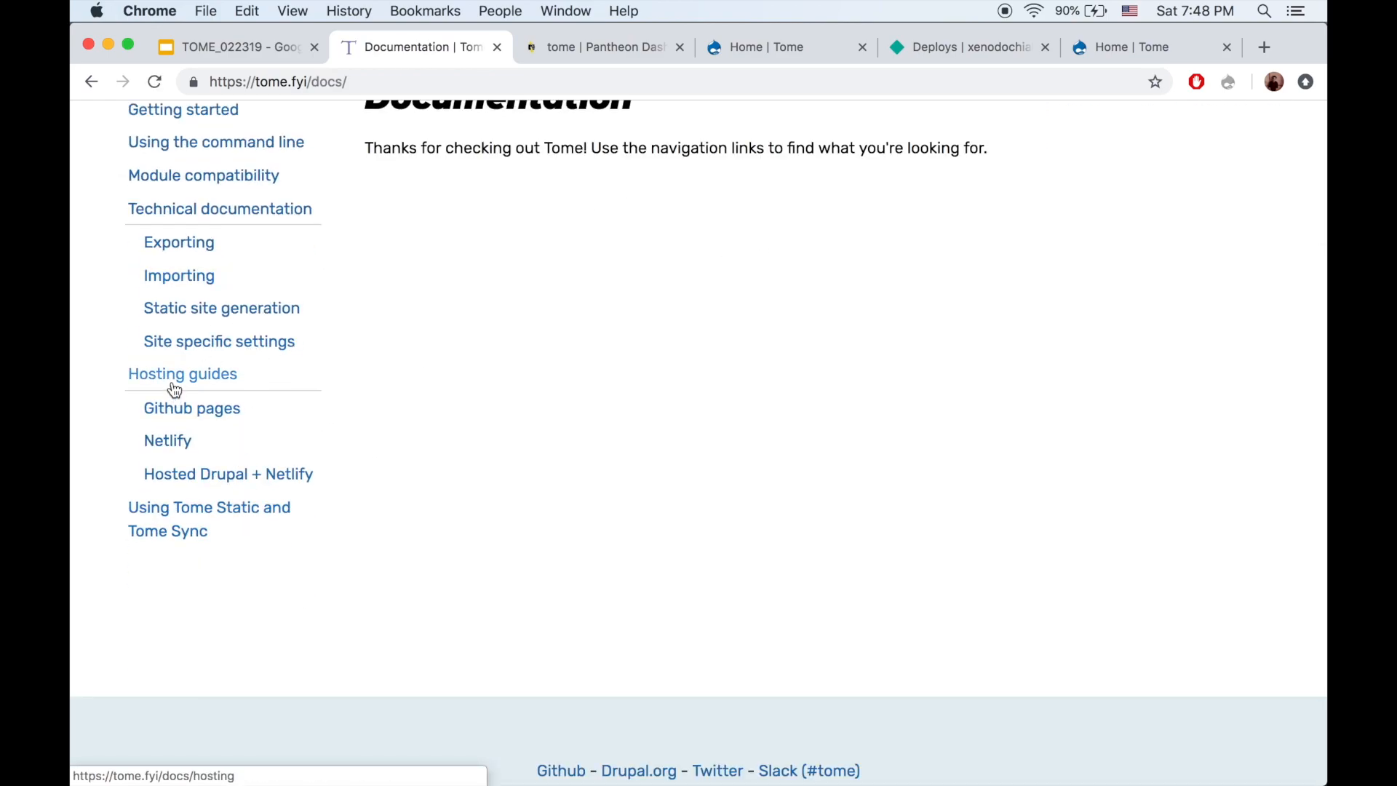
pyautogui.moveTo(184, 481)
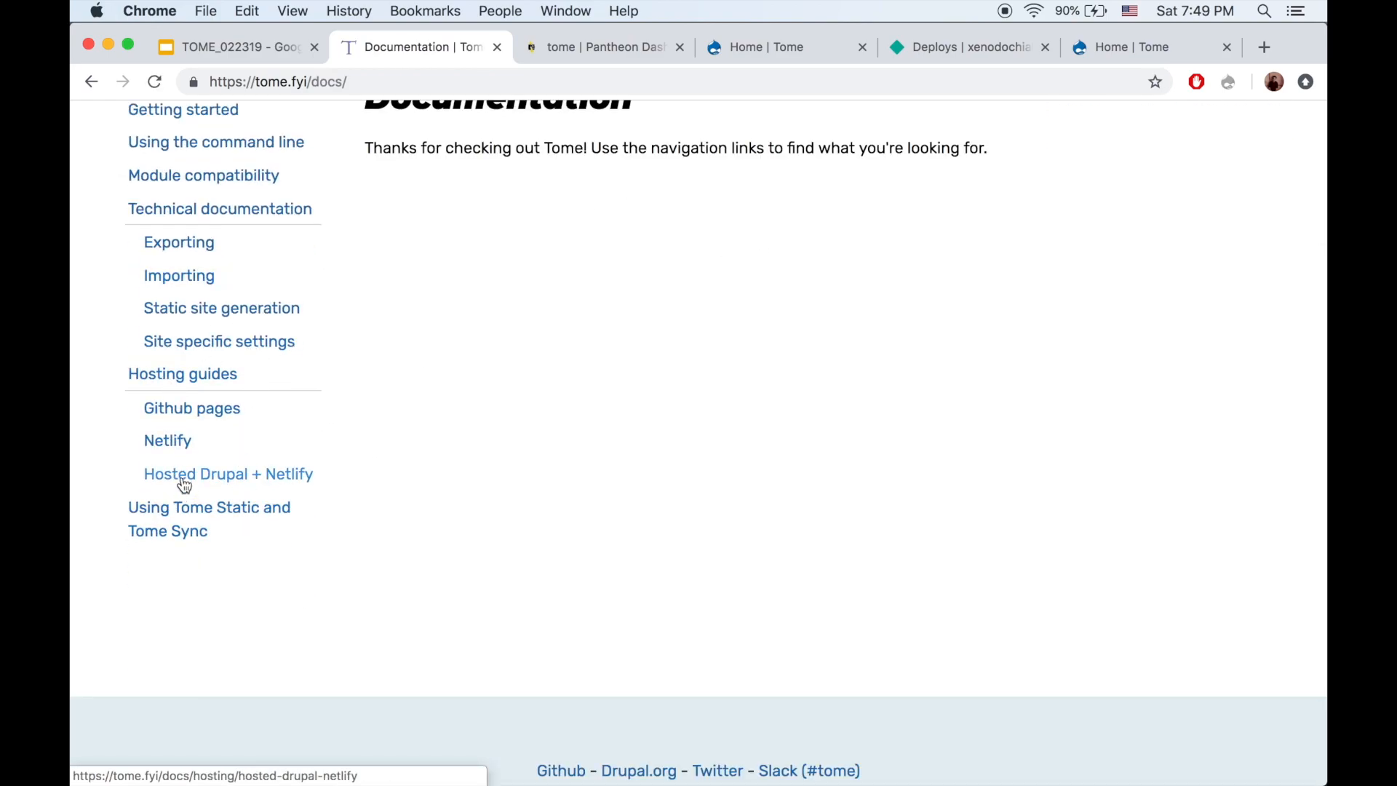
pyautogui.moveTo(168, 440)
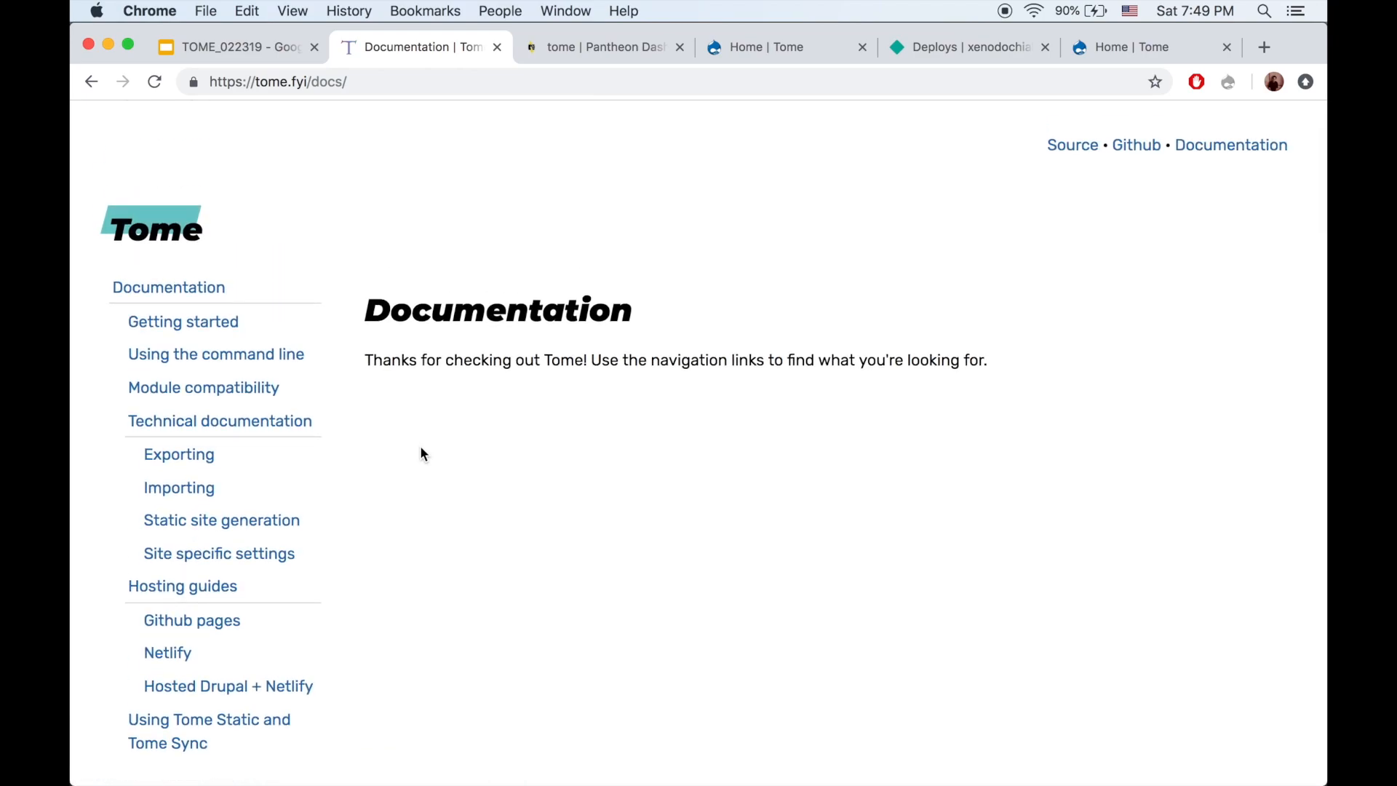
pyautogui.scroll(-3)
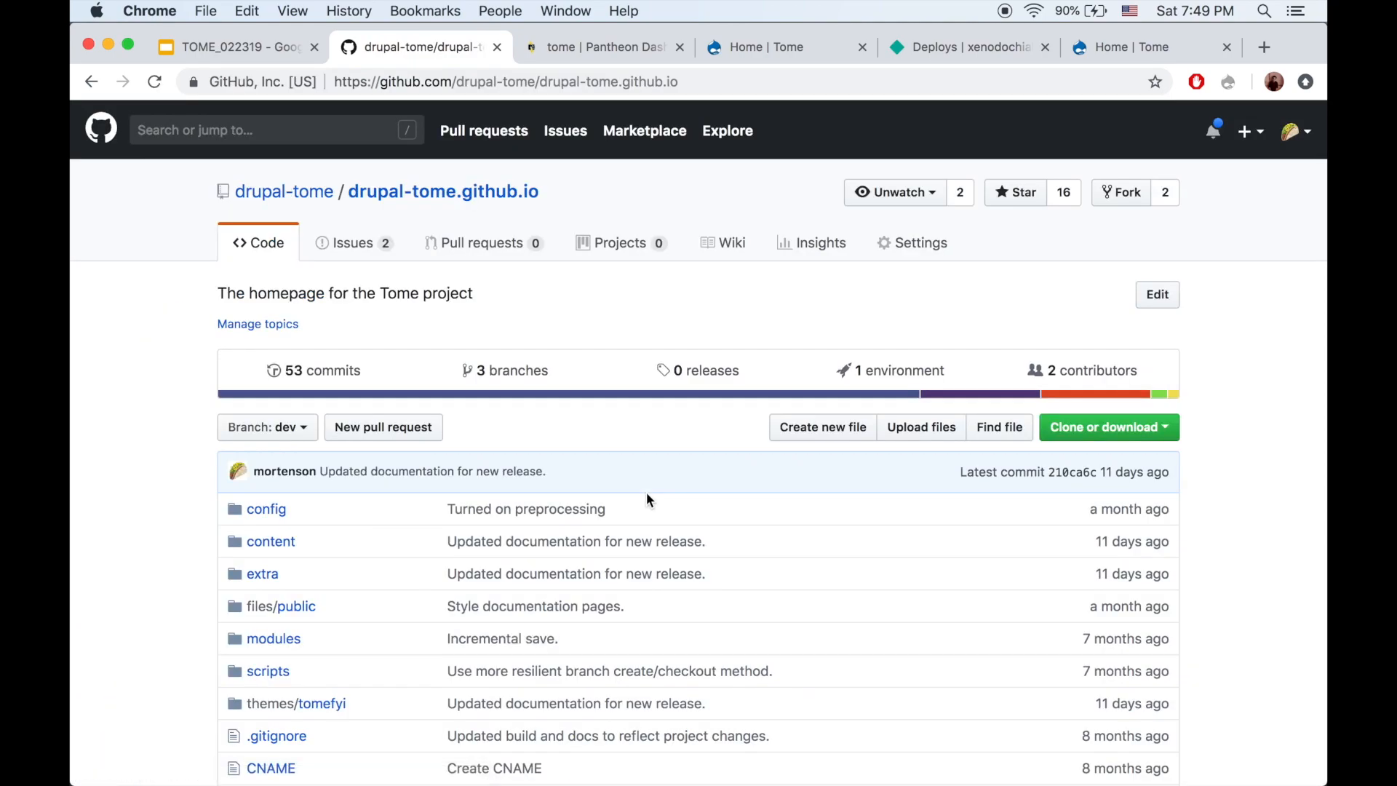
# Scroll the drupal-tome.github.io repository, then return to the updated roadmap slide
pyautogui.scroll(-3)
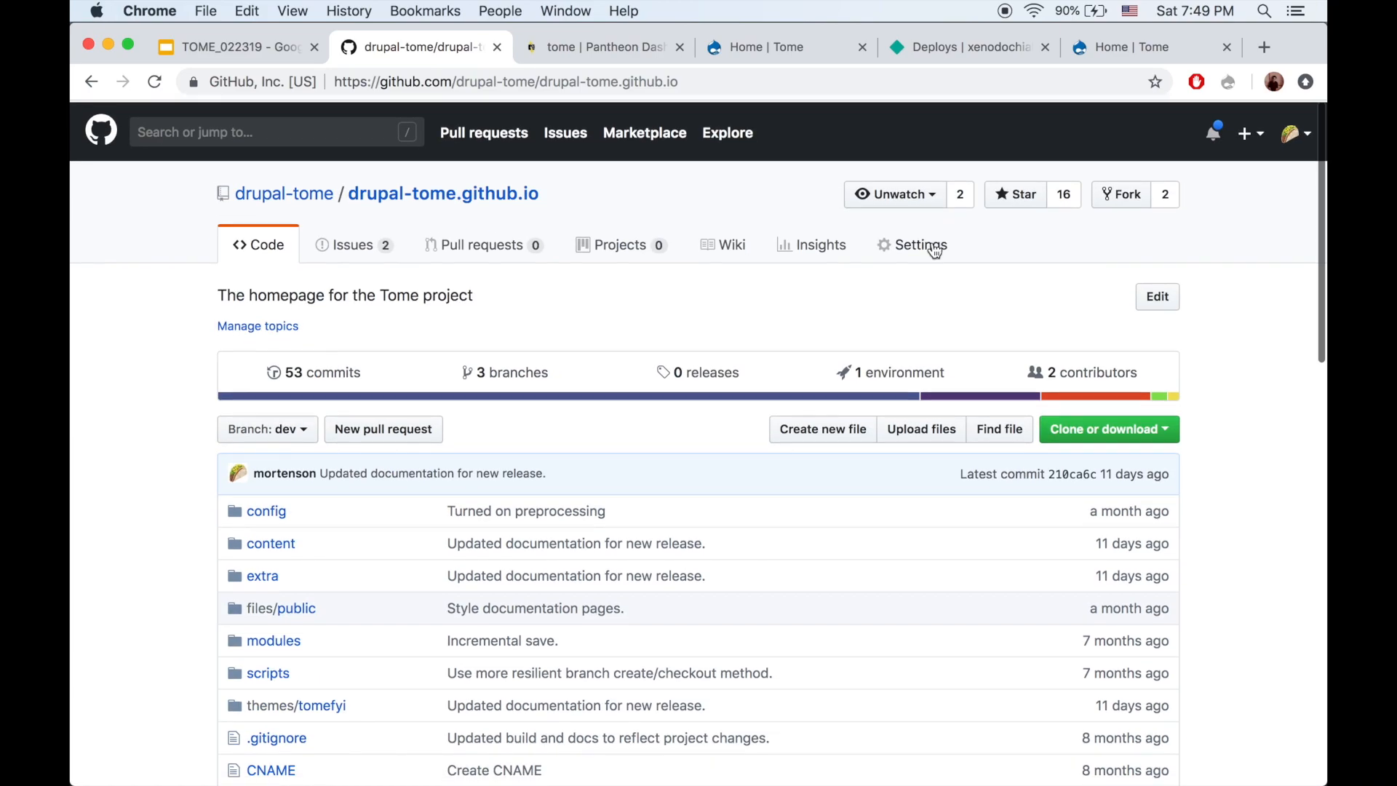
pyautogui.click(231, 47)
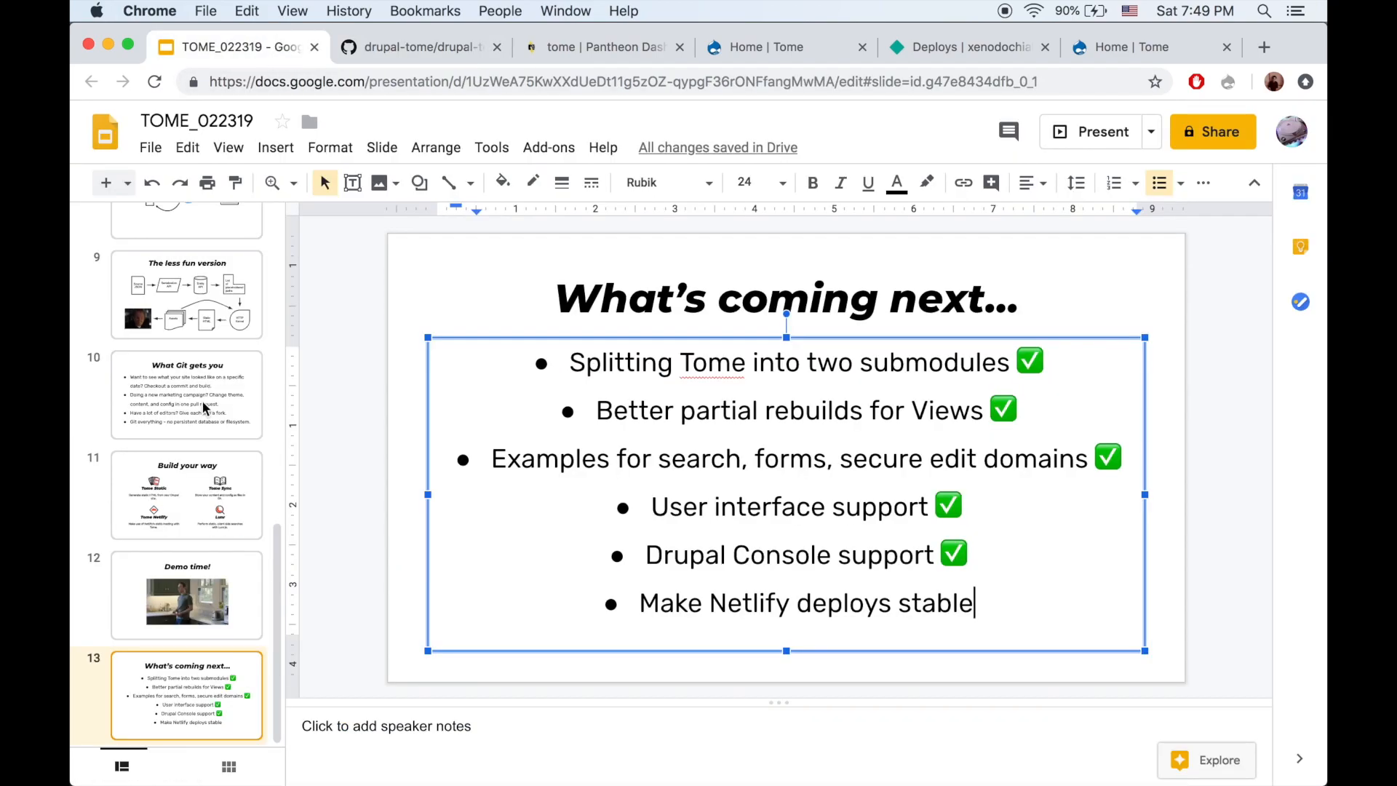